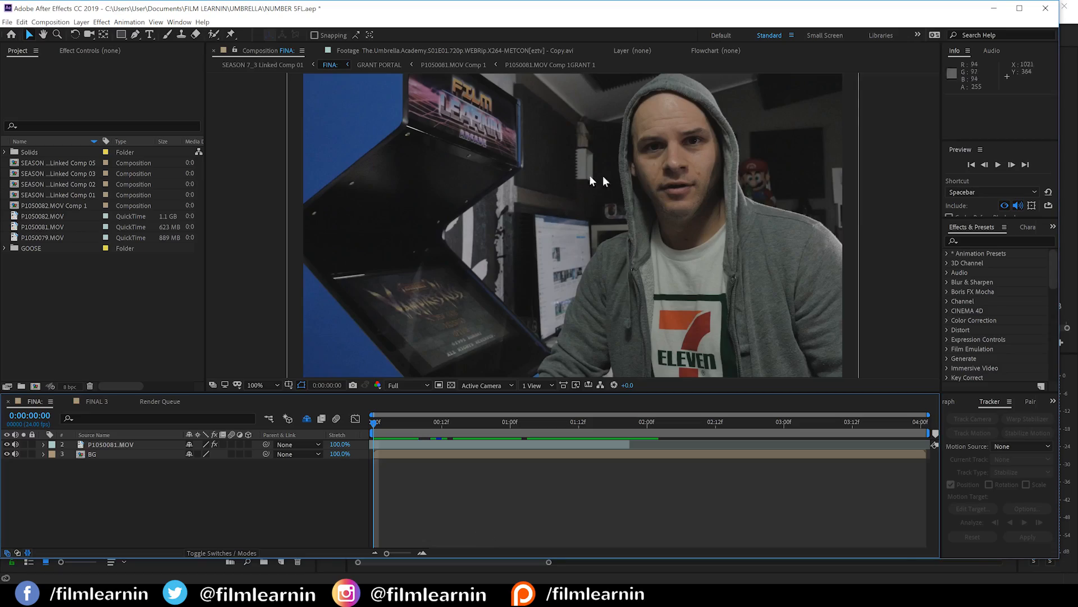
mouse_move(96, 430)
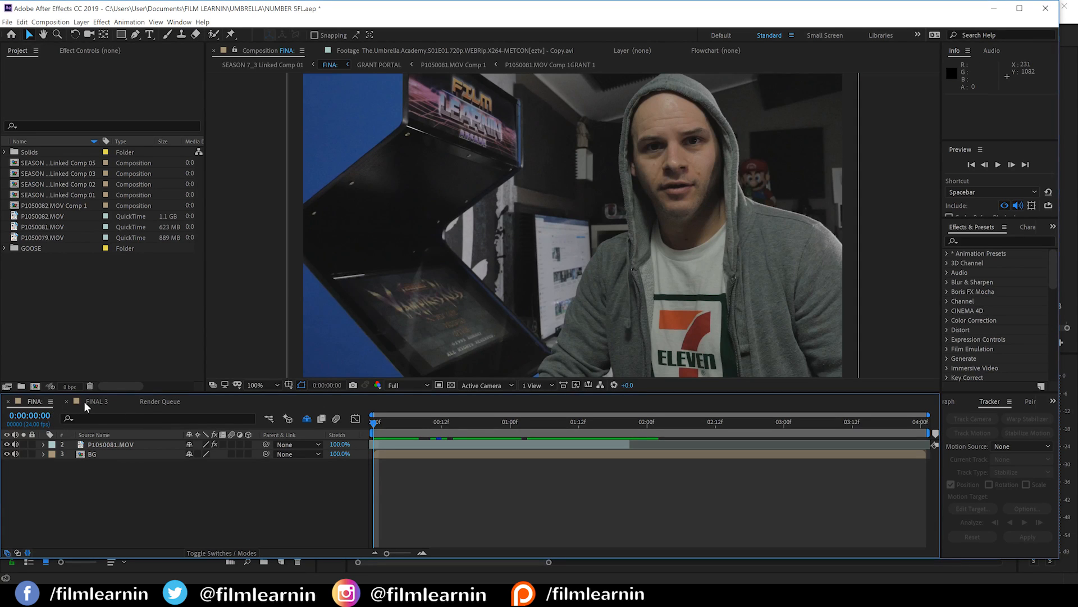
mouse_move(595, 196)
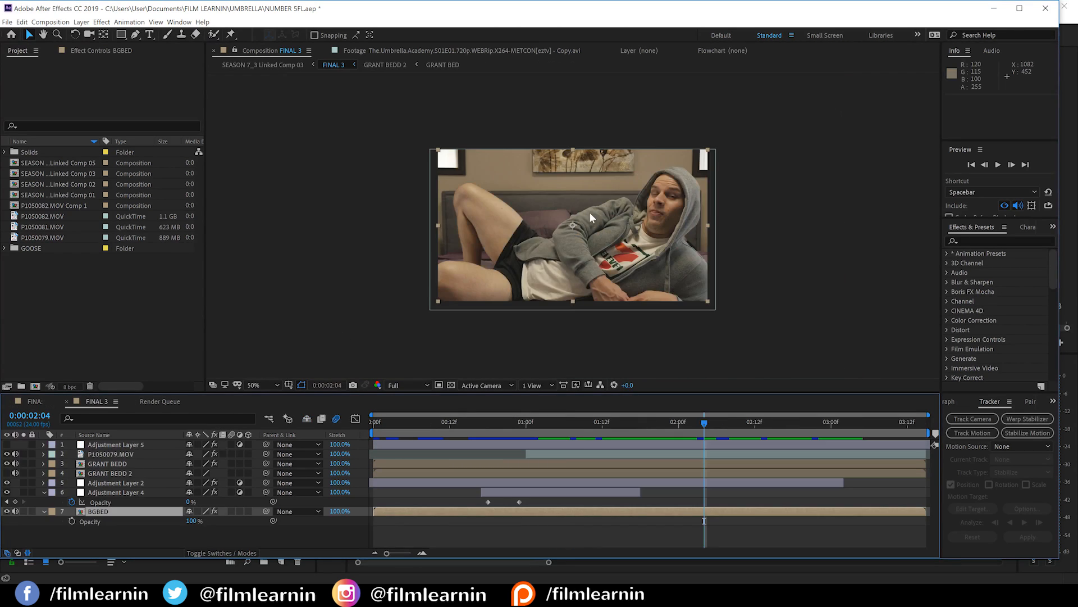
- Fit the arrival shot to the viewer and park the playhead in the timeline
left_click(258, 384)
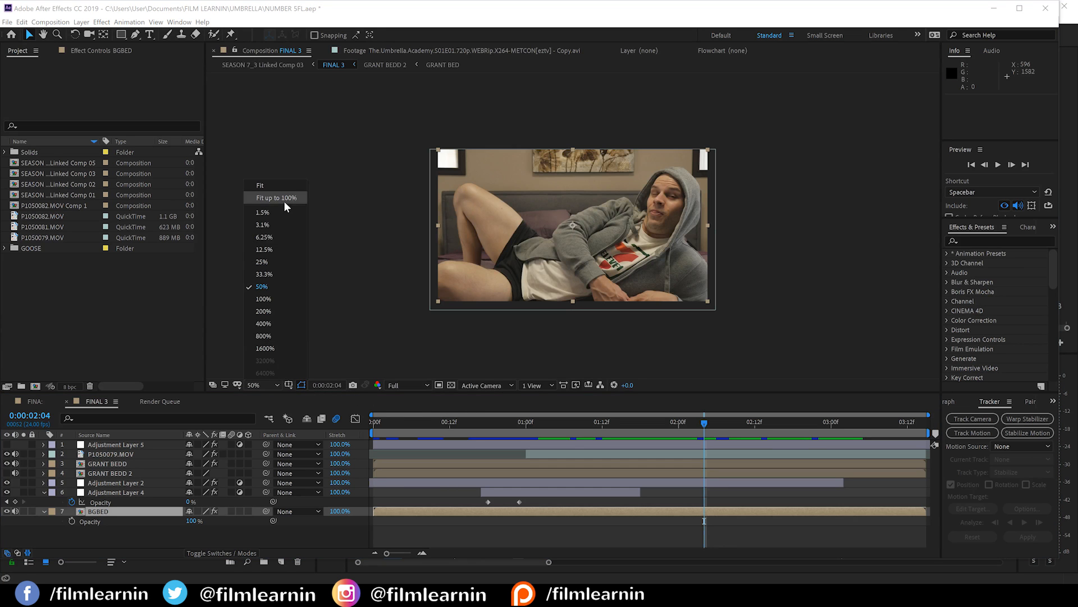
left_click(274, 197)
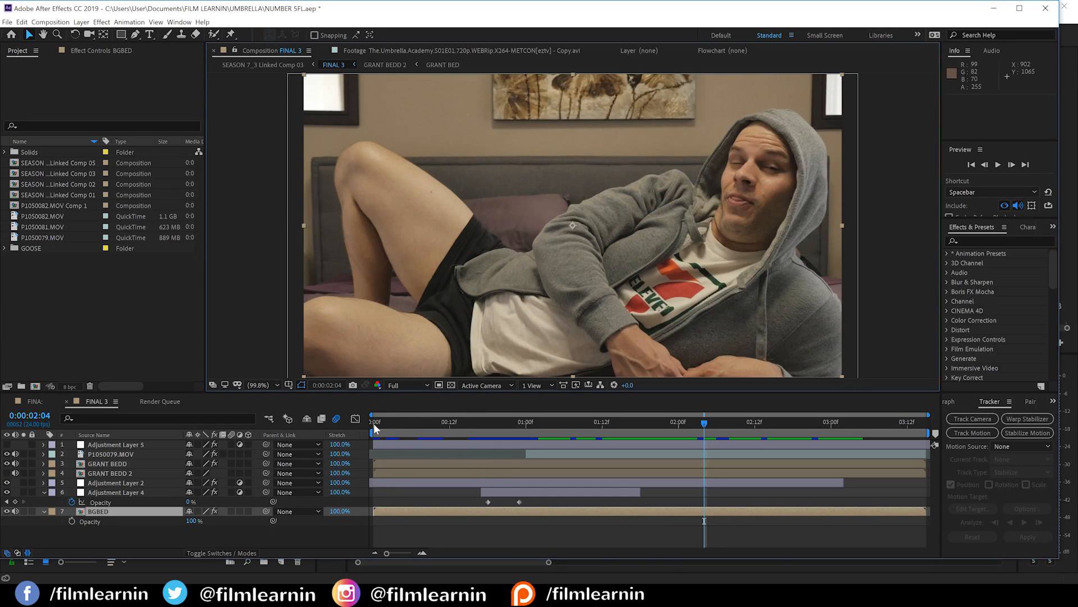
left_click(374, 420)
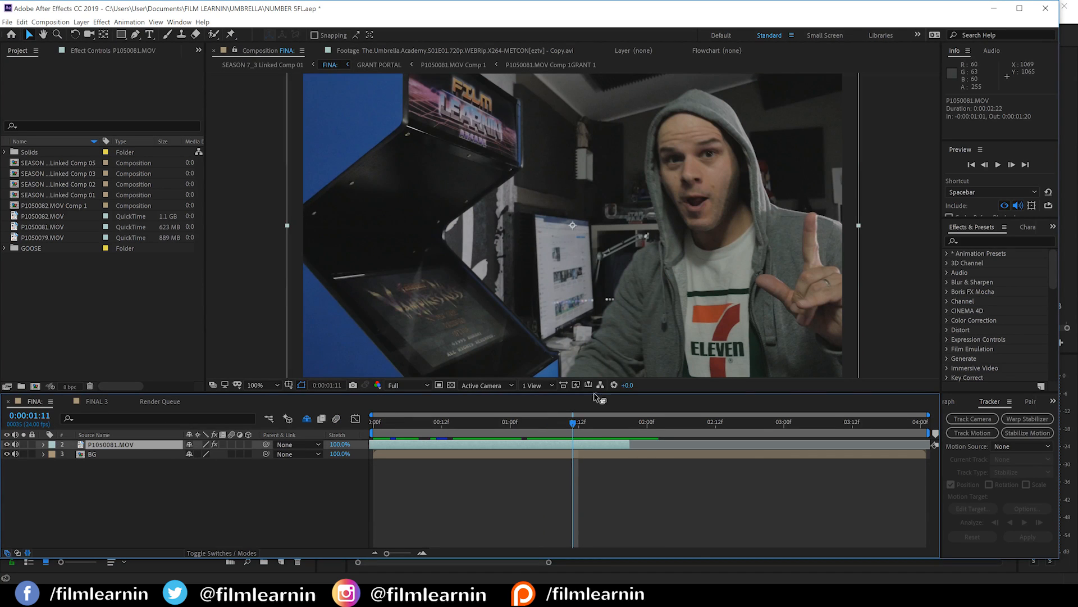
- Scrub to where the actor vanishes and duplicate P1050081.MOV, trimming the copy to 1:13–1:20
left_click_drag(573, 422, 601, 422)
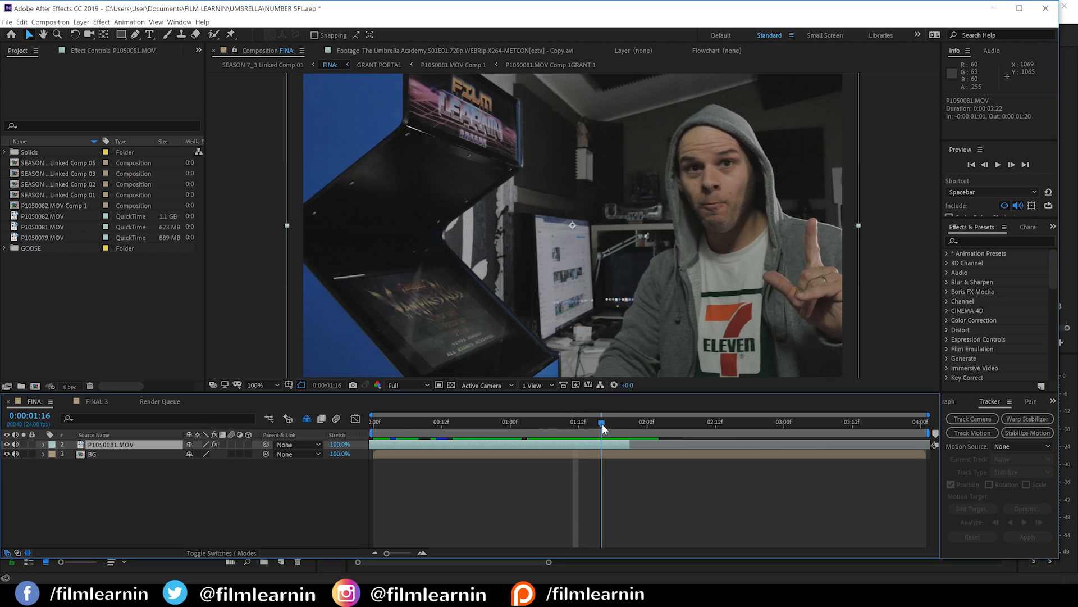
left_click_drag(601, 422, 625, 422)
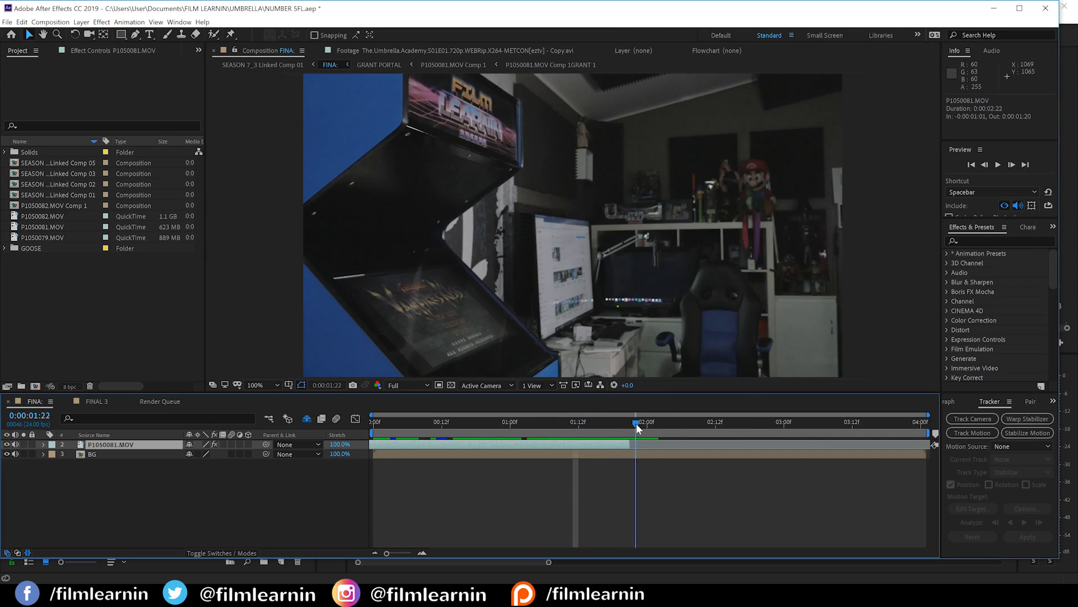
left_click(92, 454)
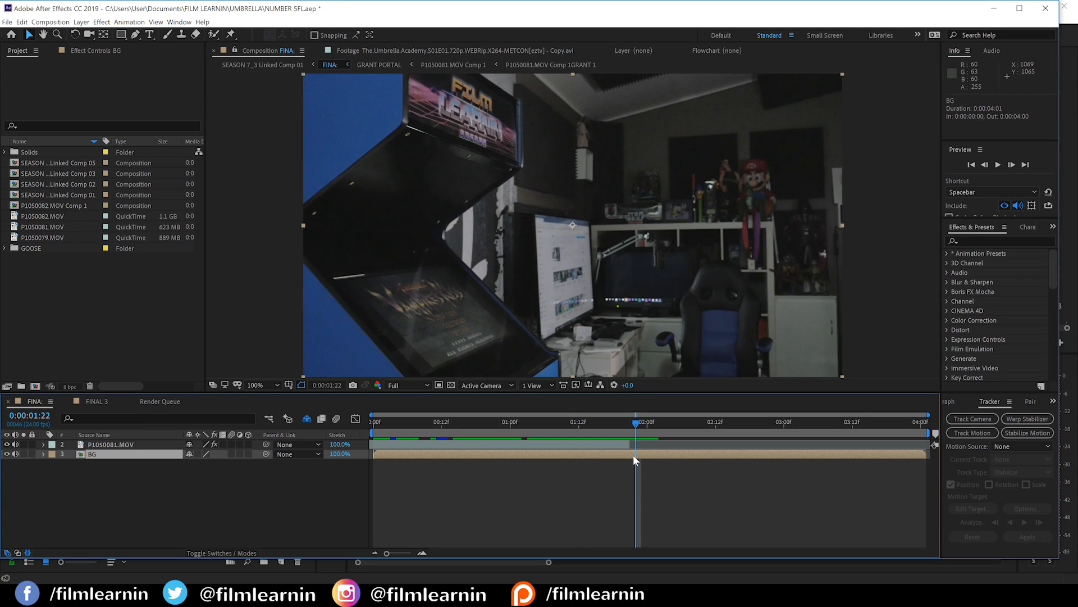
left_click(110, 444)
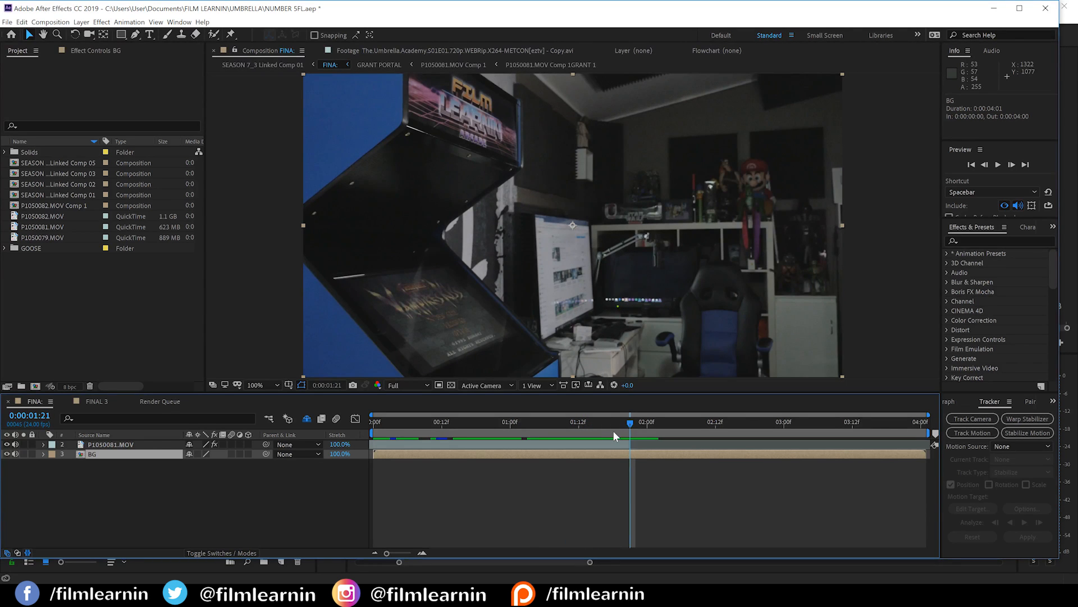
mouse_move(610, 448)
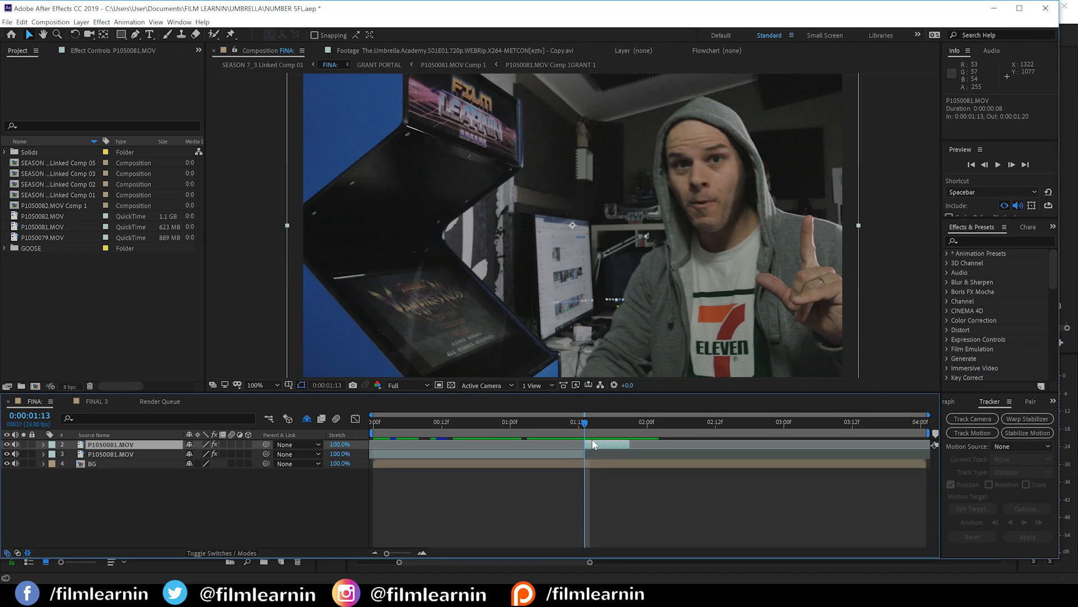
- Pre-compose the trimmed eight-frame layer into a new composition named EXIT
right_click(601, 447)
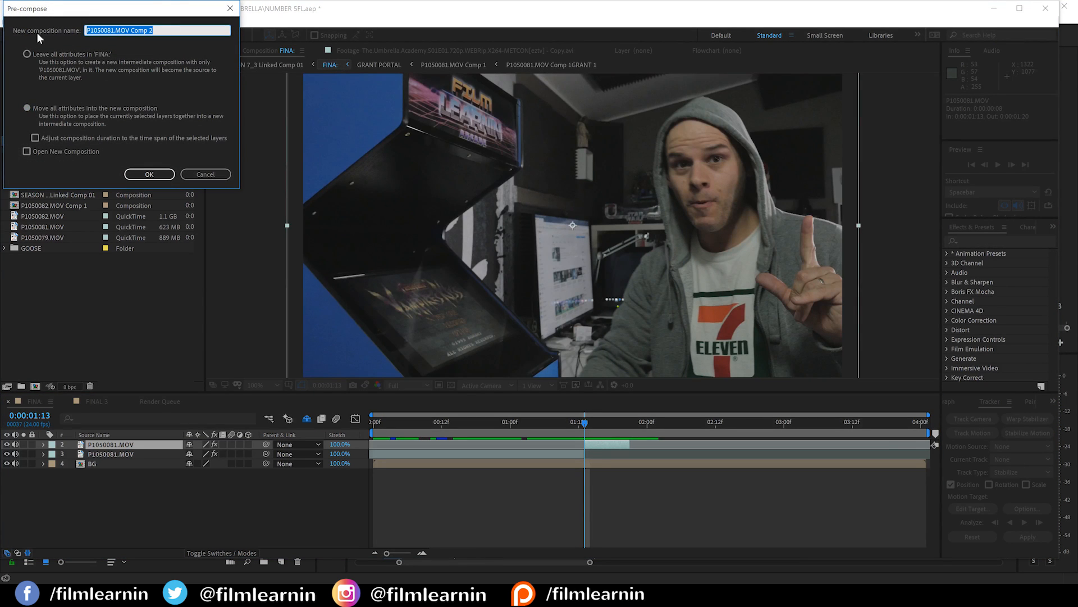
type("EXT")
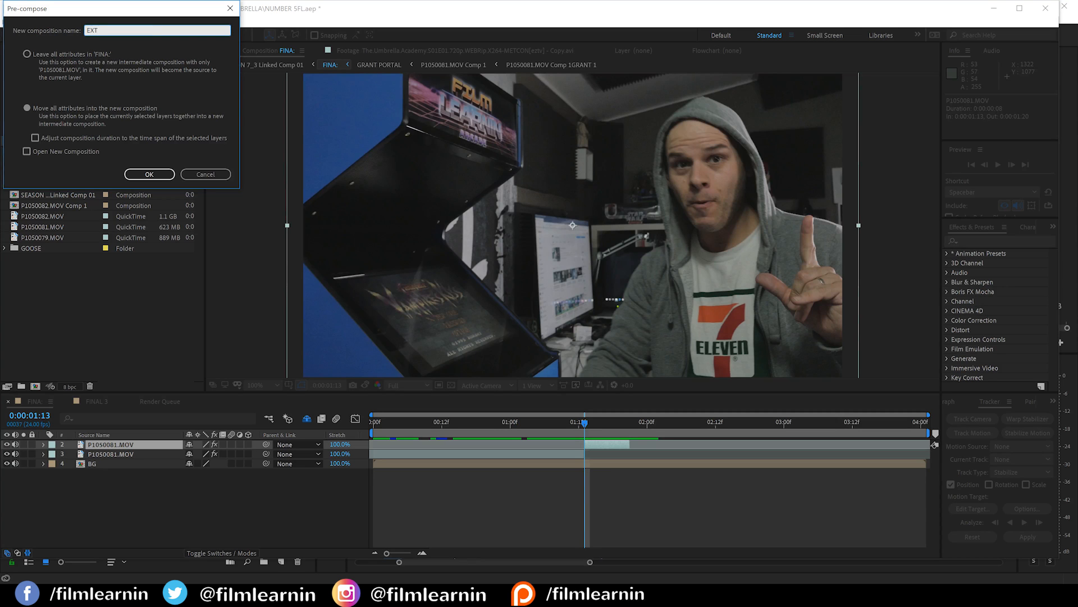
left_click(149, 174)
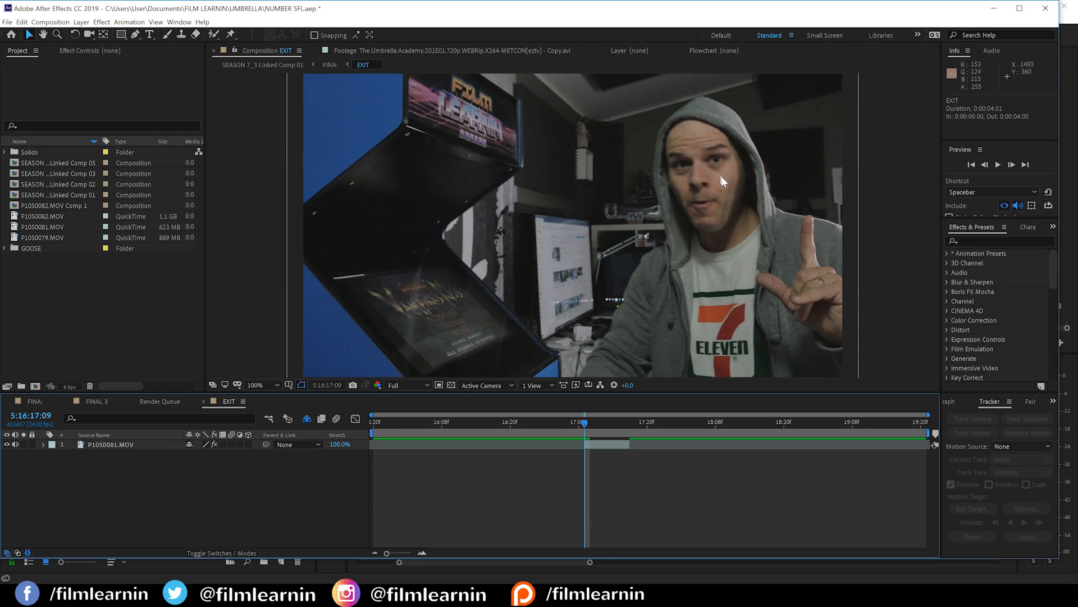
mouse_move(597, 450)
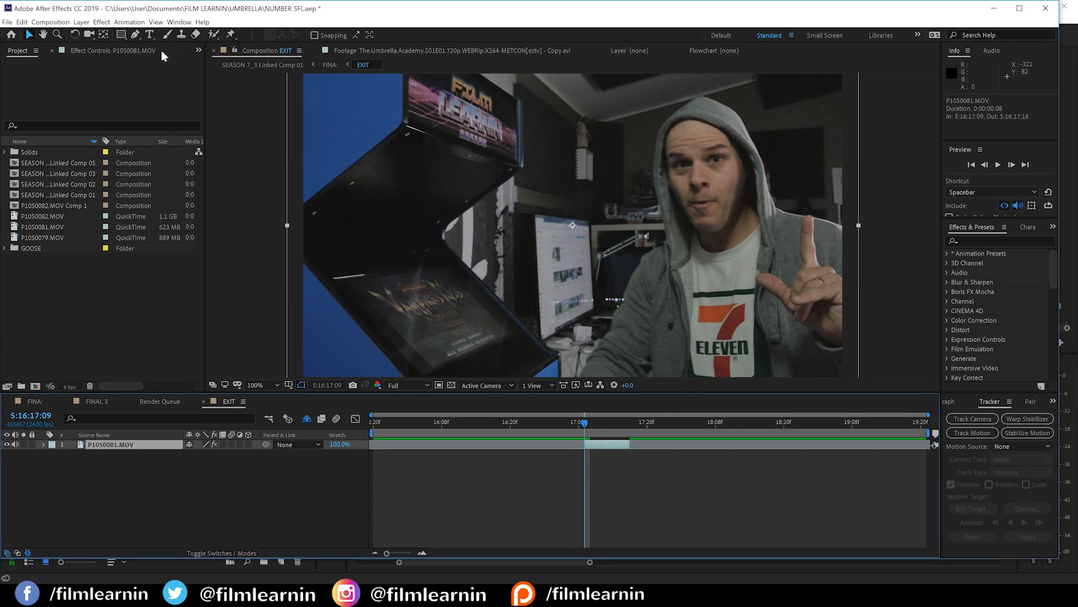
mouse_move(150, 35)
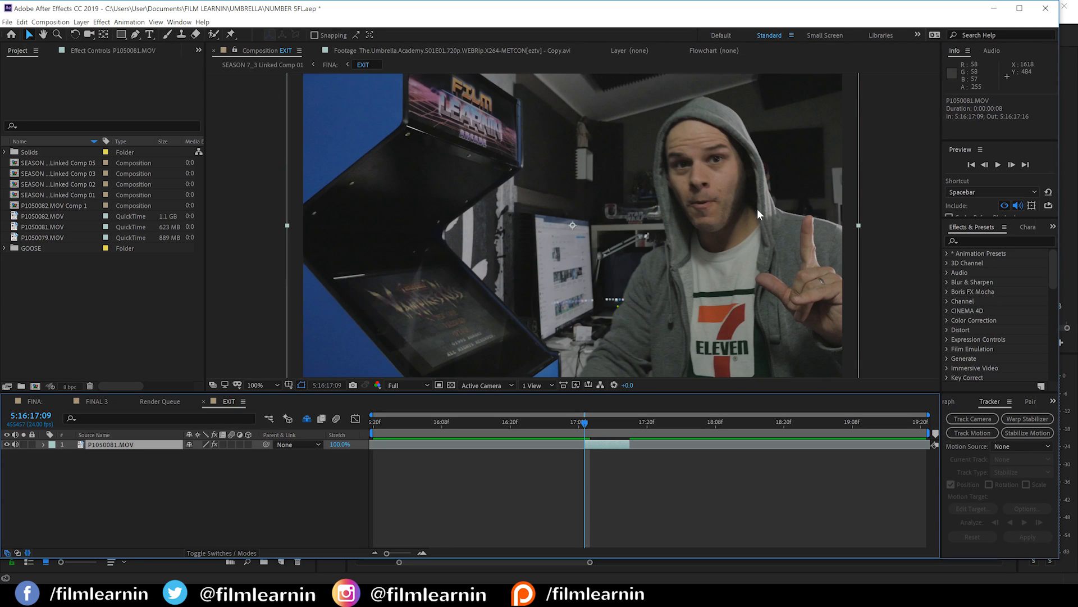
mouse_move(711, 205)
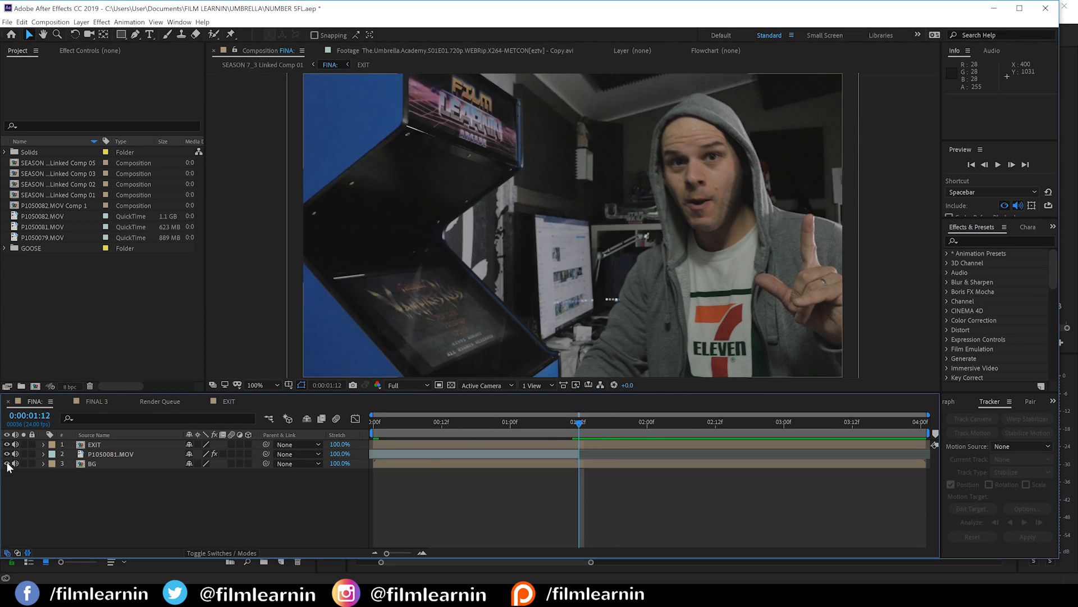
left_click(561, 432)
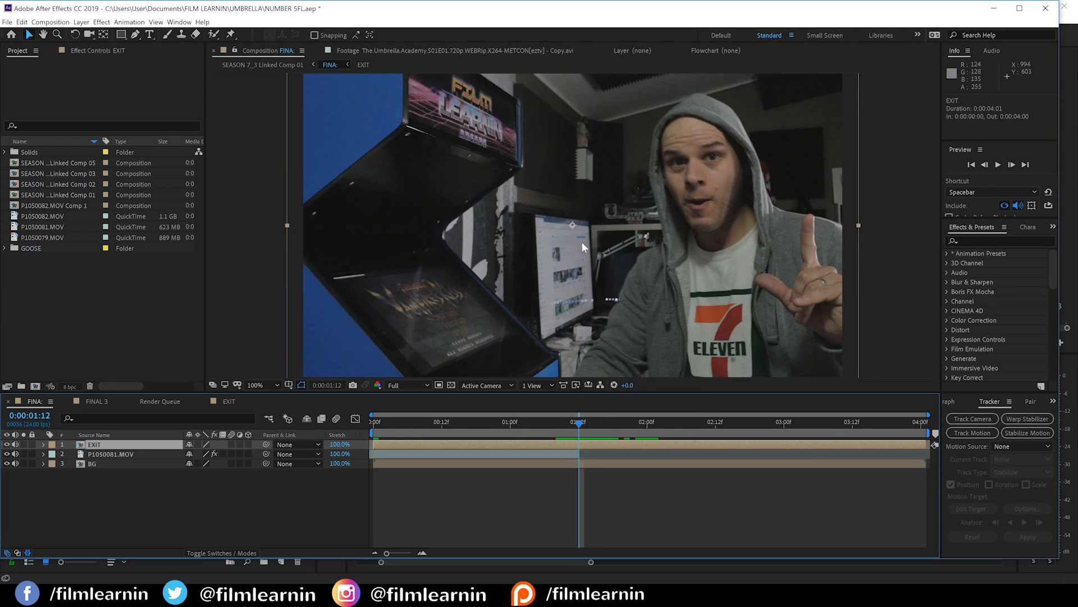
mouse_move(668, 202)
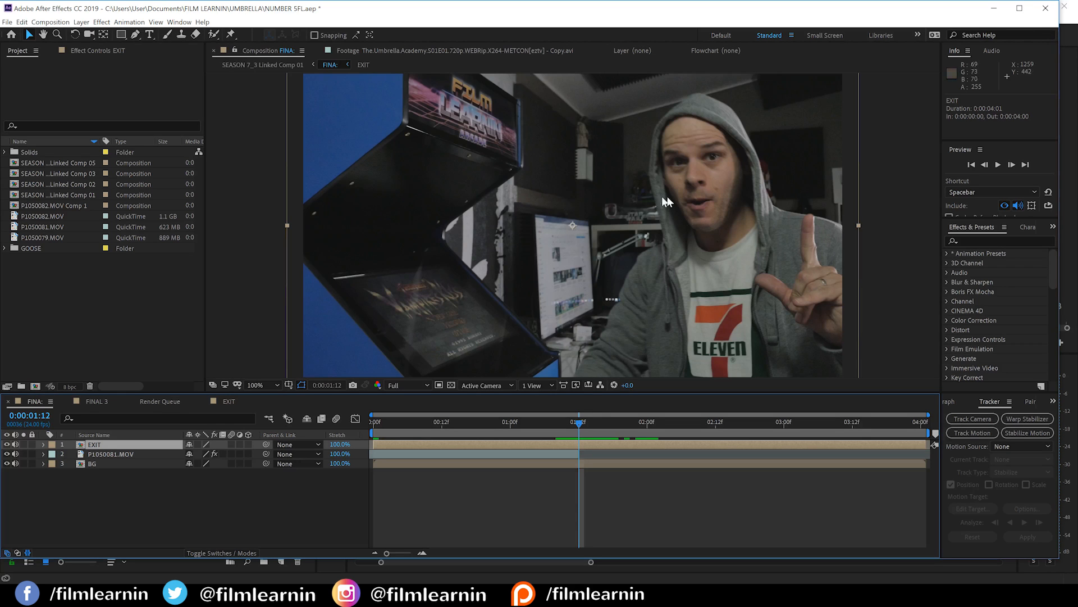
mouse_move(574, 432)
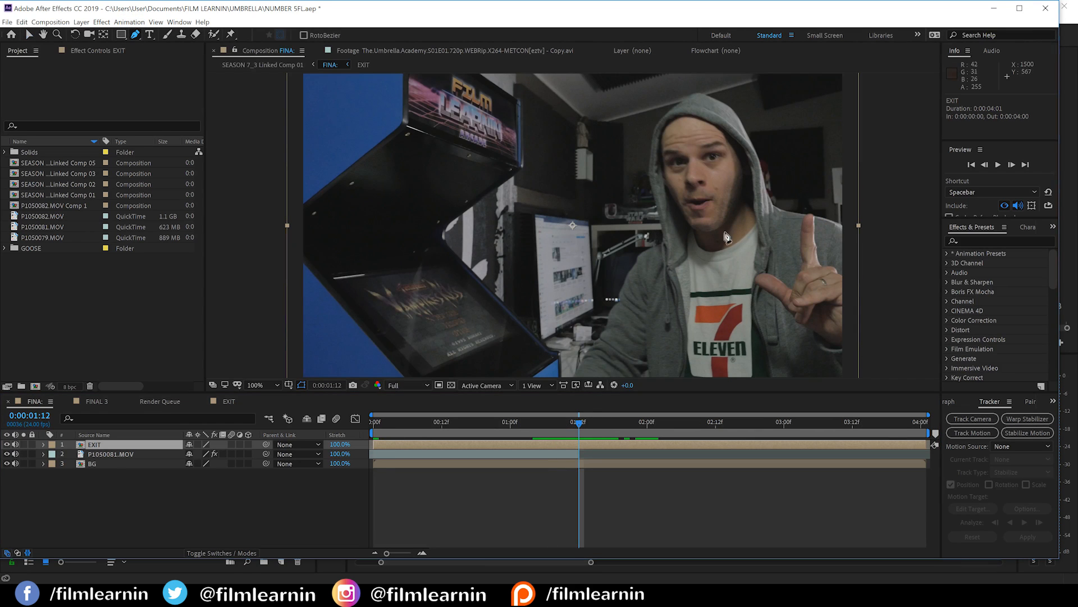
mouse_move(751, 267)
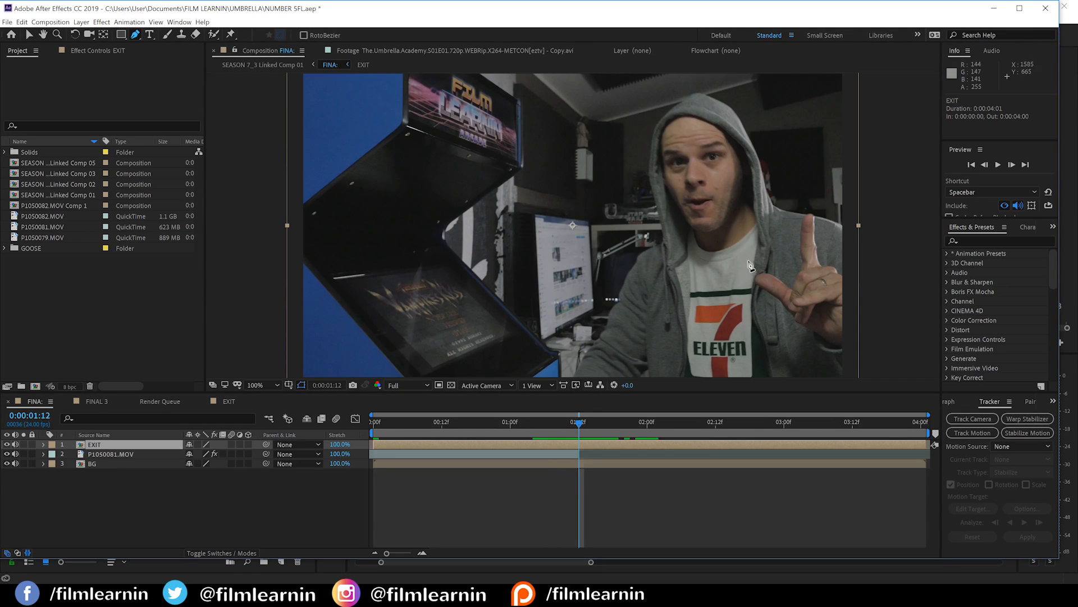
mouse_move(692, 285)
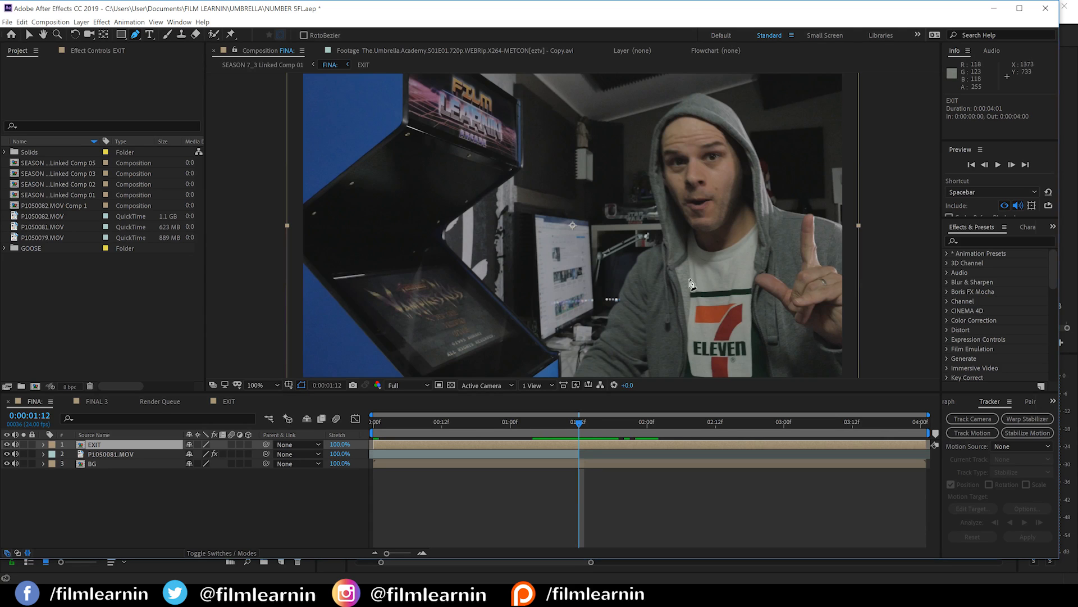
mouse_move(771, 224)
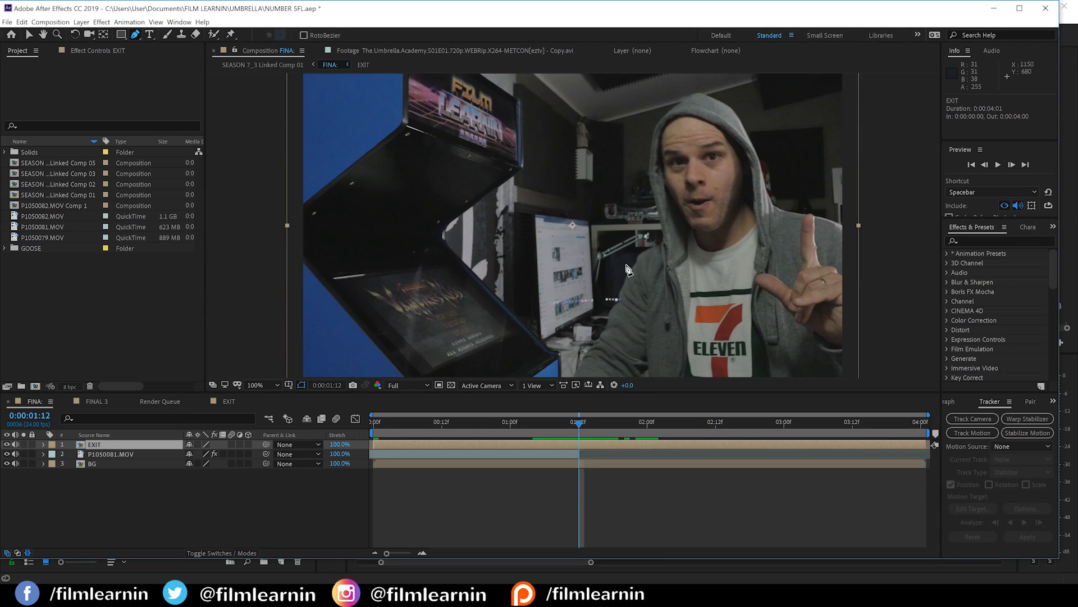
mouse_move(674, 241)
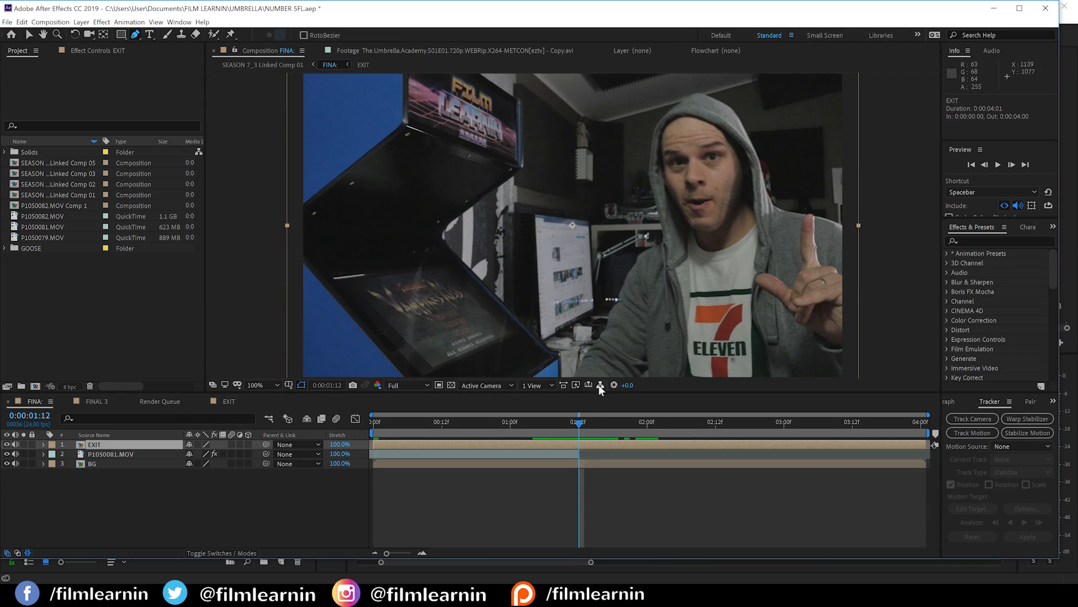
mouse_move(644, 272)
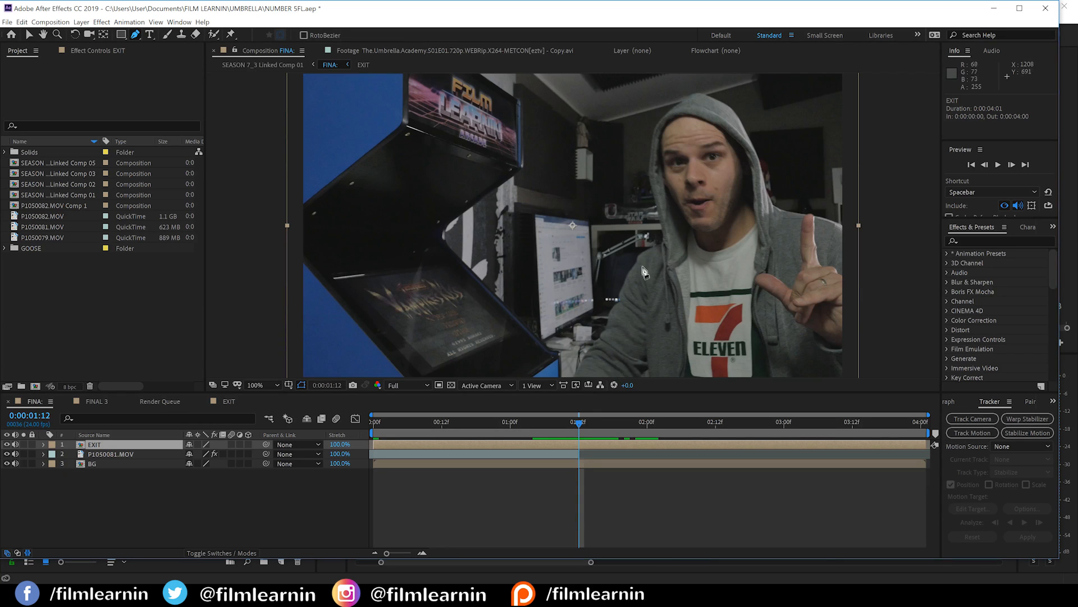
mouse_move(832, 315)
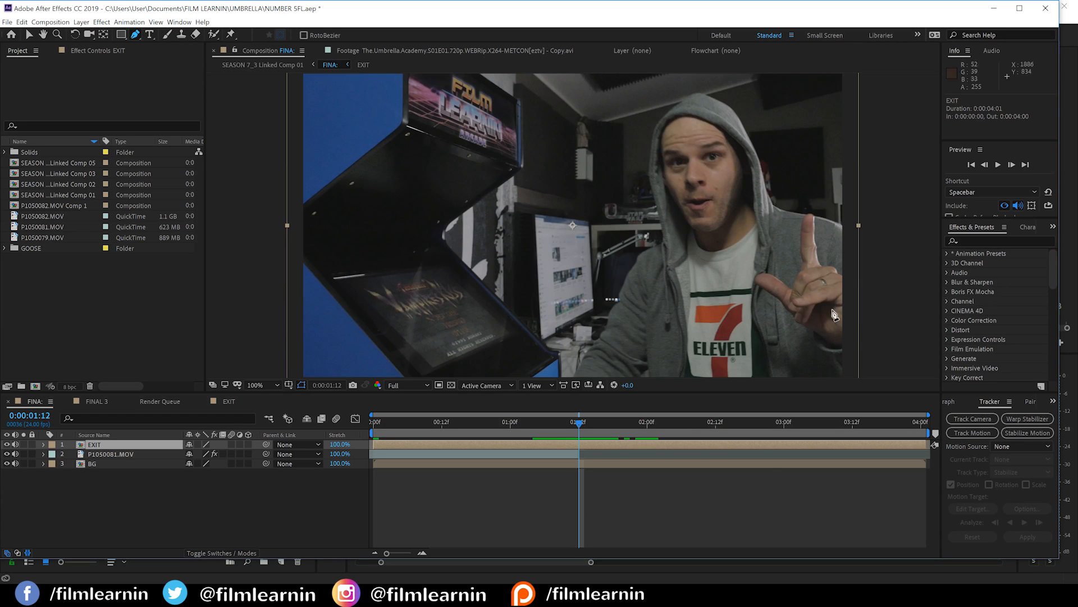
mouse_move(830, 300)
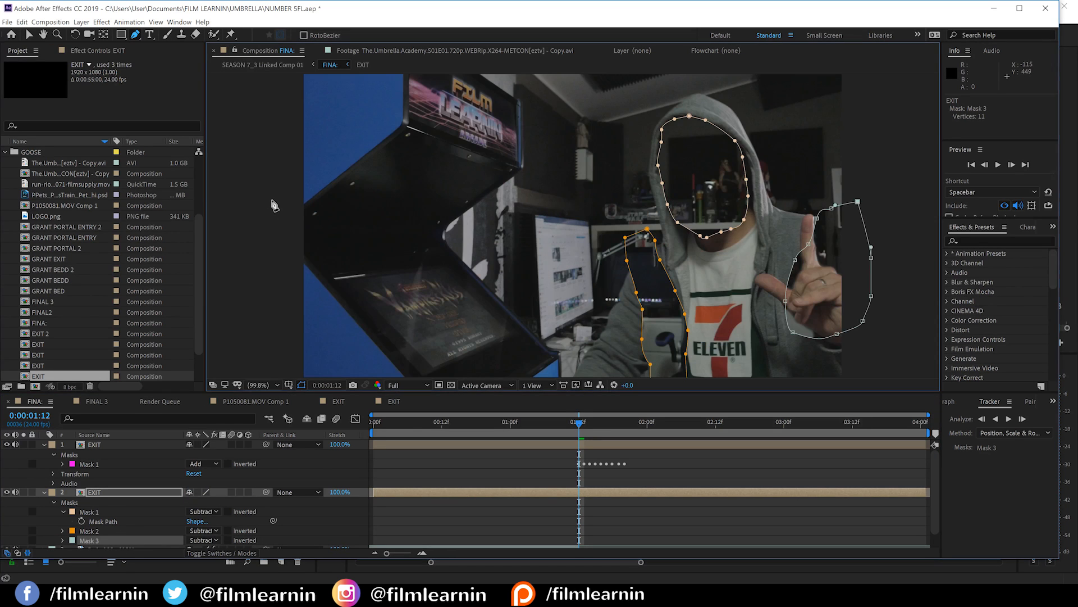
mouse_move(610, 340)
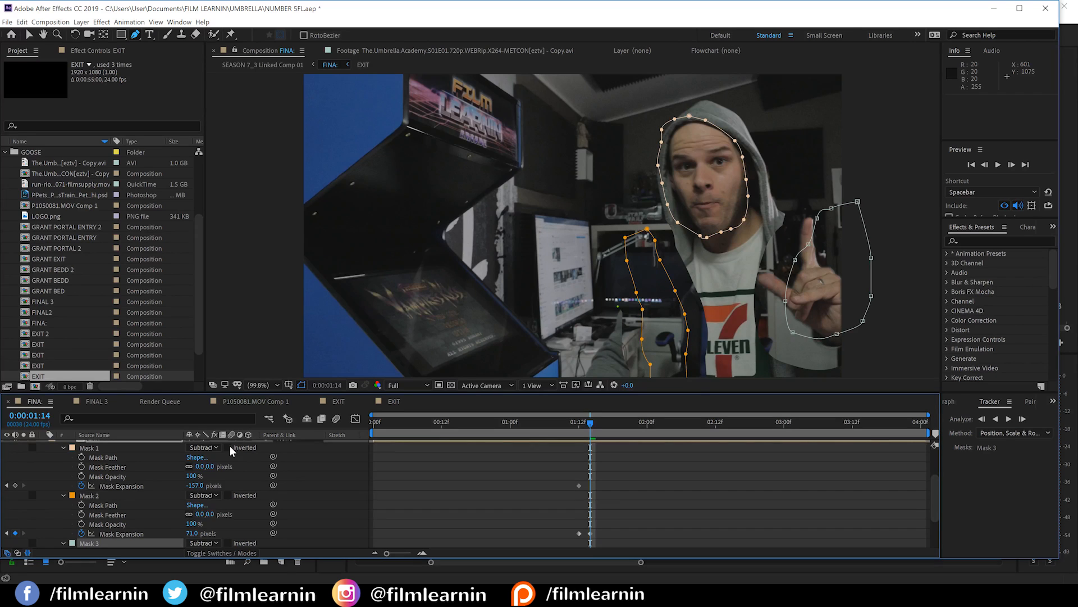
- Switch the head mask to Add and keyframe its expansion so the actor shrinks to his face
left_click(202, 447)
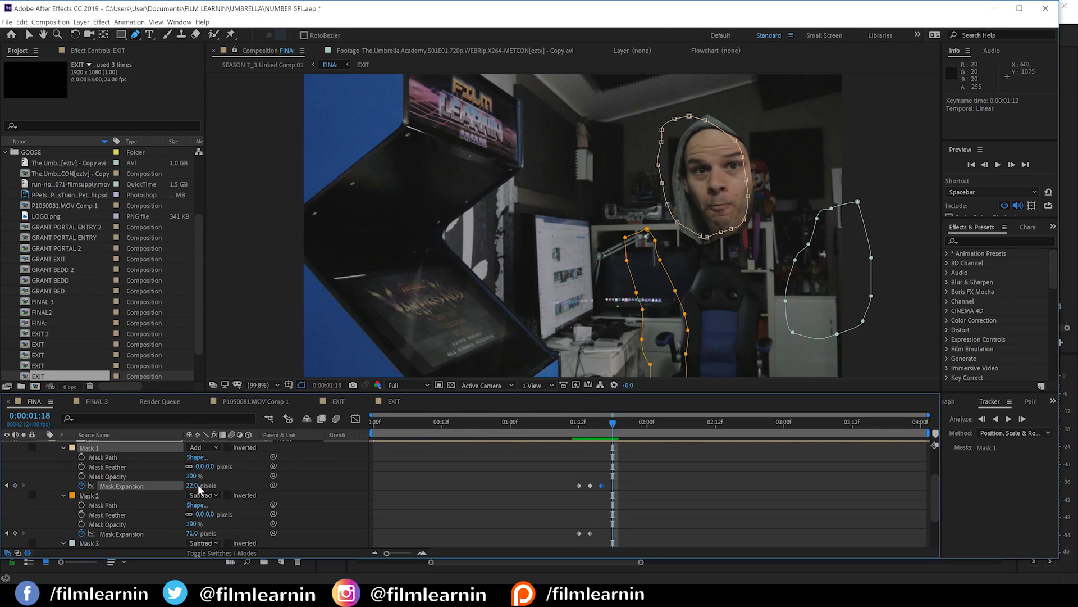
left_click_drag(612, 421, 556, 422)
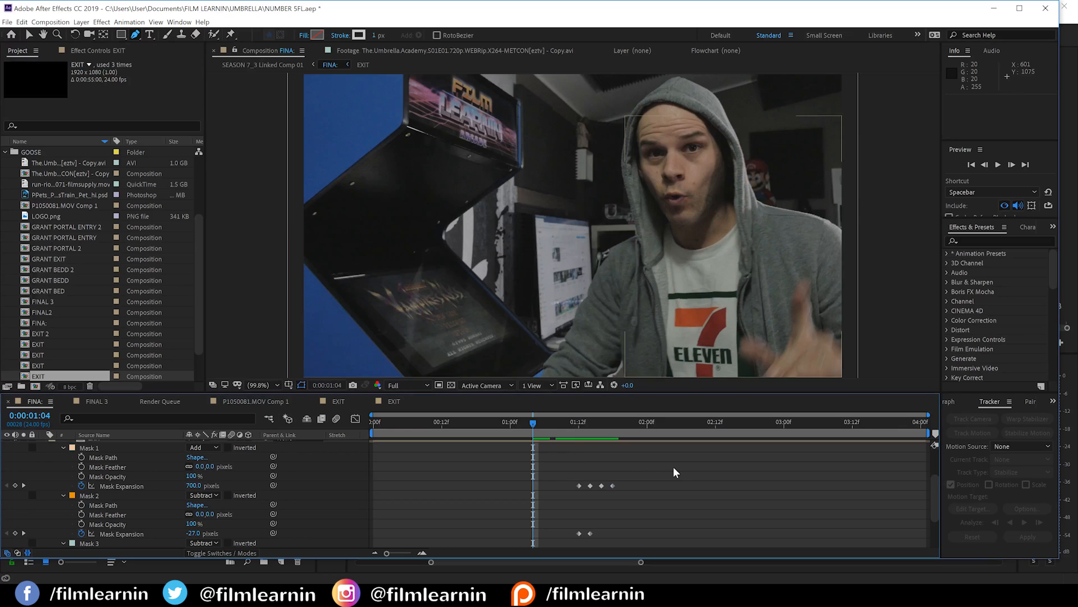
- Reveal Mask Feather on EXIT's three masks, set each to 25 px and scrub to review
left_click(535, 421)
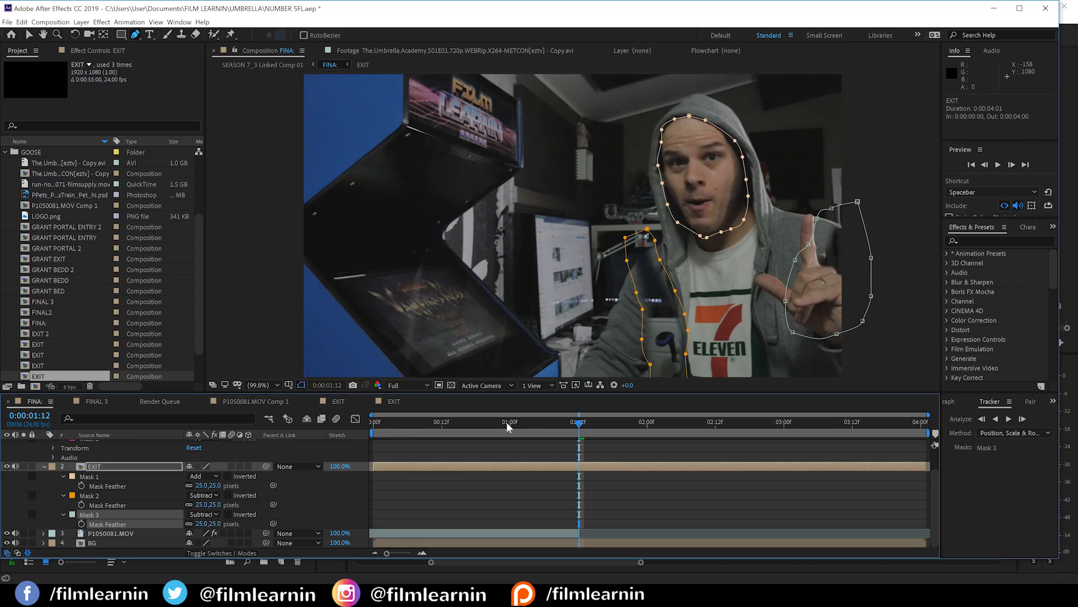
key("space")
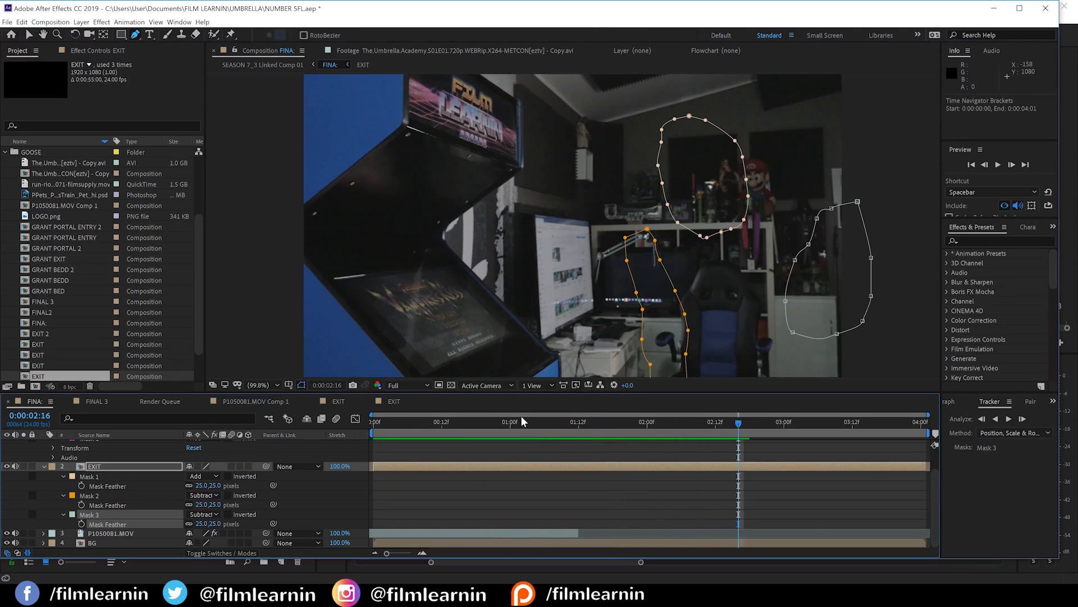
left_click(612, 422)
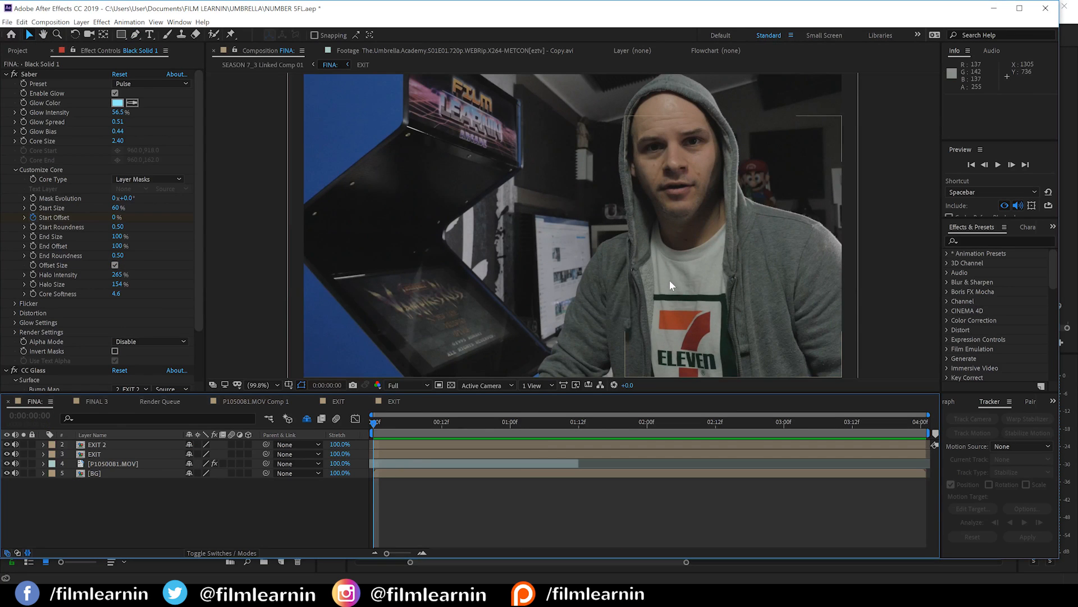
key("space")
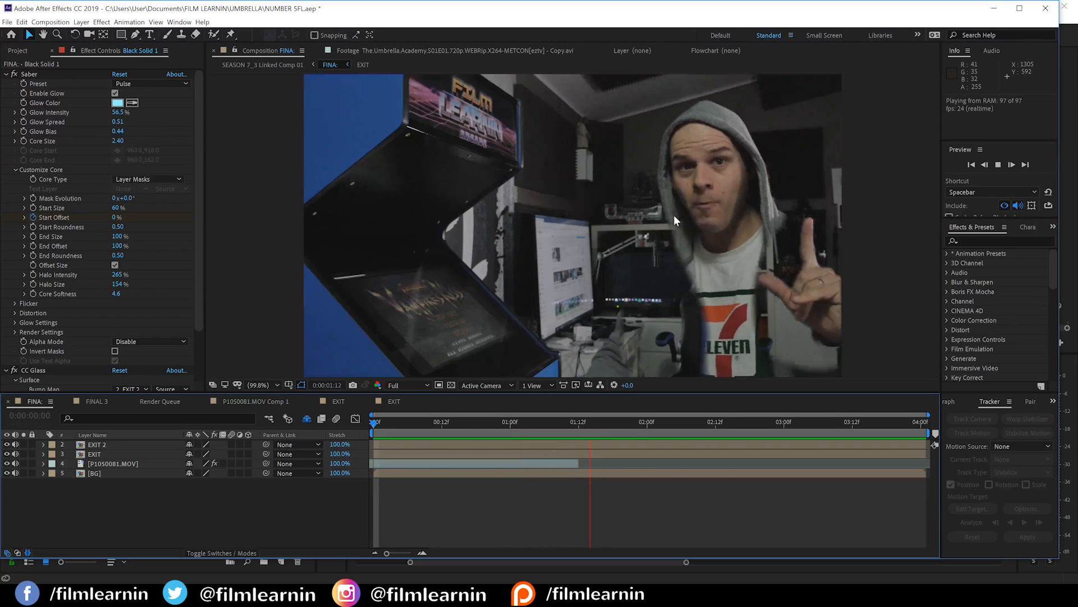
left_click(556, 421)
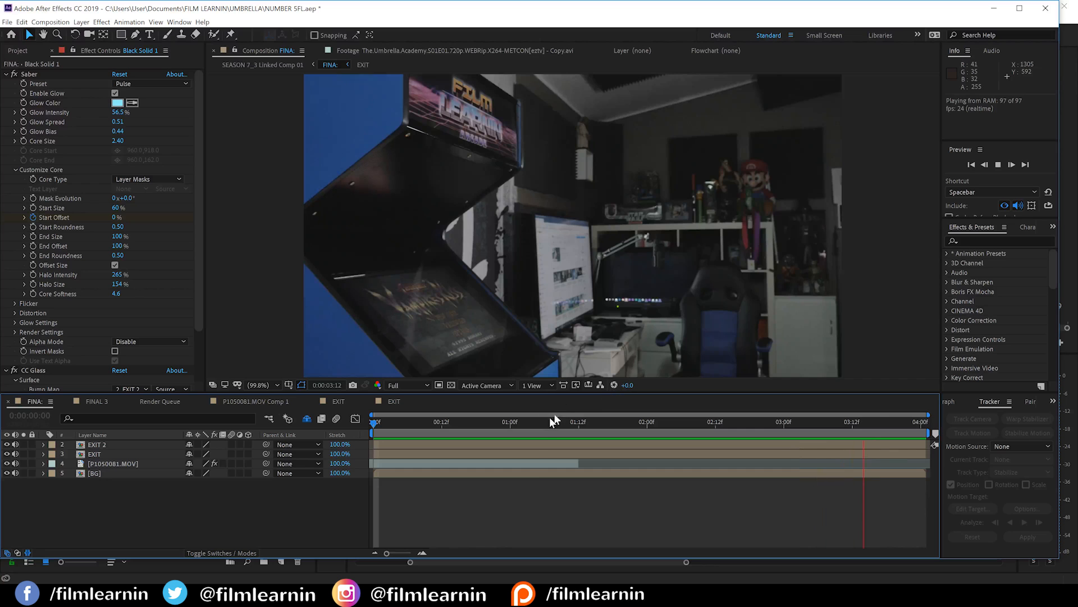
left_click(551, 422)
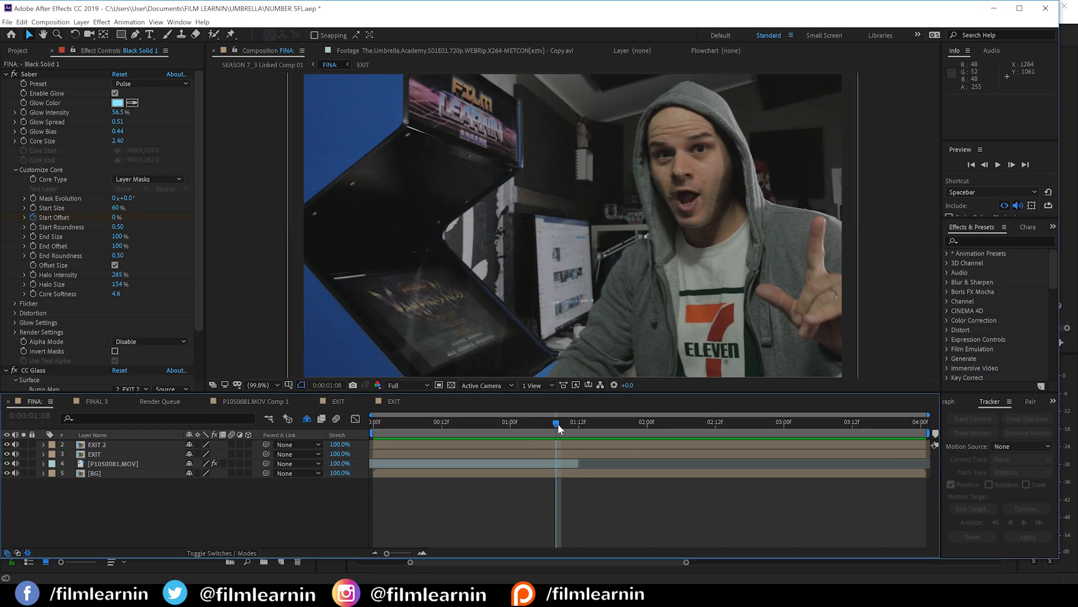
left_click(578, 422)
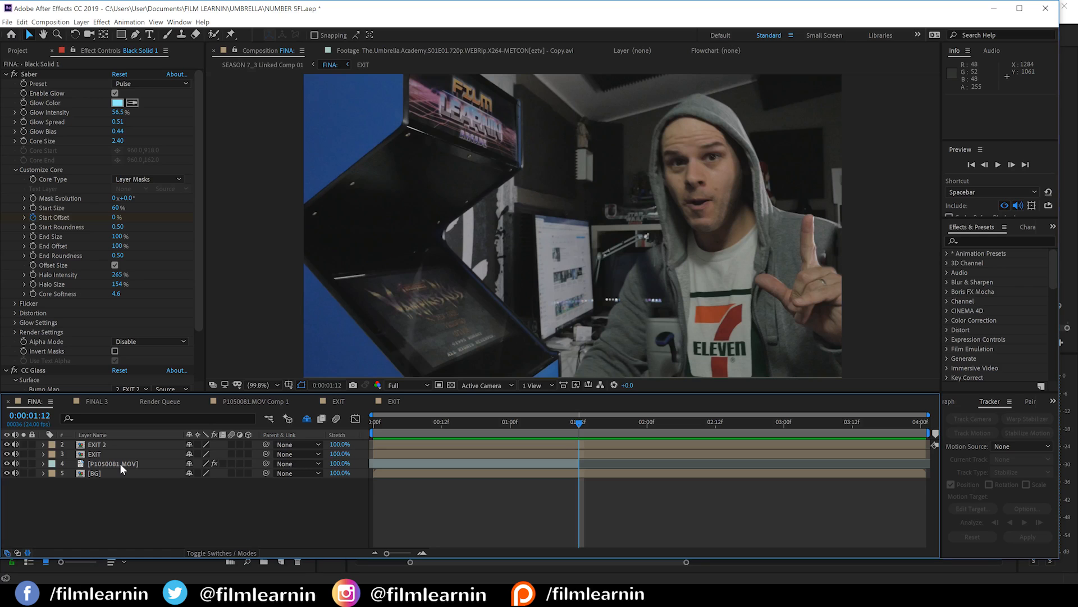
mouse_move(547, 356)
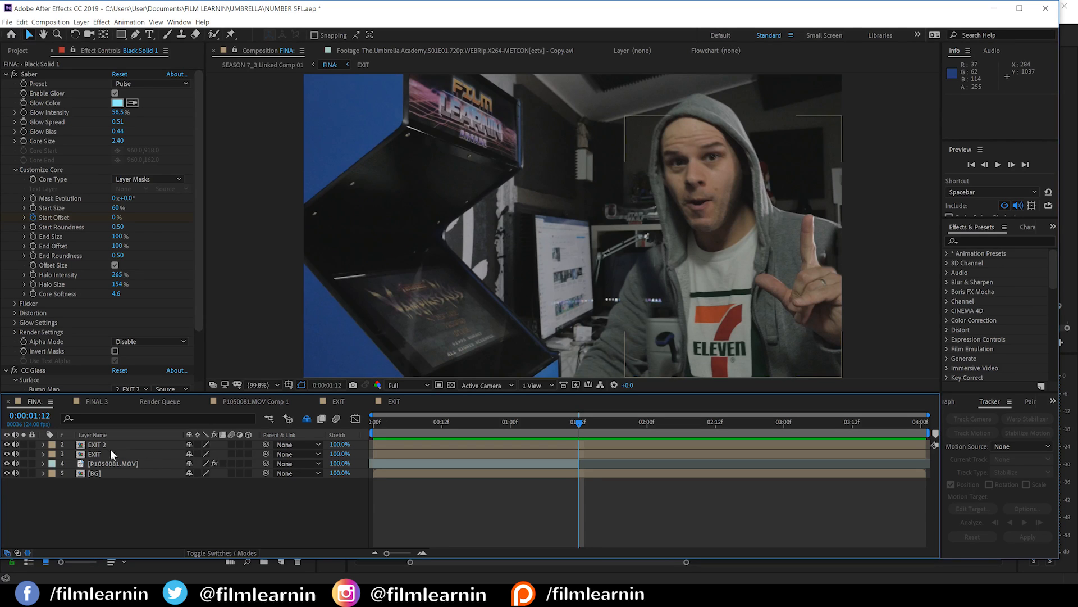
left_click(96, 445)
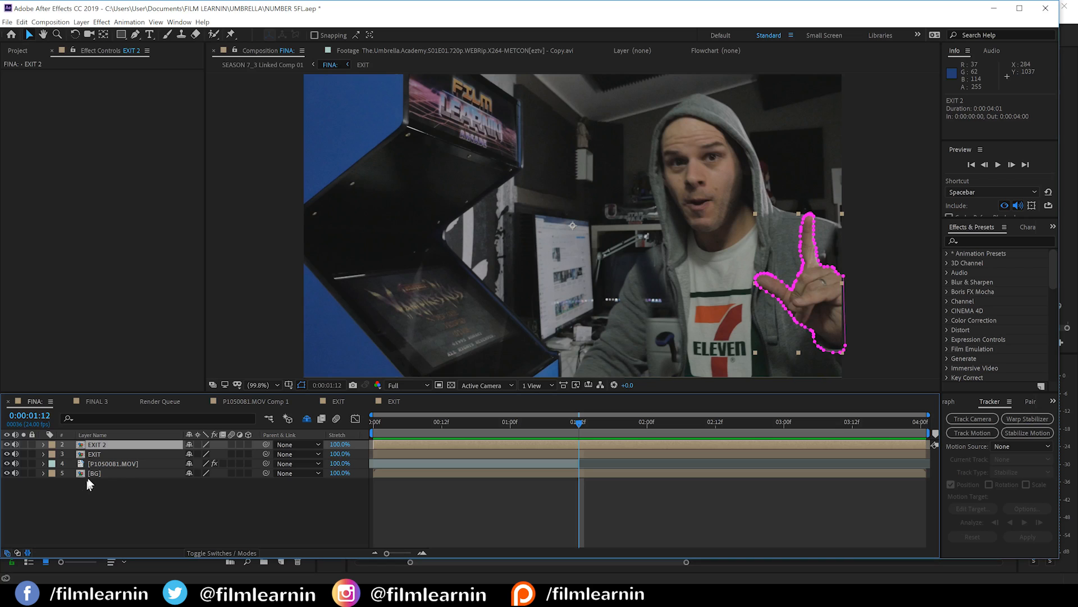
- Precompose the BG layer as BG Comp 1
left_click(95, 473)
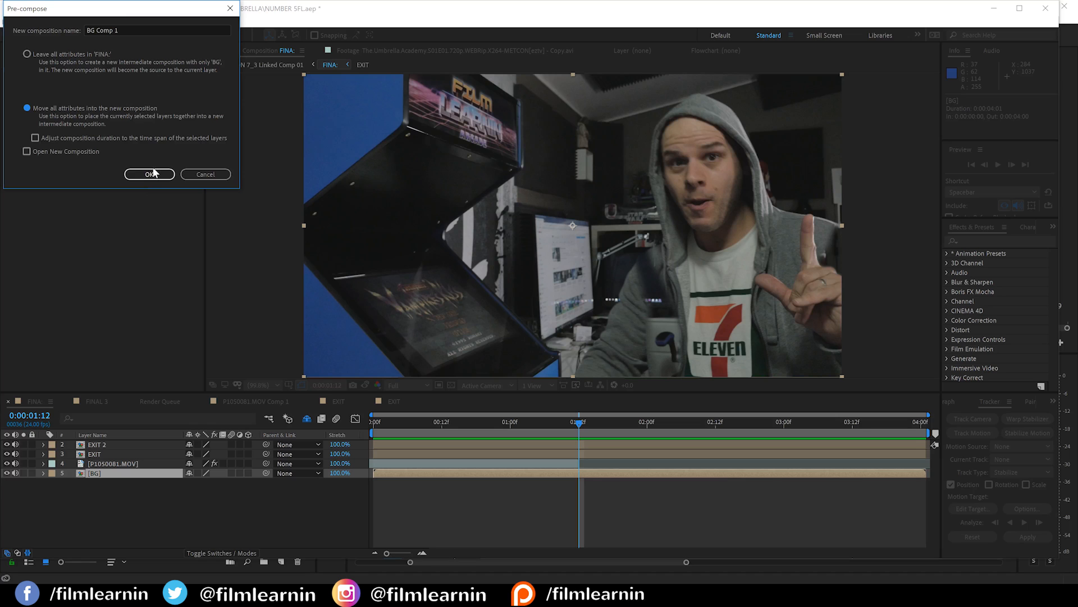
left_click(148, 174)
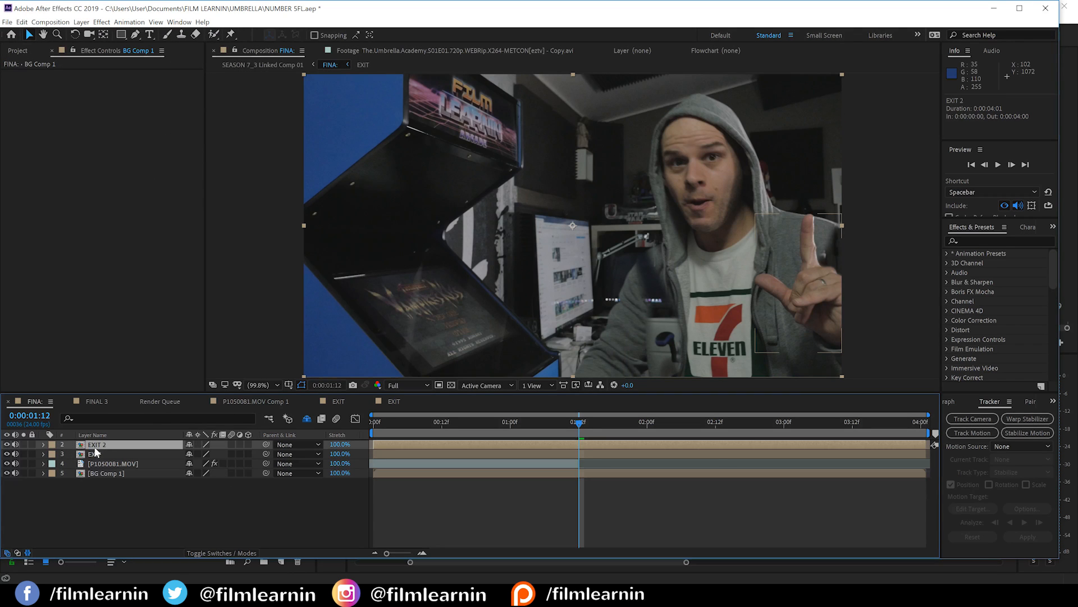
- Precompose EXIT and EXIT 2 together into a new composition named EXITS
left_click(95, 454)
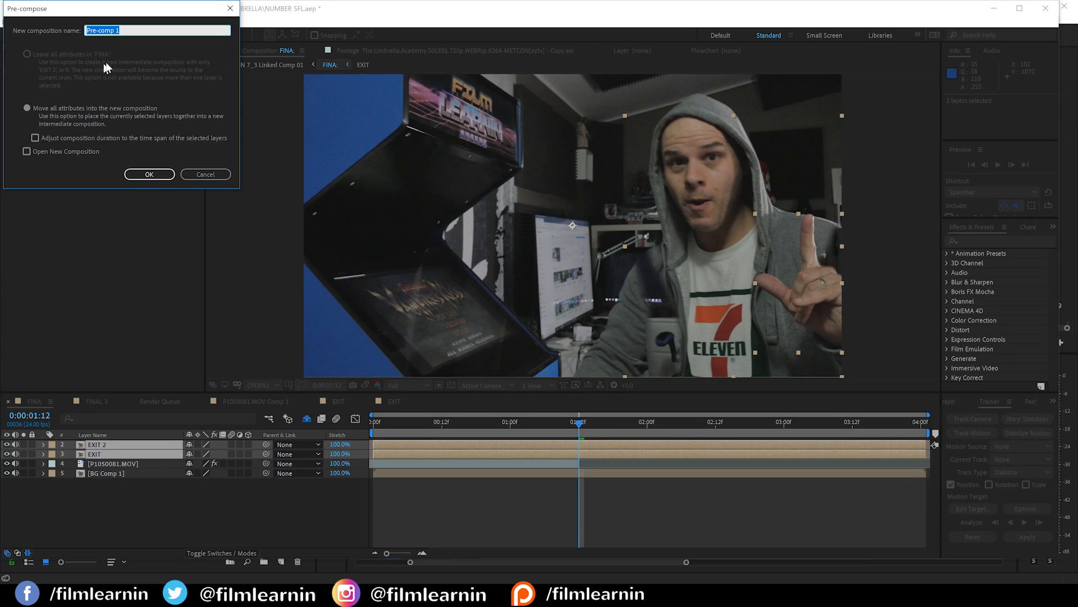
type("EXIT")
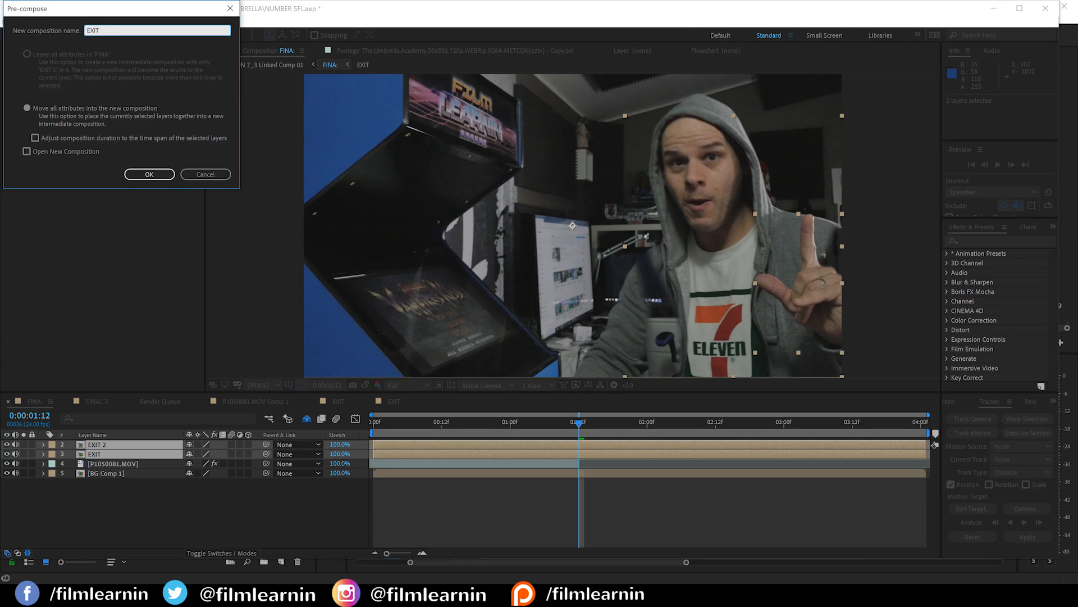
type("S")
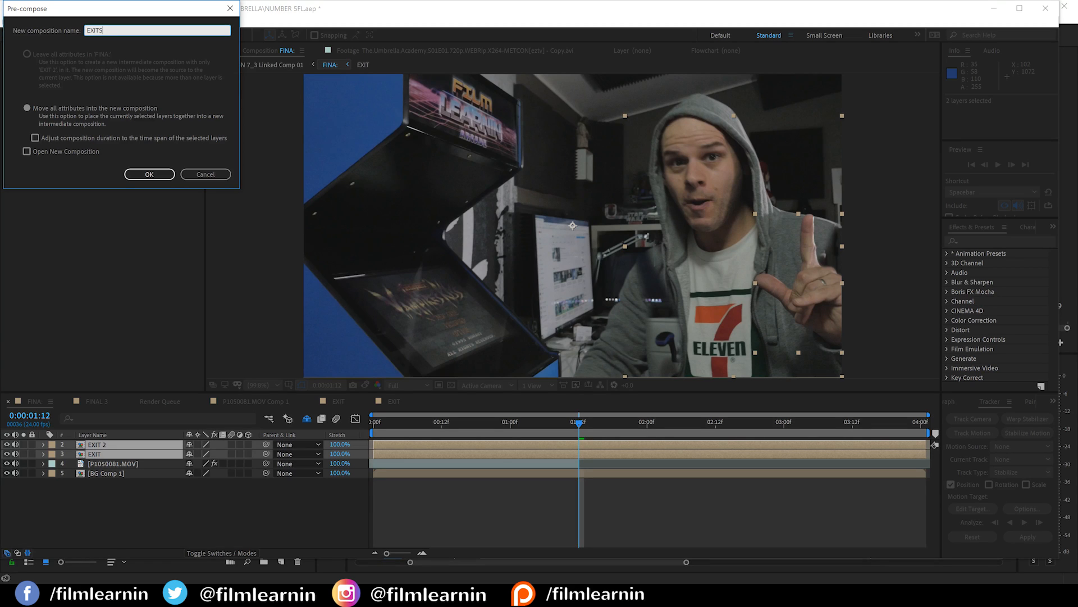
left_click(149, 174)
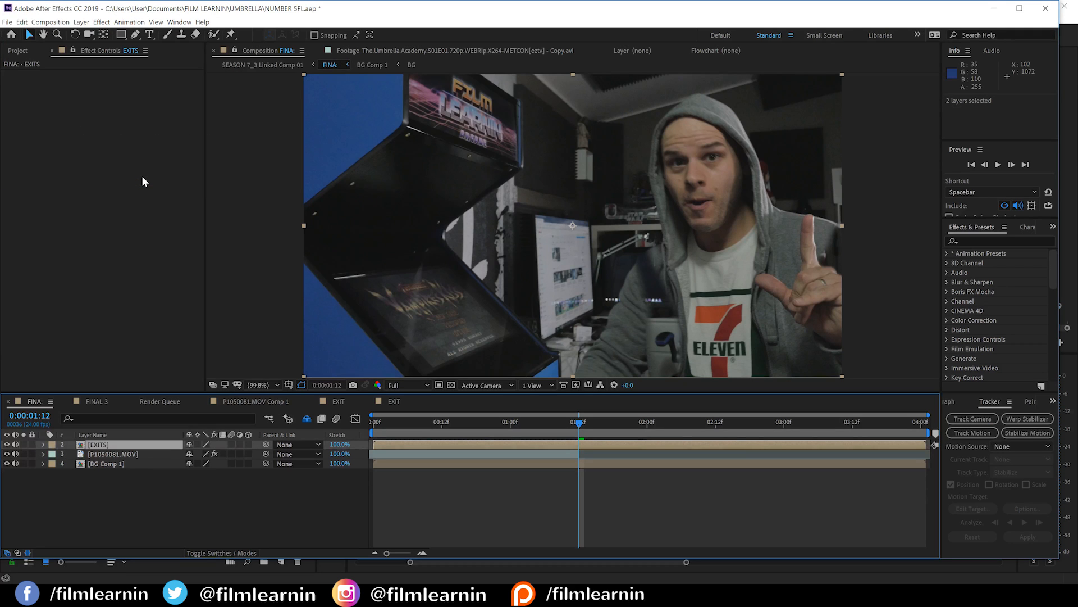
- Duplicate the EXITS layer as EXITS 2 and show the project's composition list
double_click(97, 444)
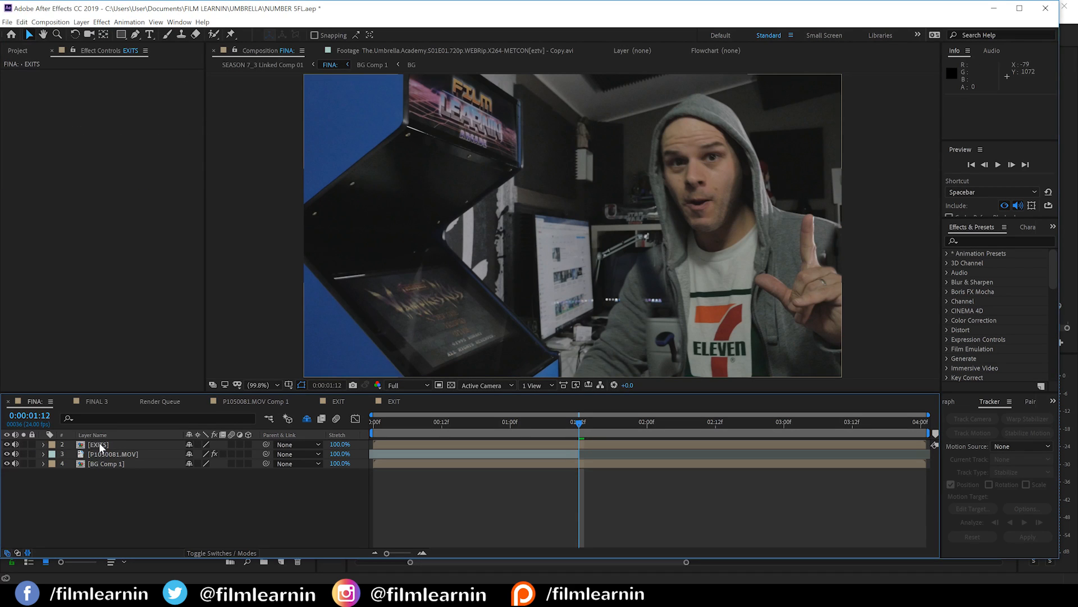
left_click(98, 444)
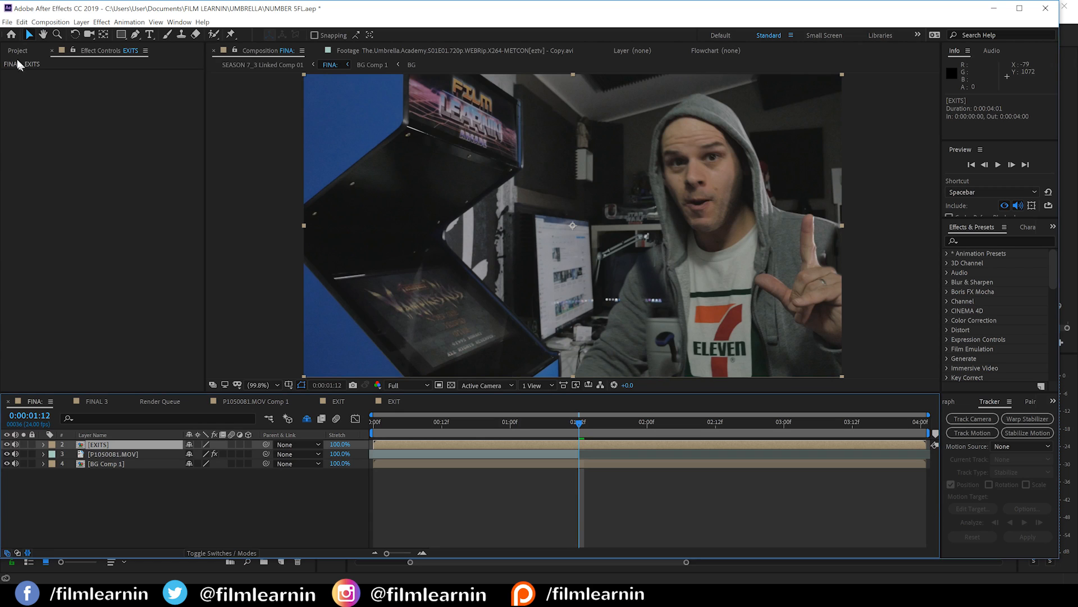
left_click(17, 50)
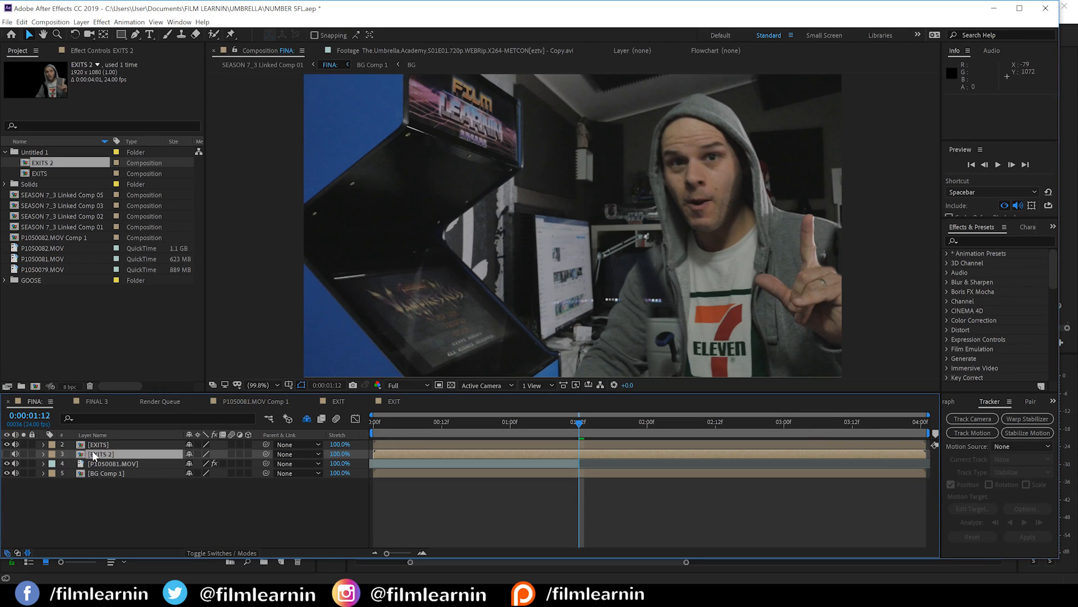
- In EXITS 2 add an adjustment layer with Tint and Brightness & Contrast 150/100
double_click(43, 162)
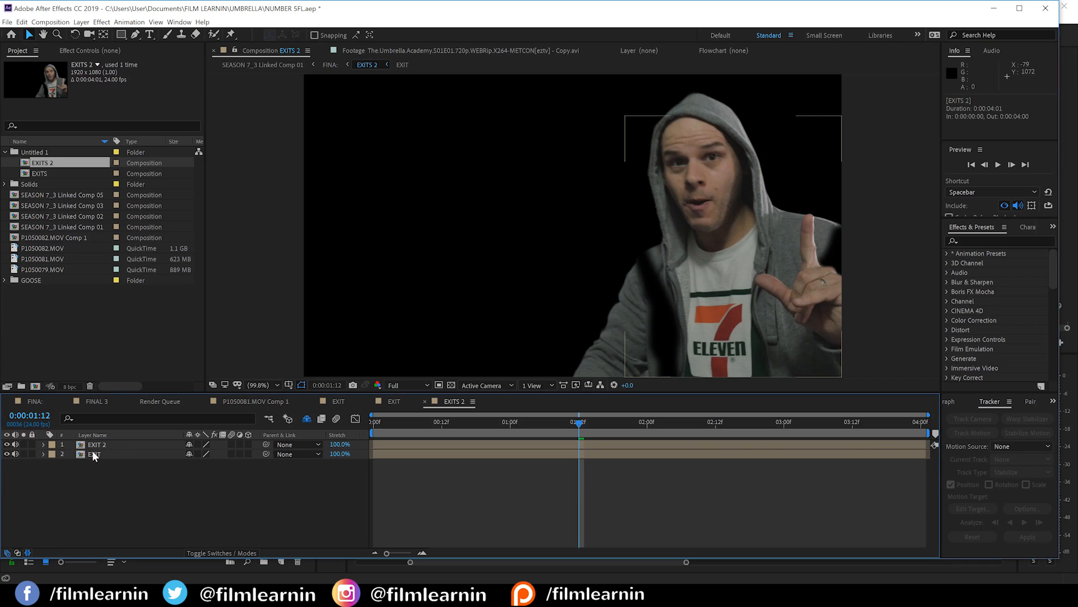
left_click(81, 21)
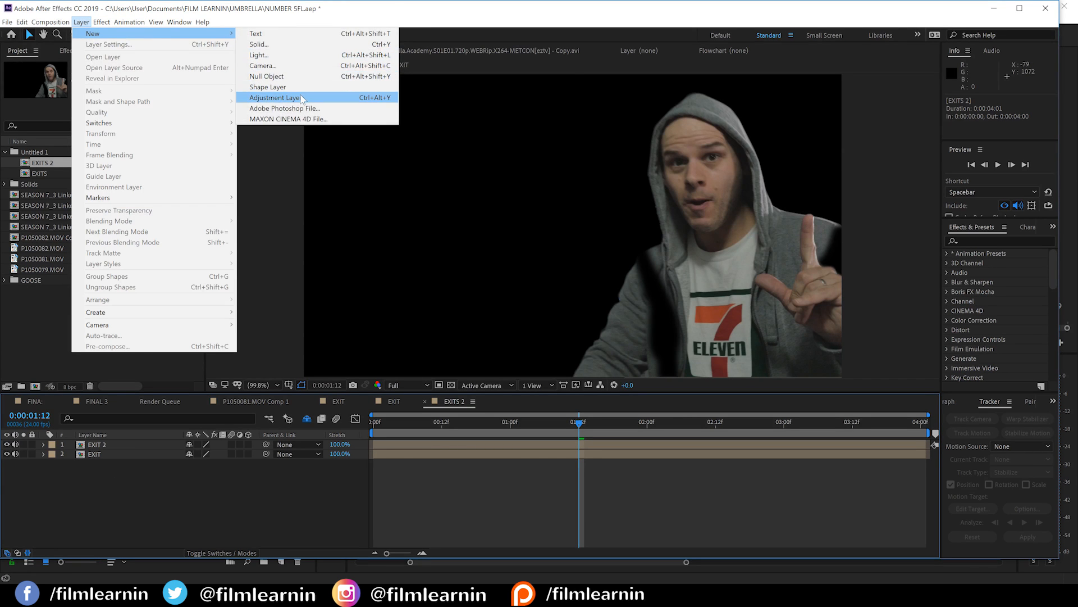
left_click(273, 98)
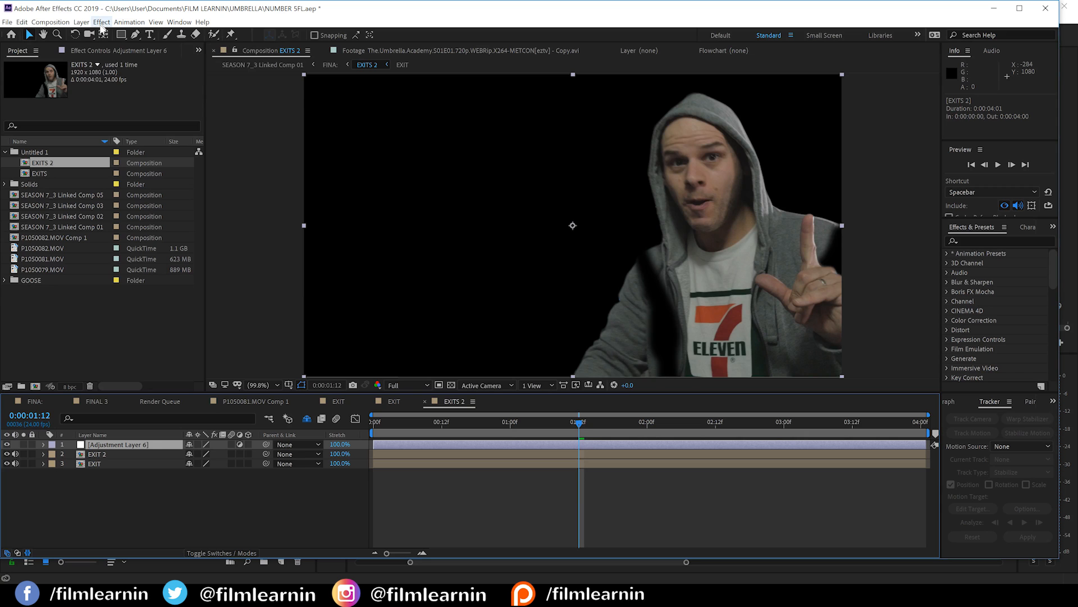
left_click(101, 21)
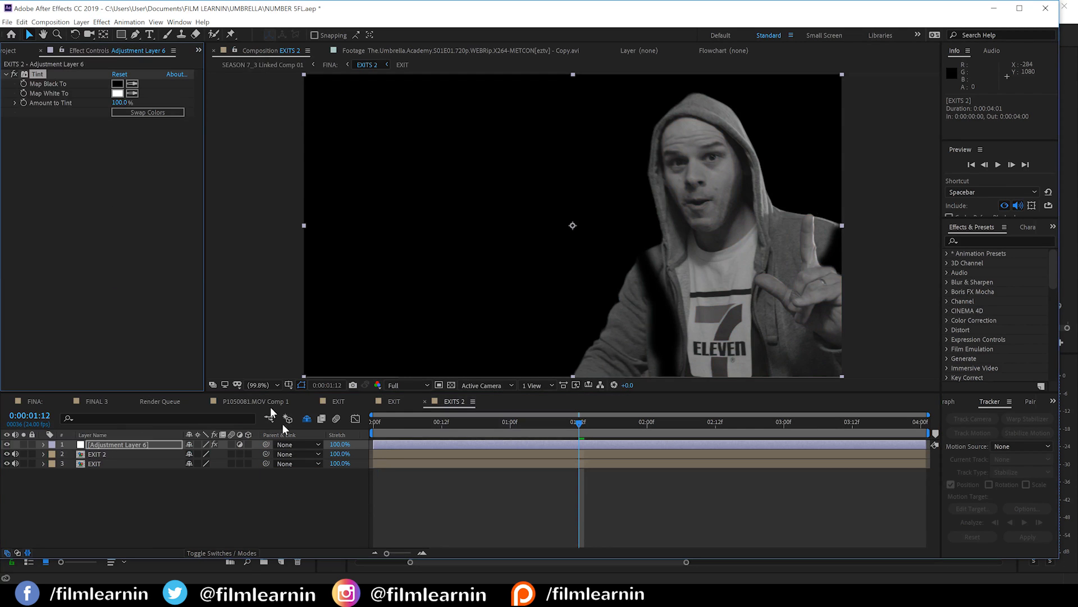
left_click(101, 21)
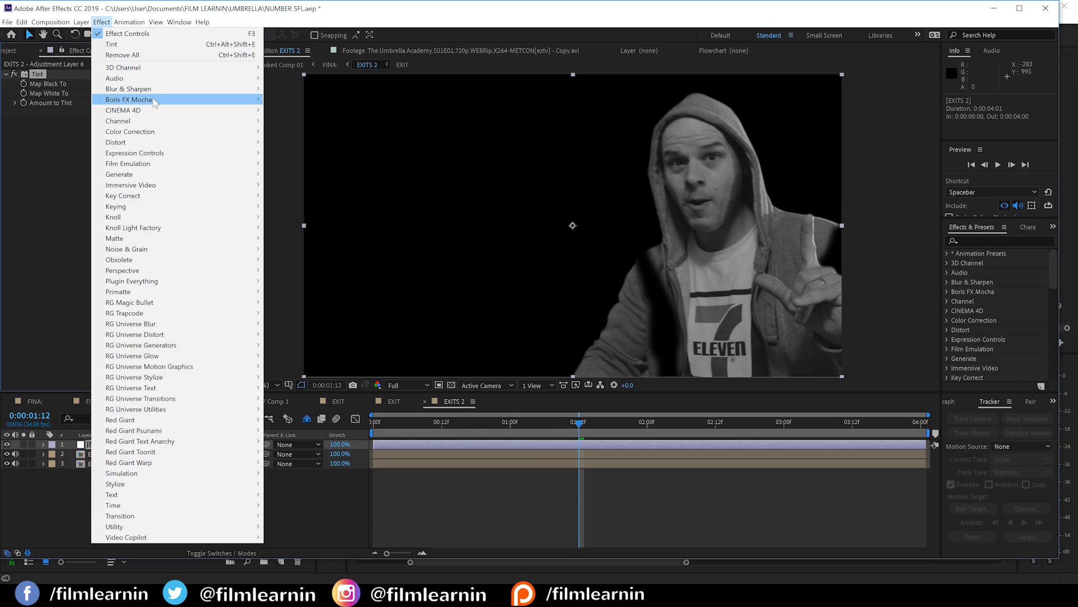
mouse_move(130, 132)
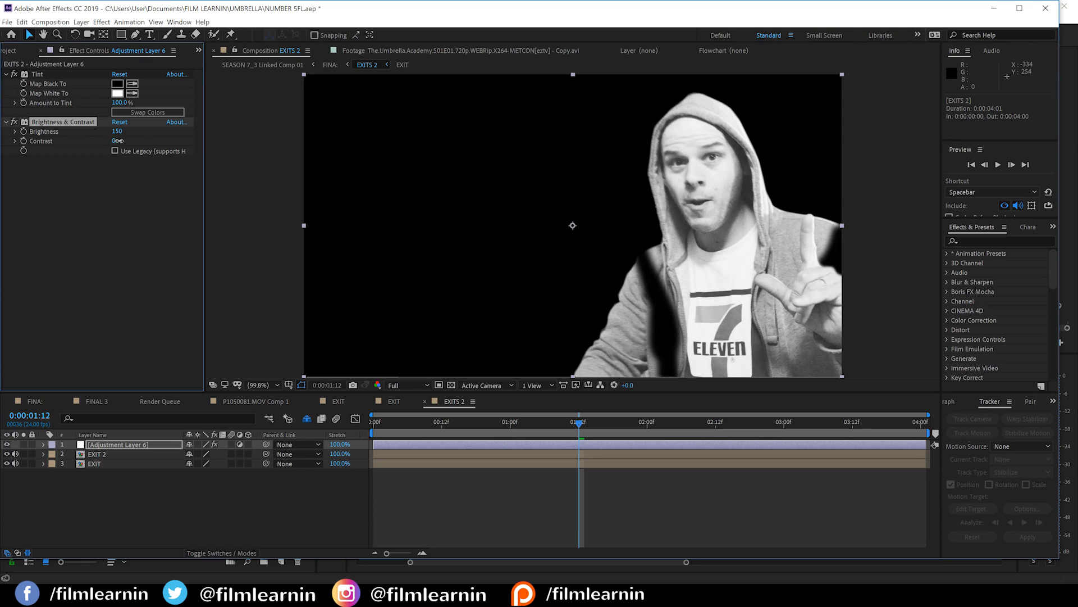
- Add Fast Box Blur with radius 30 and Repeat Edge Pixels to the adjustment layer
left_click(101, 21)
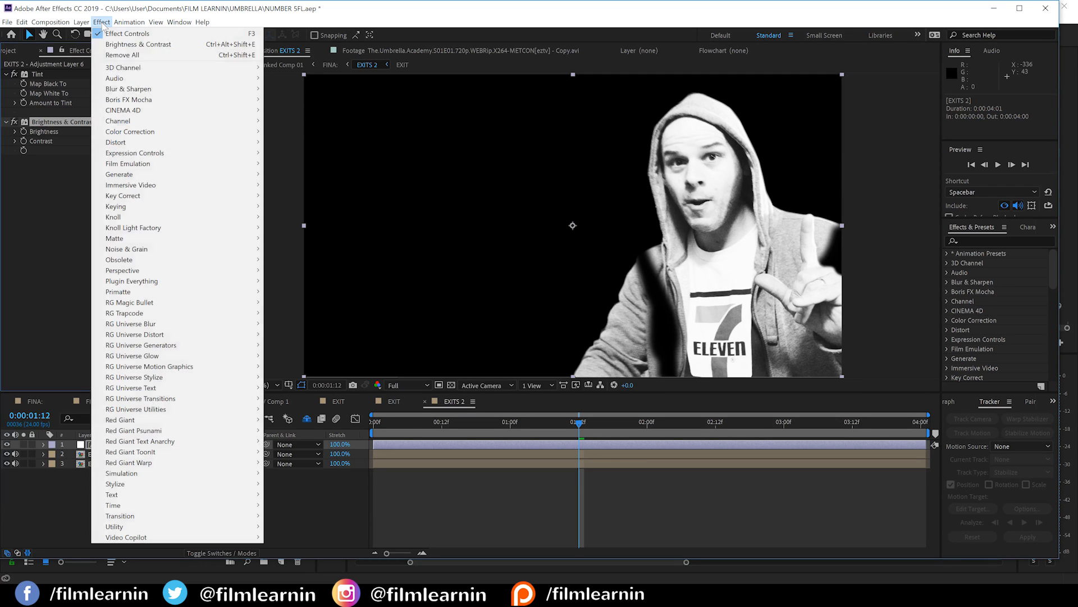
mouse_move(128, 88)
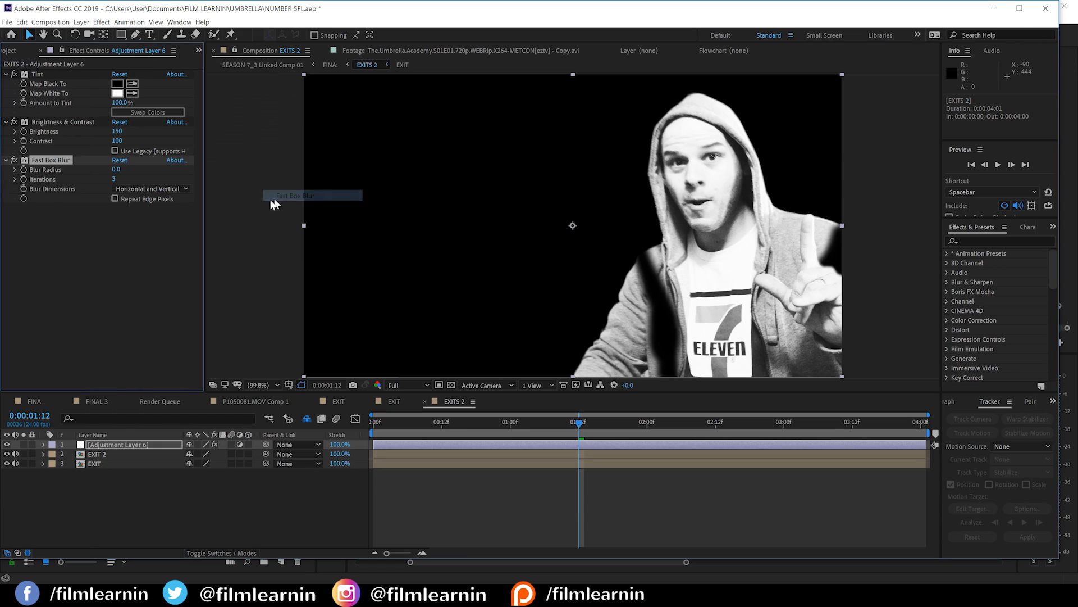
left_click(114, 199)
type("30")
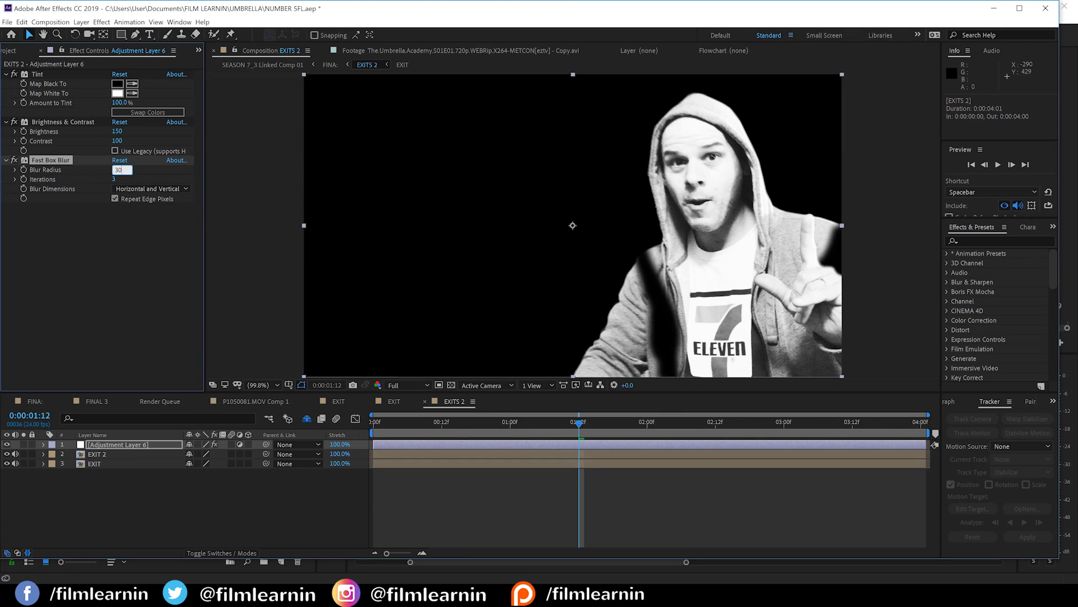
left_click(119, 169)
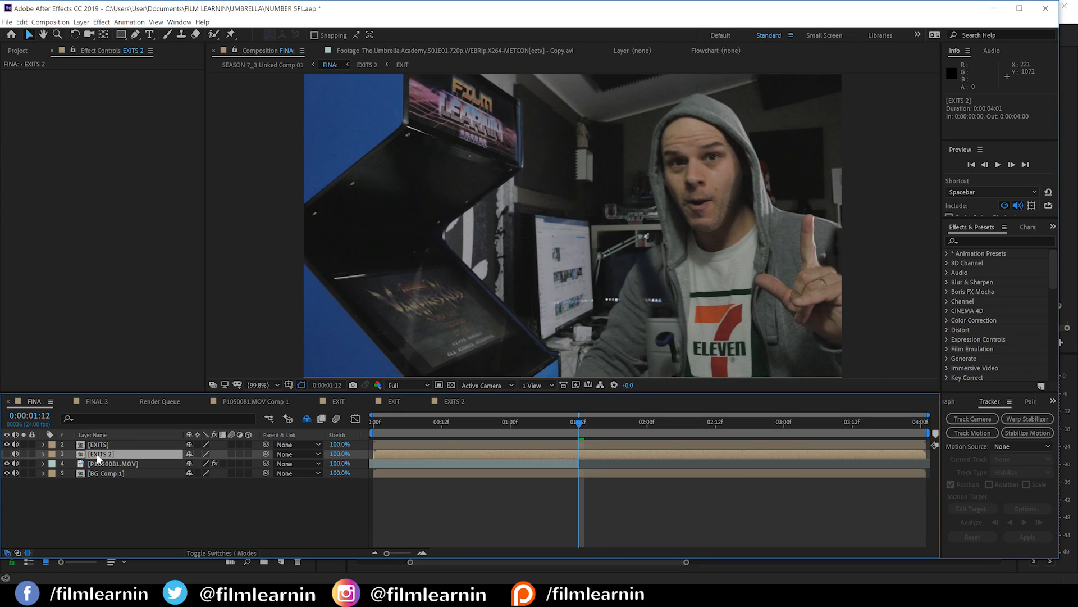
- Add a third Displacement Map to BG Comp 1 sourced from EXITS 2 luminance at 50/25 px
left_click(104, 473)
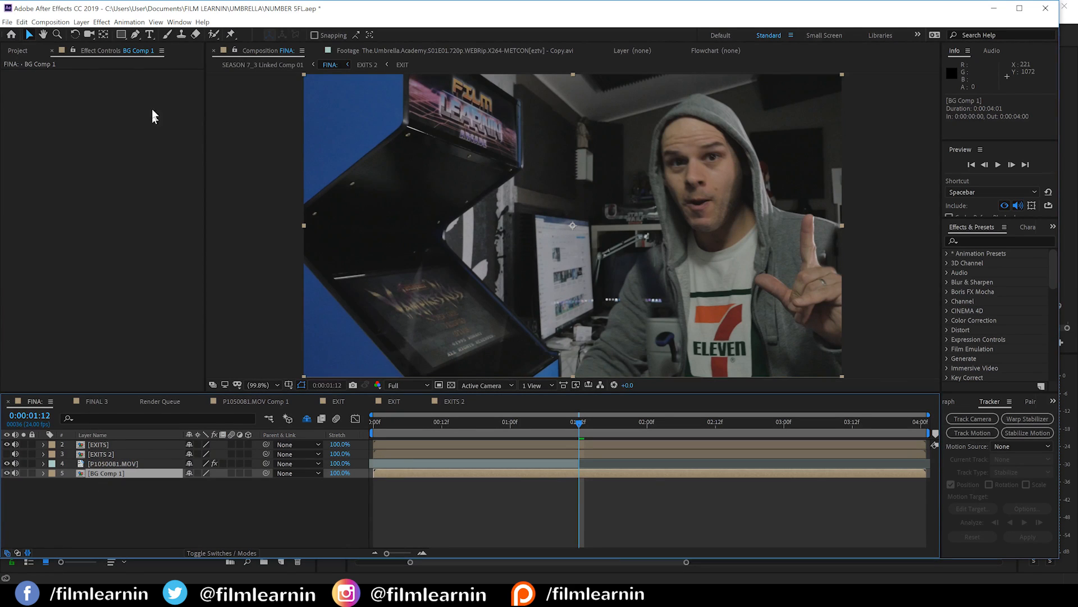
left_click(101, 21)
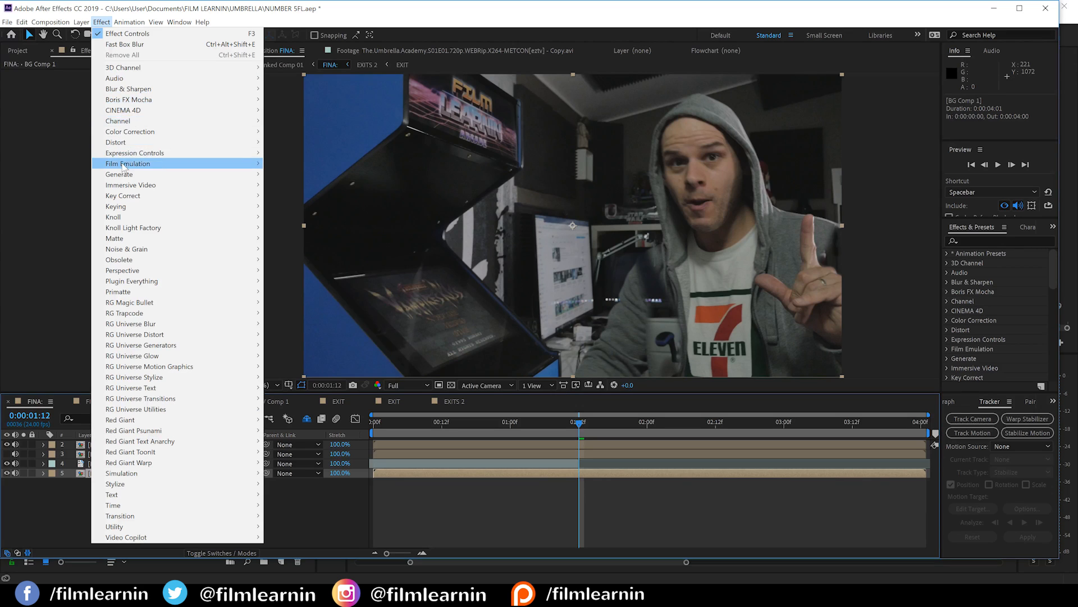
mouse_move(114, 142)
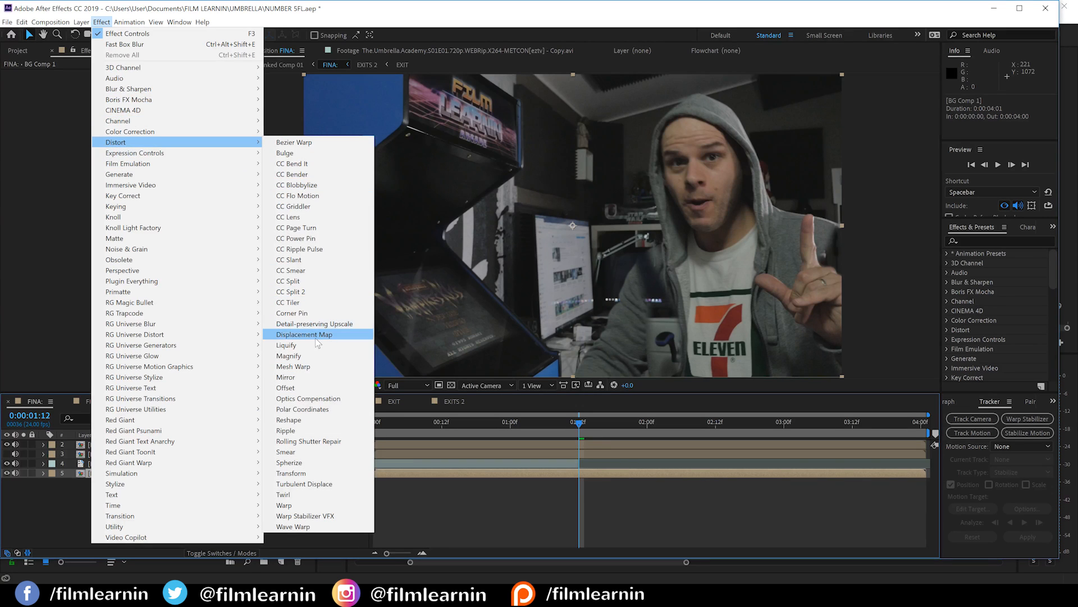
left_click(305, 334)
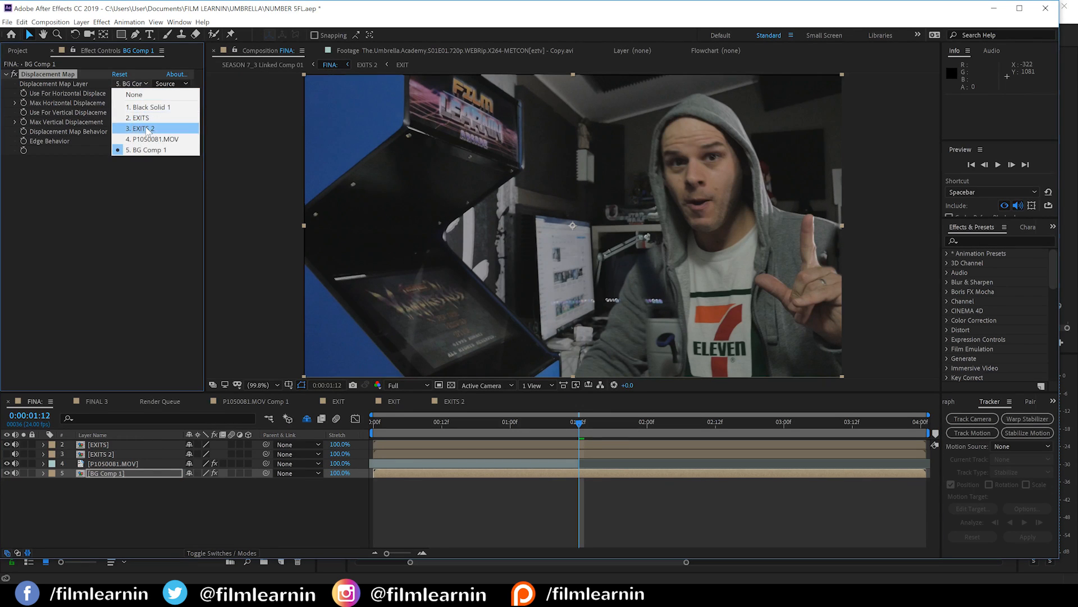
left_click(142, 129)
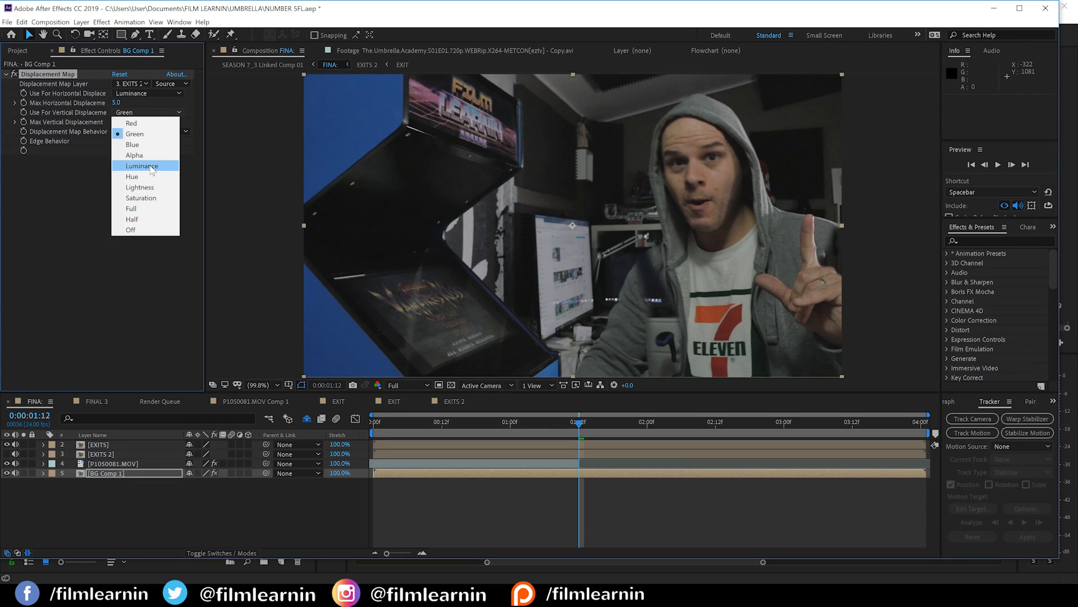
left_click(141, 165)
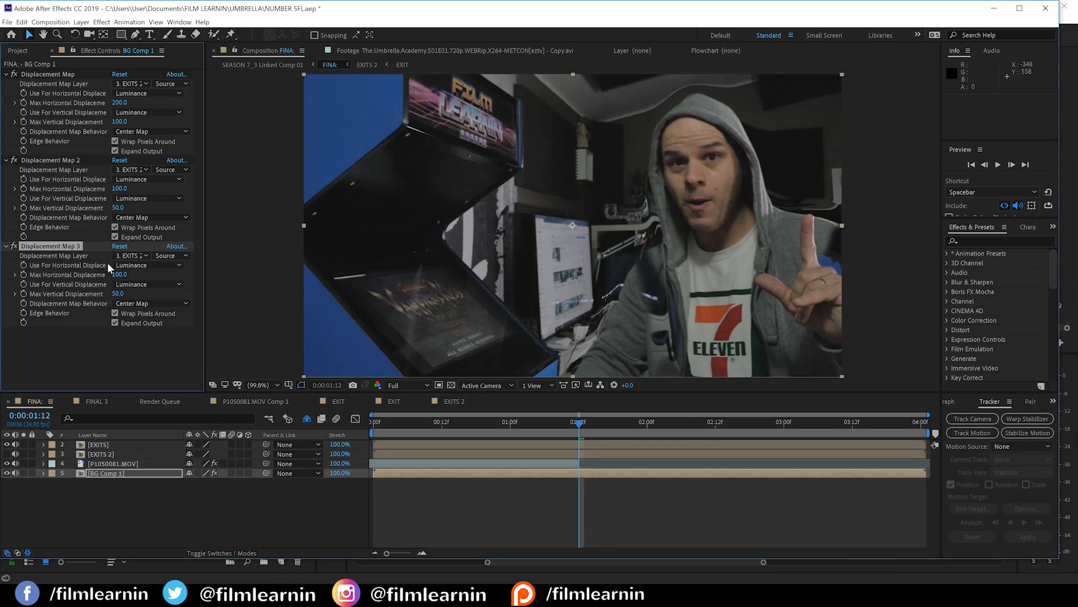
left_click(120, 275)
type("50")
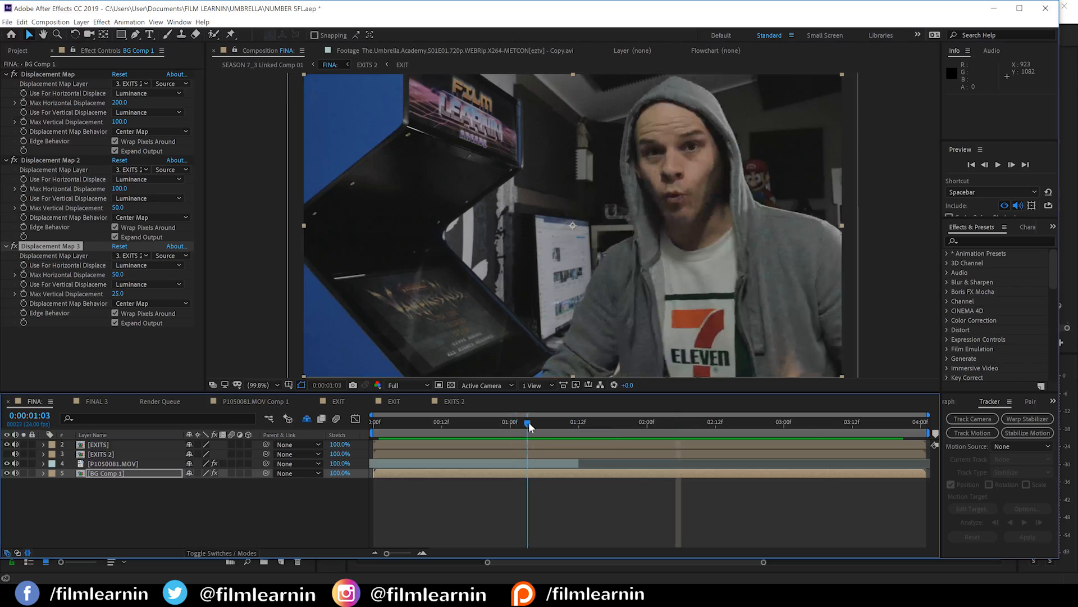
- Scrub through the shot to preview the ripple and stop on the actor's gesture frame
left_click_drag(528, 421, 634, 422)
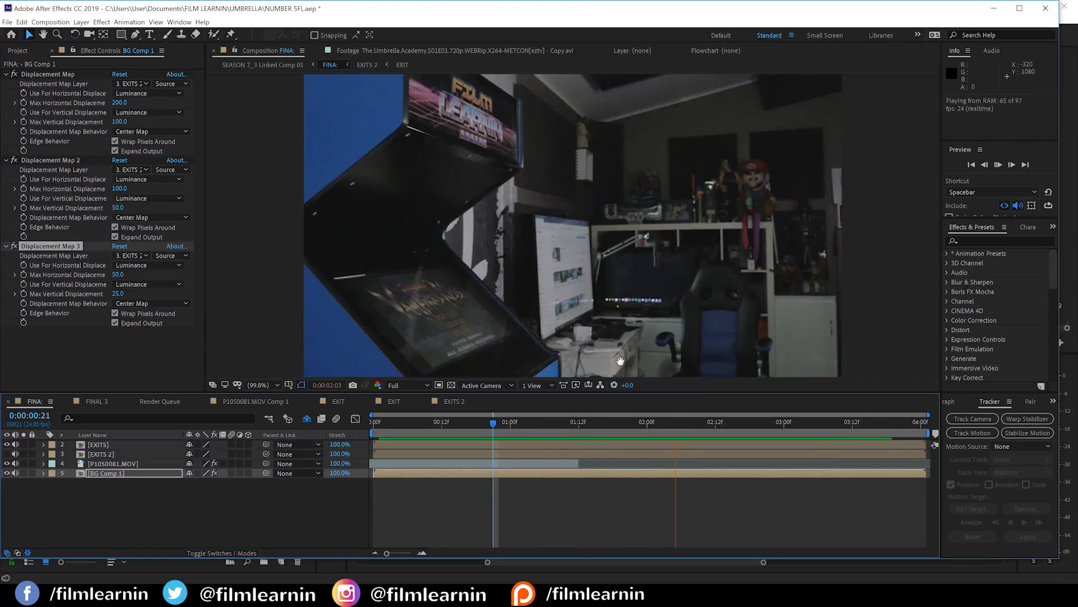
left_click(551, 422)
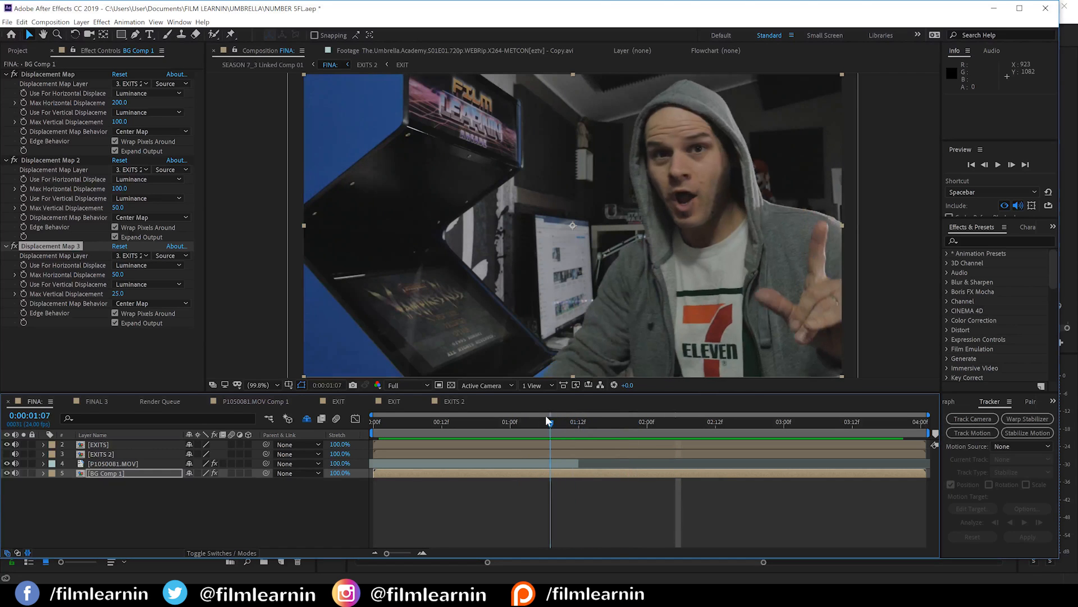
left_click(555, 421)
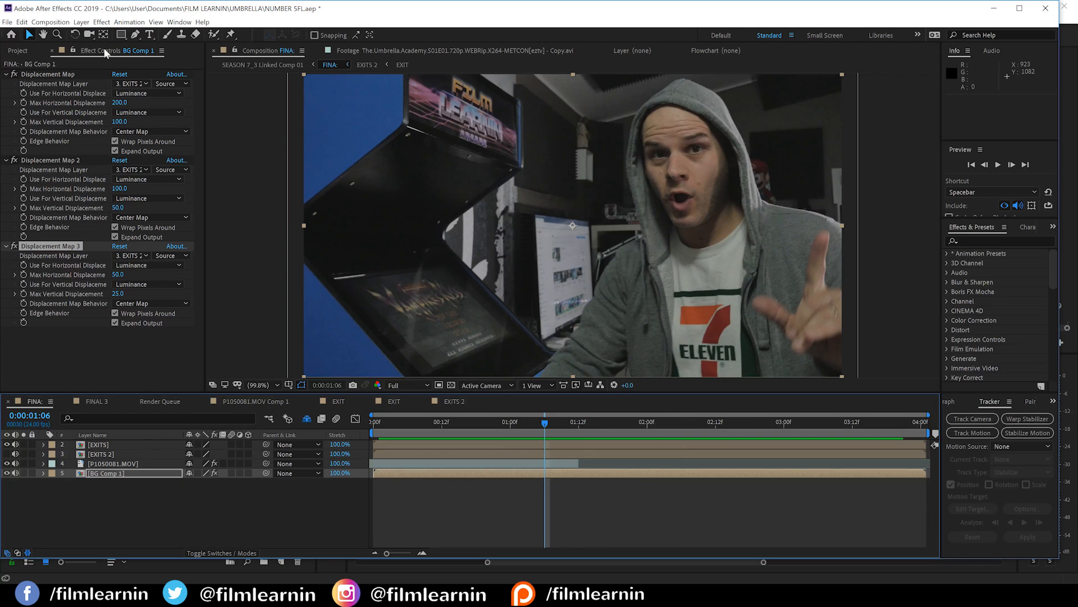
- Create a feathered actor-shaped adjustment layer and apply CC Glass to it
left_click(80, 21)
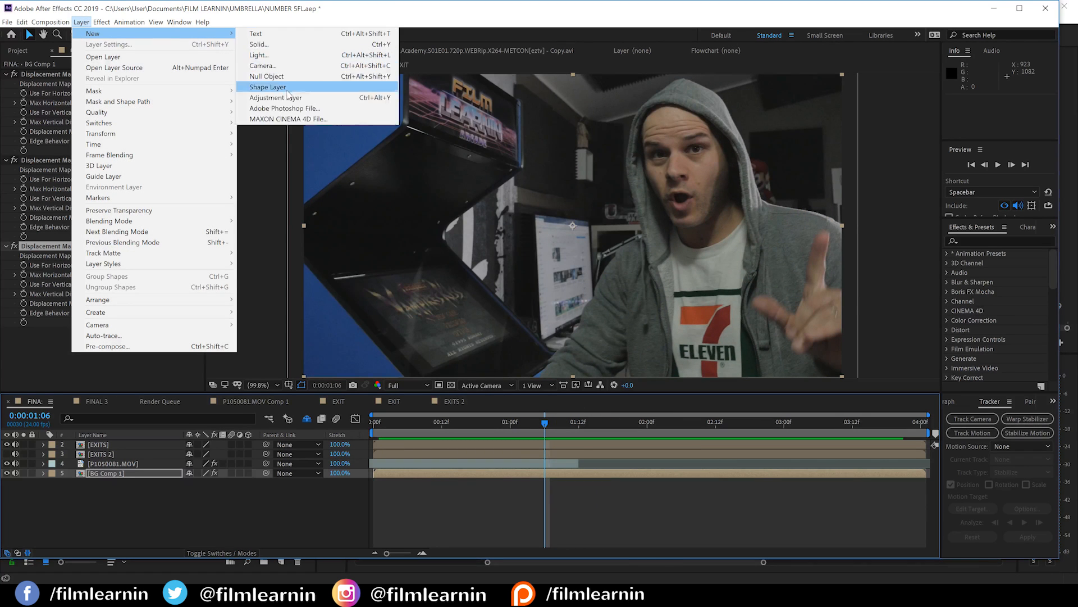
left_click(276, 97)
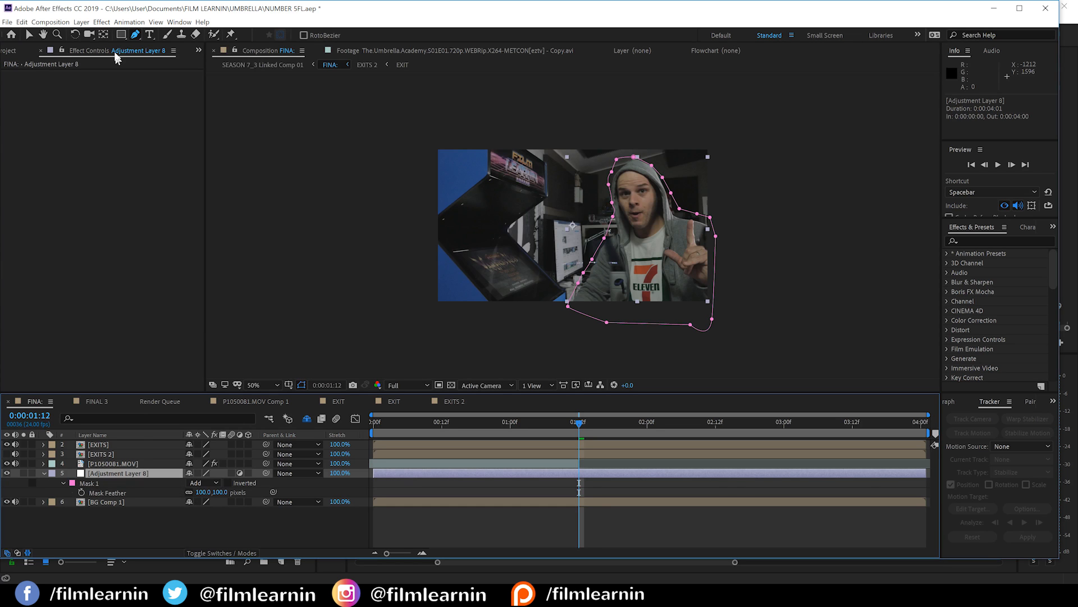
left_click(101, 21)
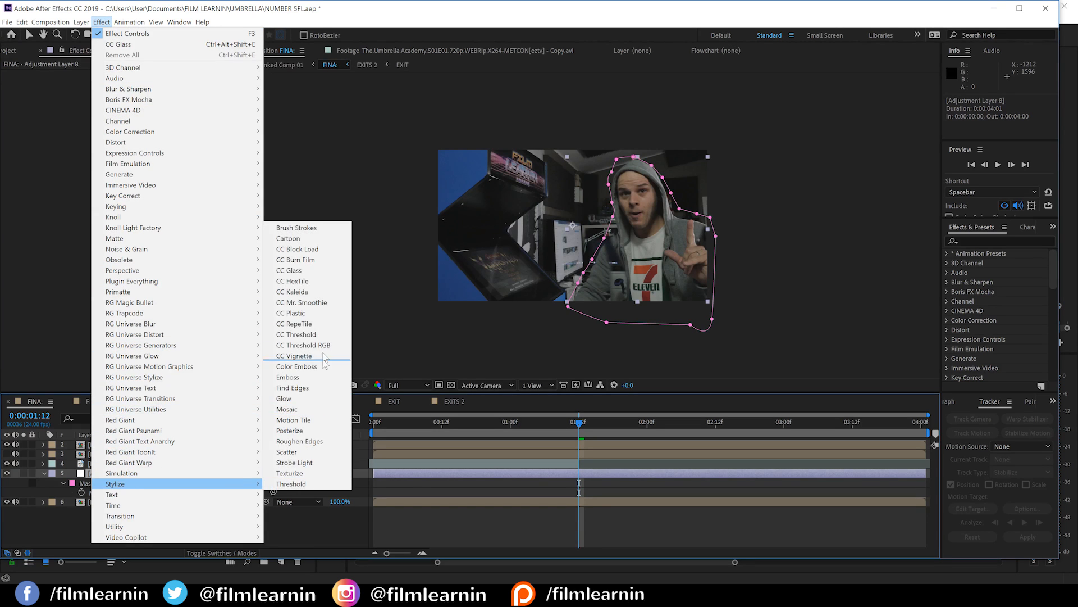
left_click(288, 270)
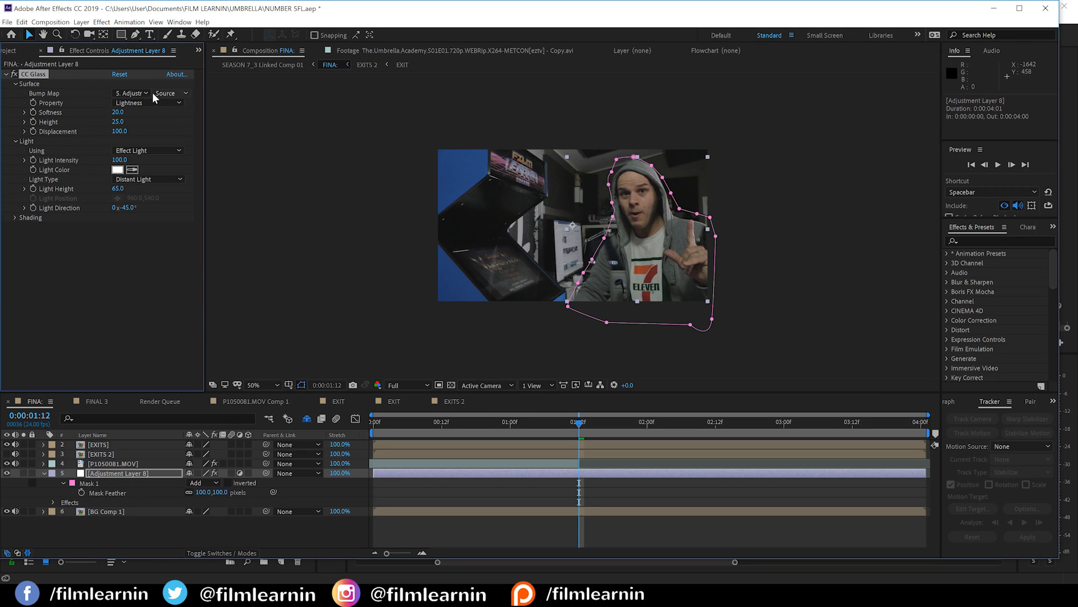
- Set CC Glass bump map to EXITS, raise its height, and light it pale blue at intensity 235
left_click(131, 92)
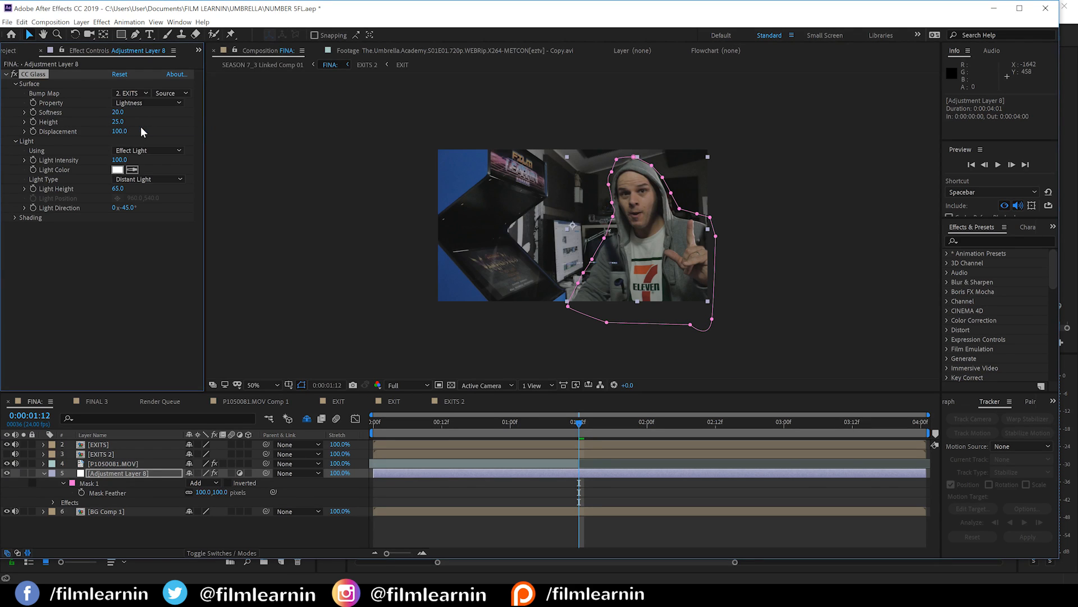
left_click_drag(121, 121, 117, 122)
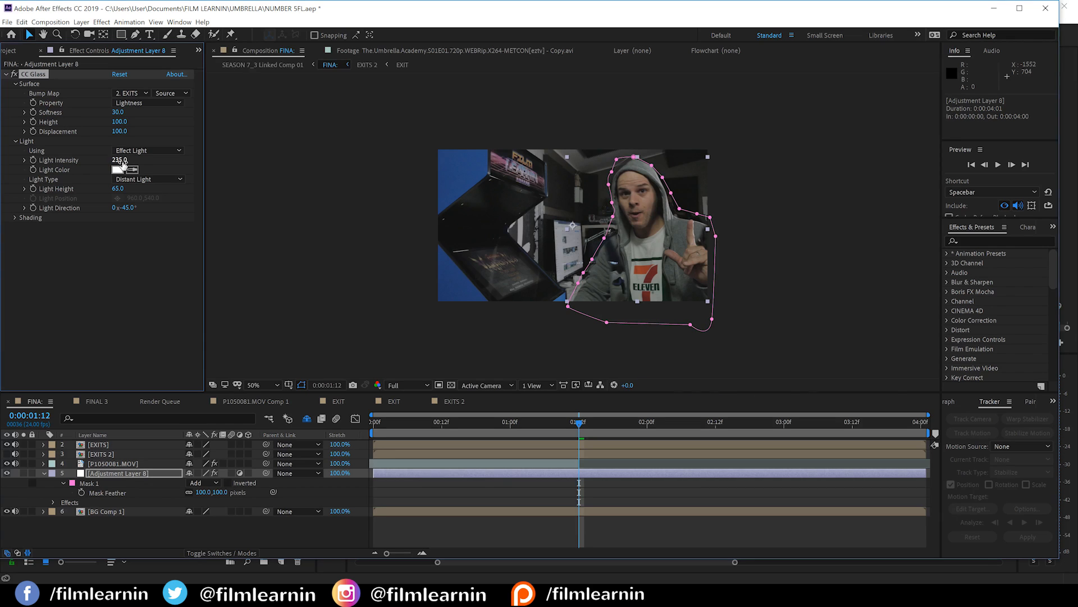
left_click(123, 170)
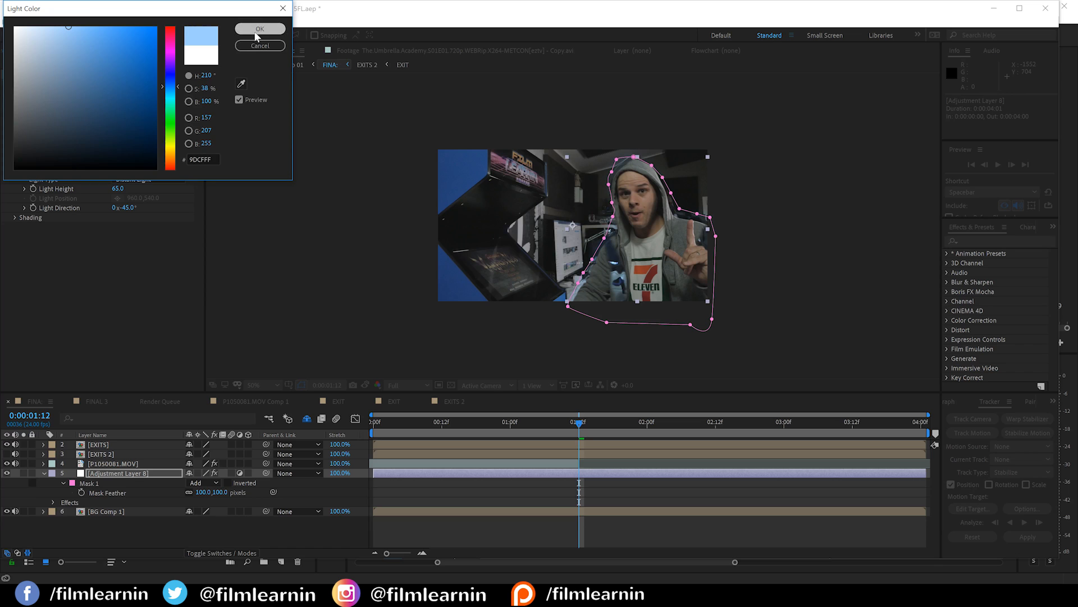
left_click(260, 28)
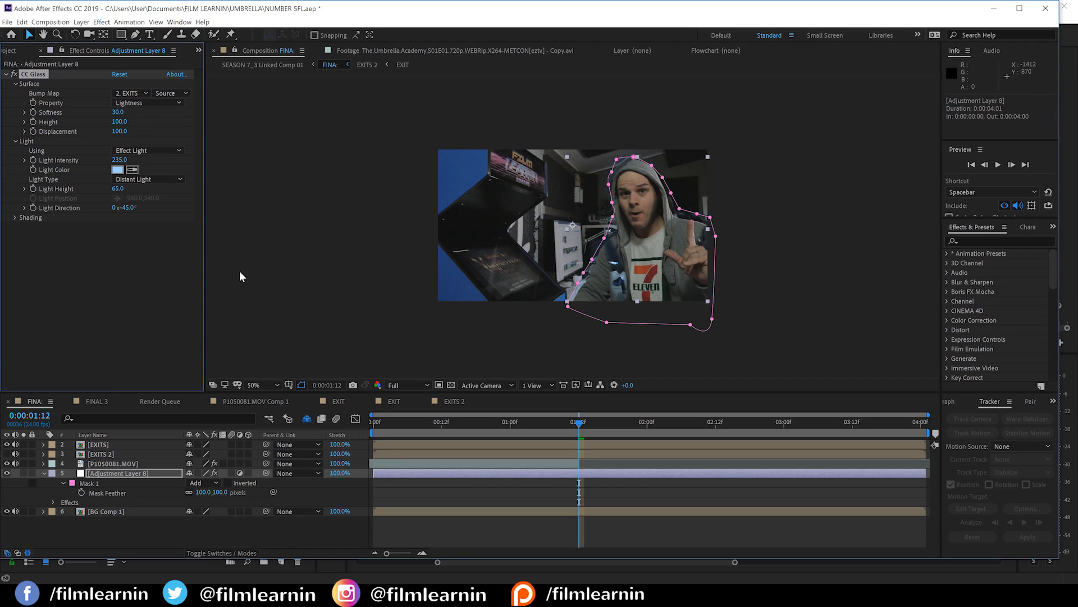
mouse_move(546, 460)
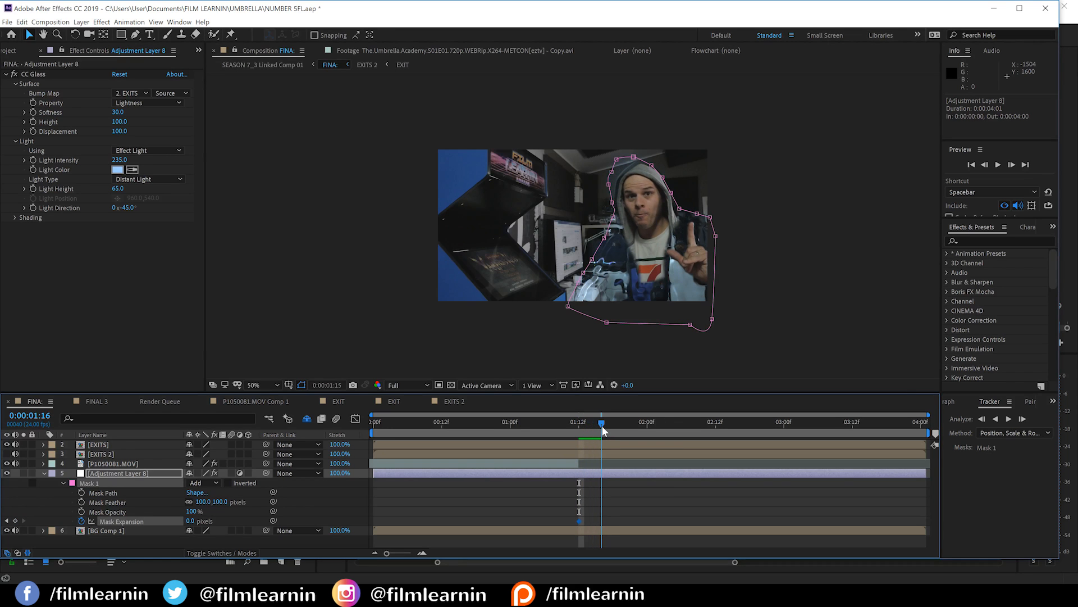
- Set CC Glass Property to Alpha and Light Height to 85, scrubbing to check the edges
left_click_drag(601, 429, 612, 429)
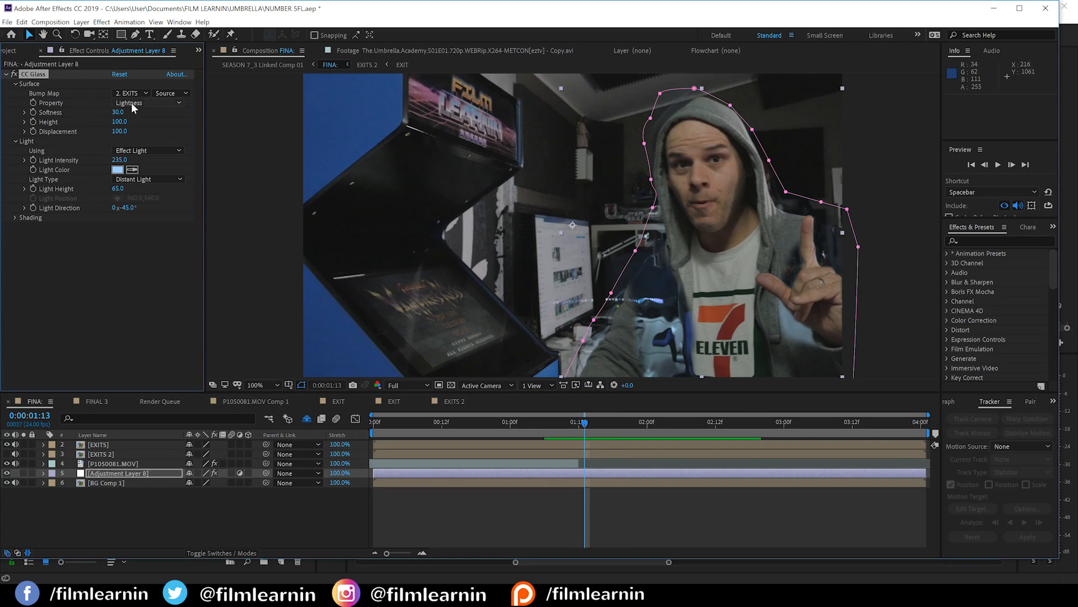
left_click(147, 102)
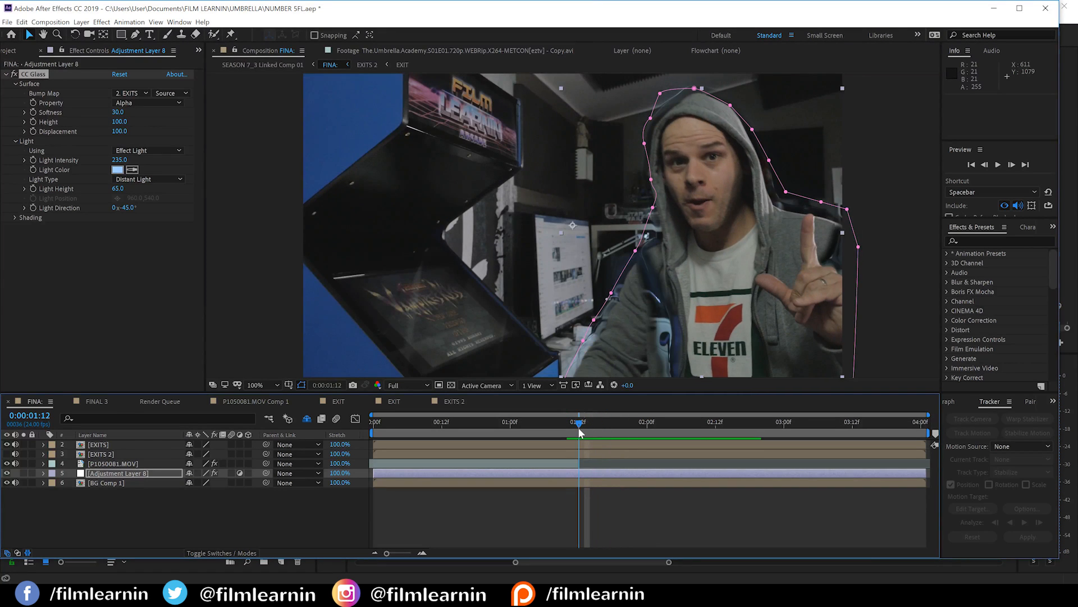
left_click_drag(579, 422, 590, 422)
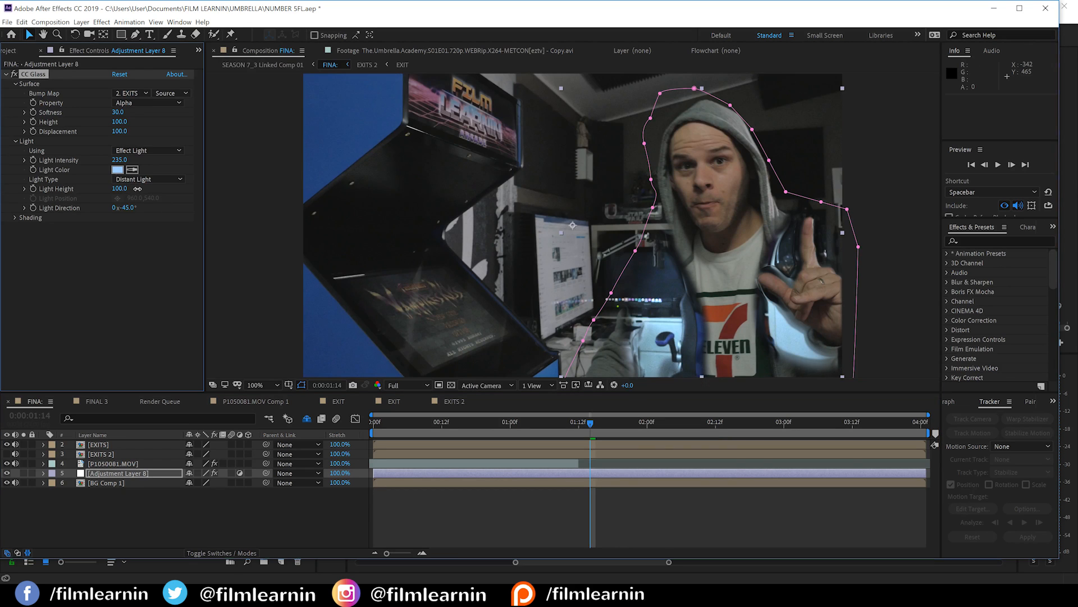
left_click_drag(124, 189, 138, 197)
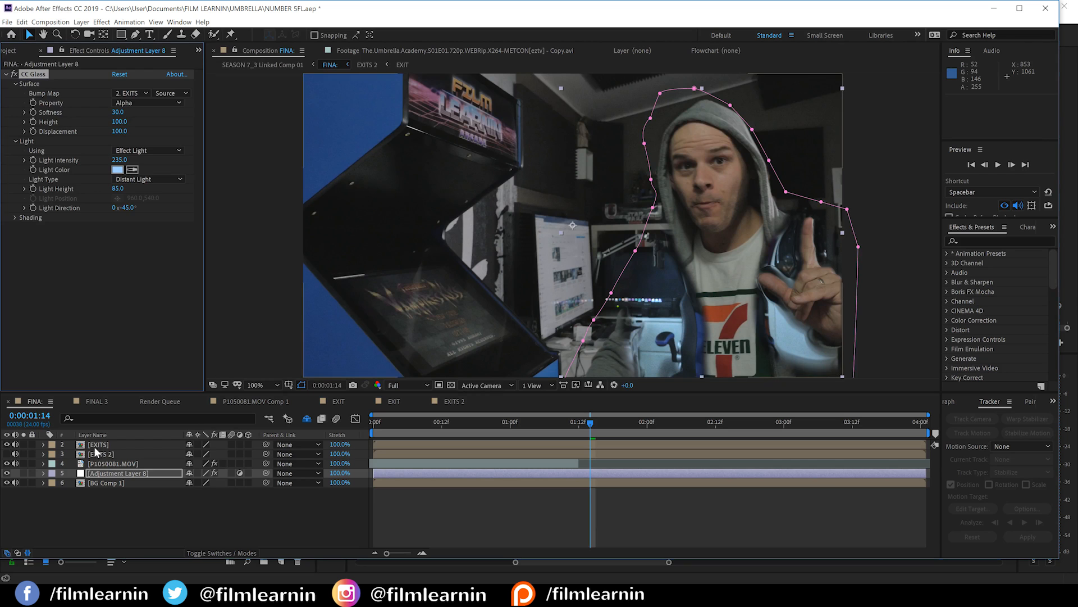
- Apply Glow to EXITS on the Alpha channel with threshold 95, radius 97, intensity 2
left_click(101, 21)
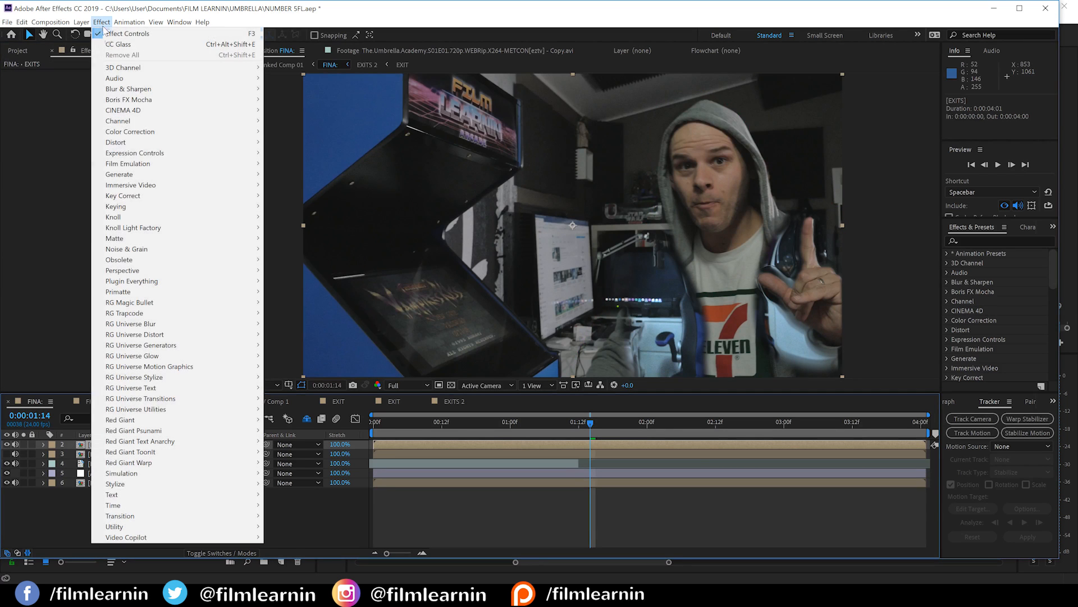
mouse_move(115, 484)
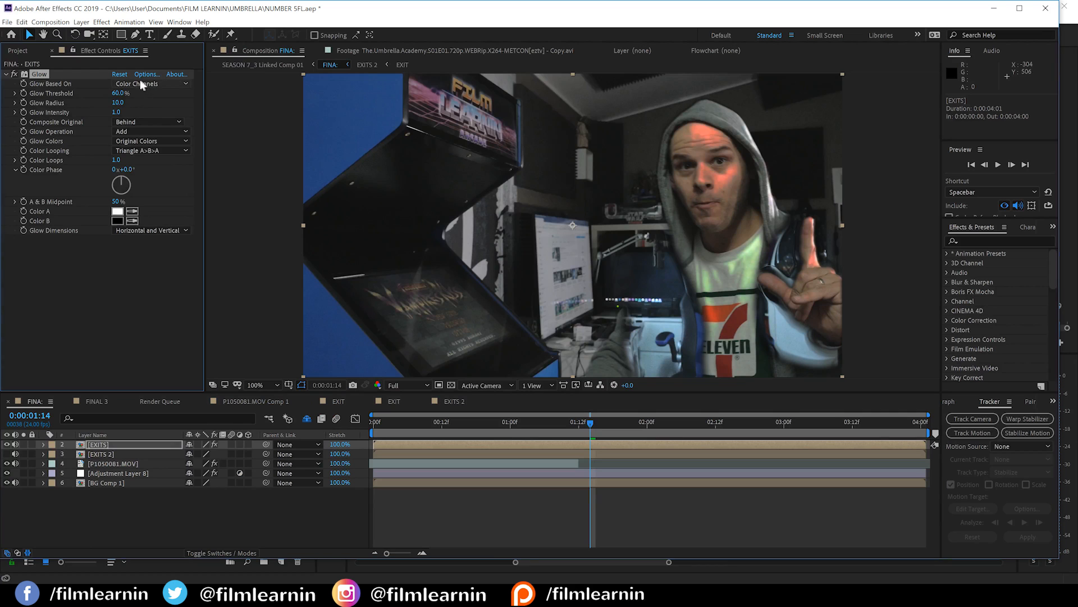
left_click(147, 83)
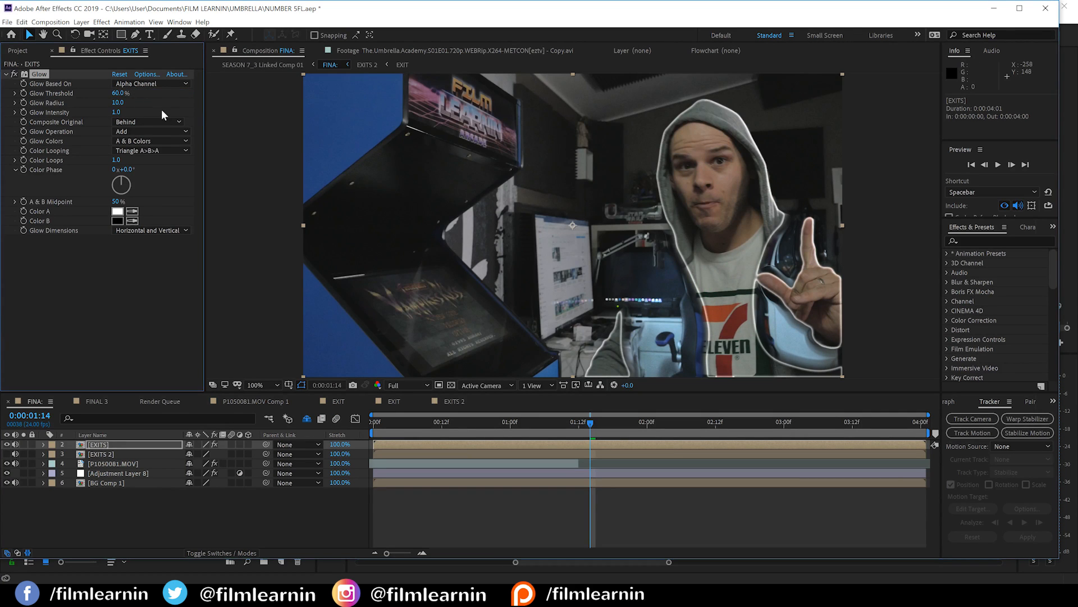
double_click(120, 93)
type("95")
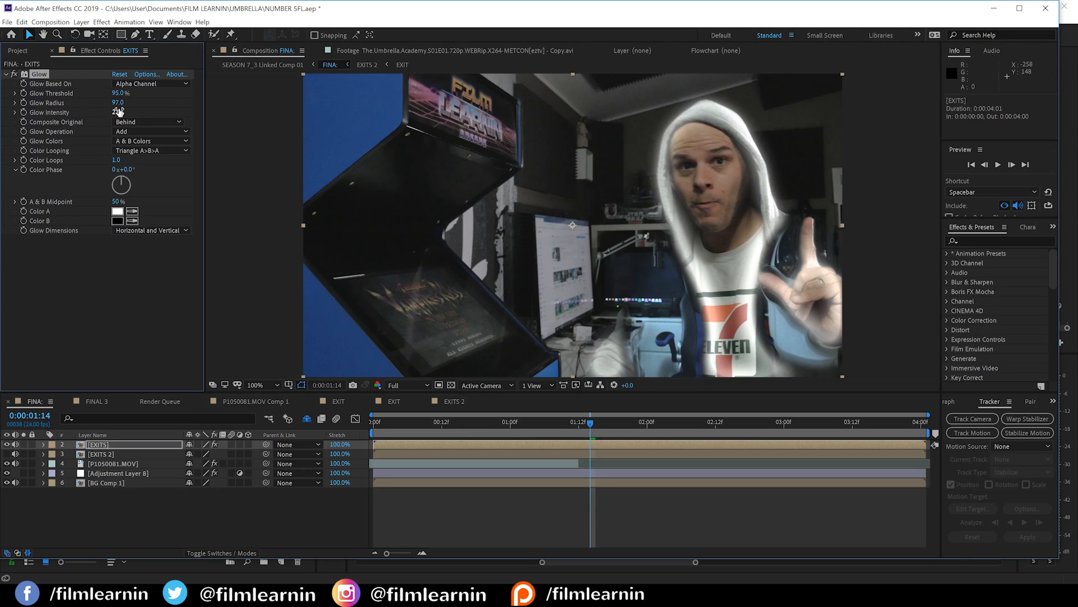
- Composite the original on top and blend the glow in Screen mode
left_click(150, 131)
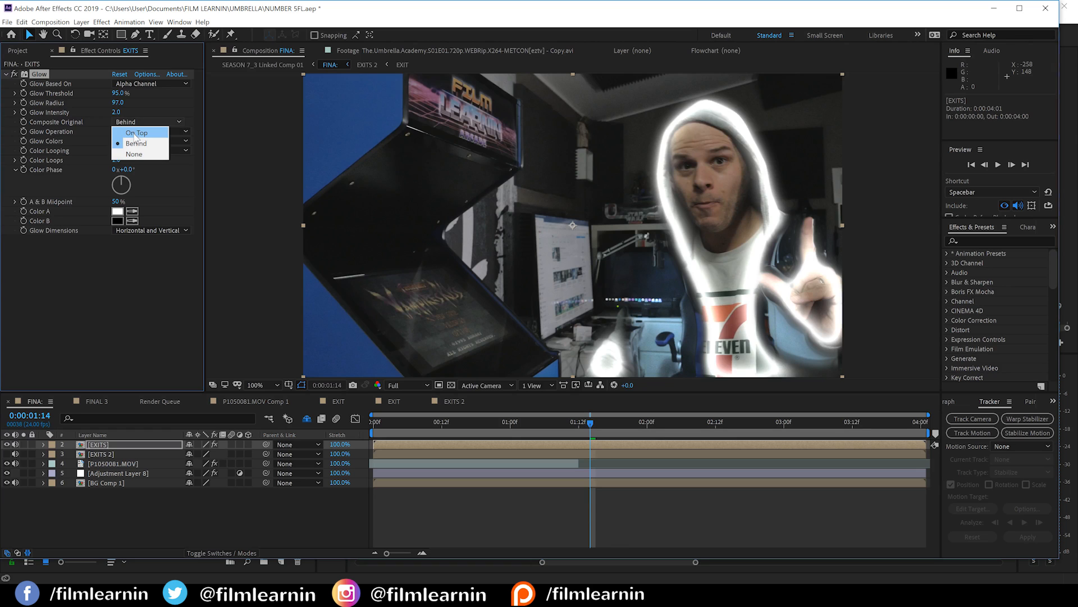
left_click(138, 131)
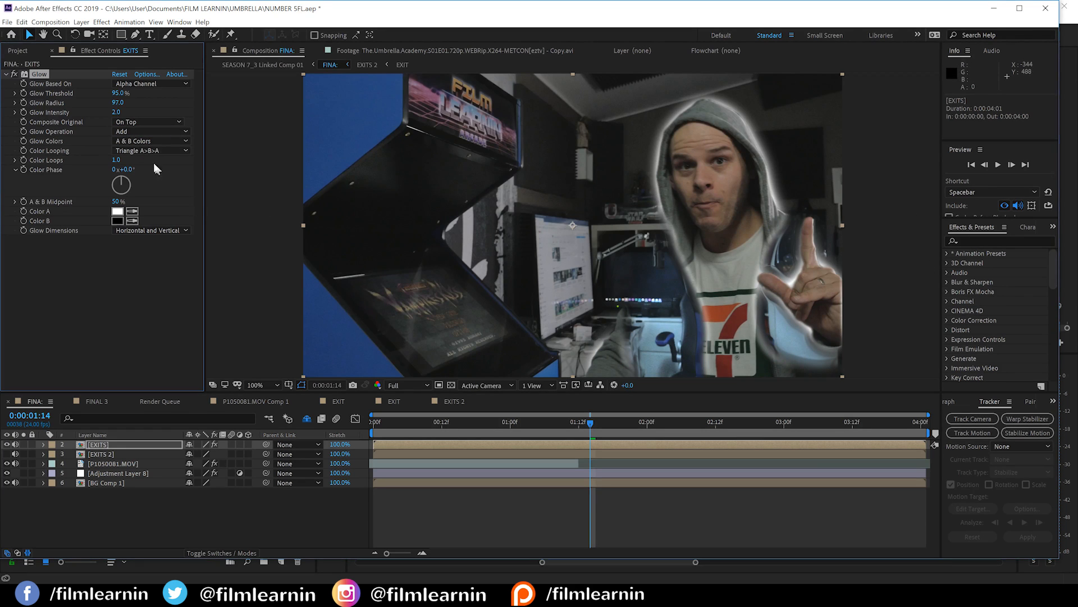
left_click(149, 131)
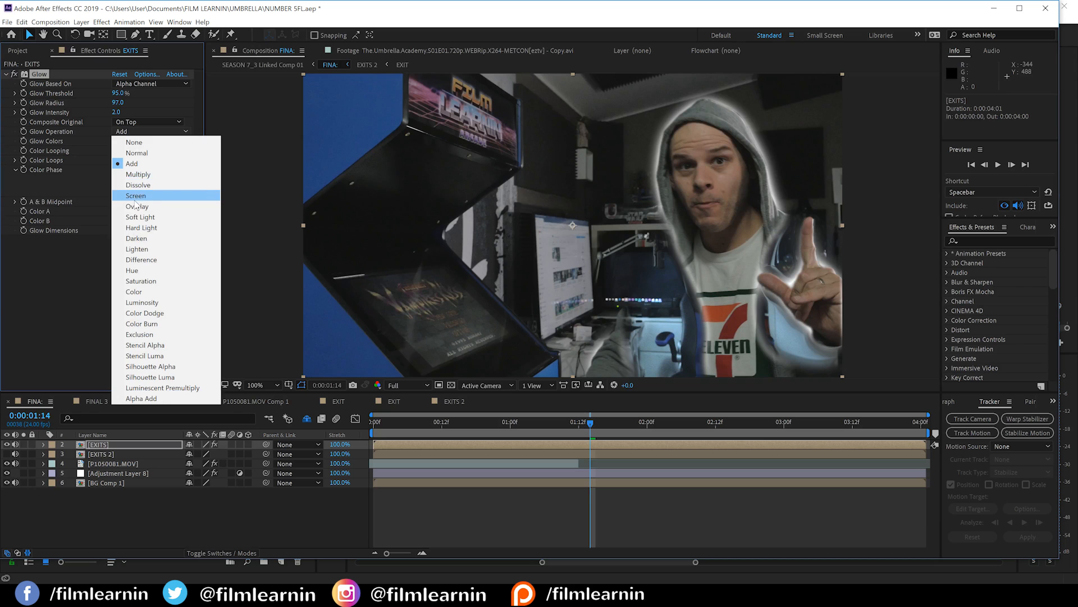
left_click(135, 196)
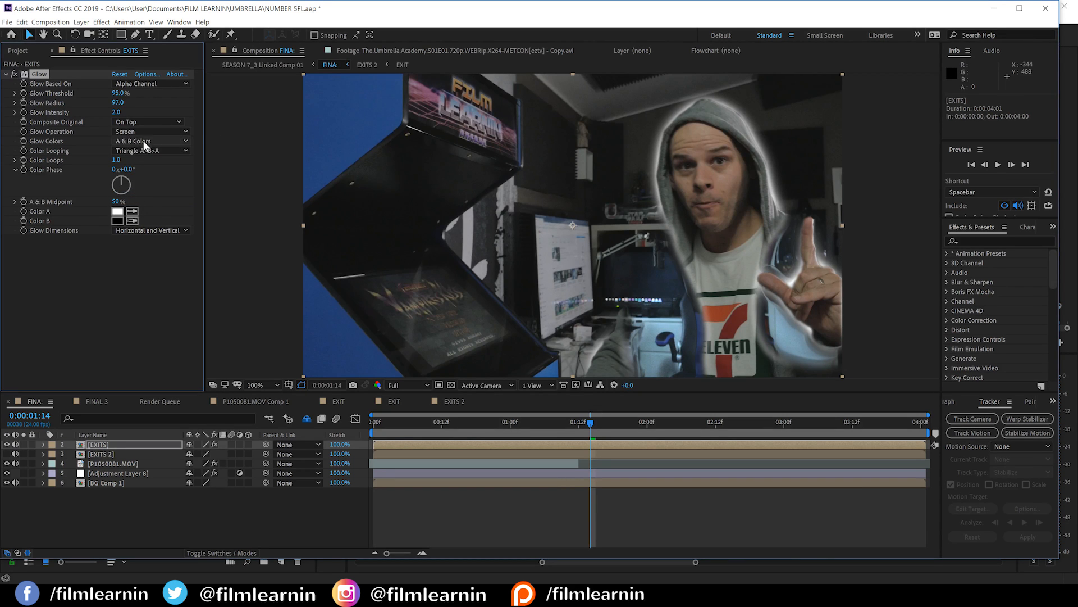
- Use A & B Colors with Color A set to pale blue #98CFFF
left_click(118, 210)
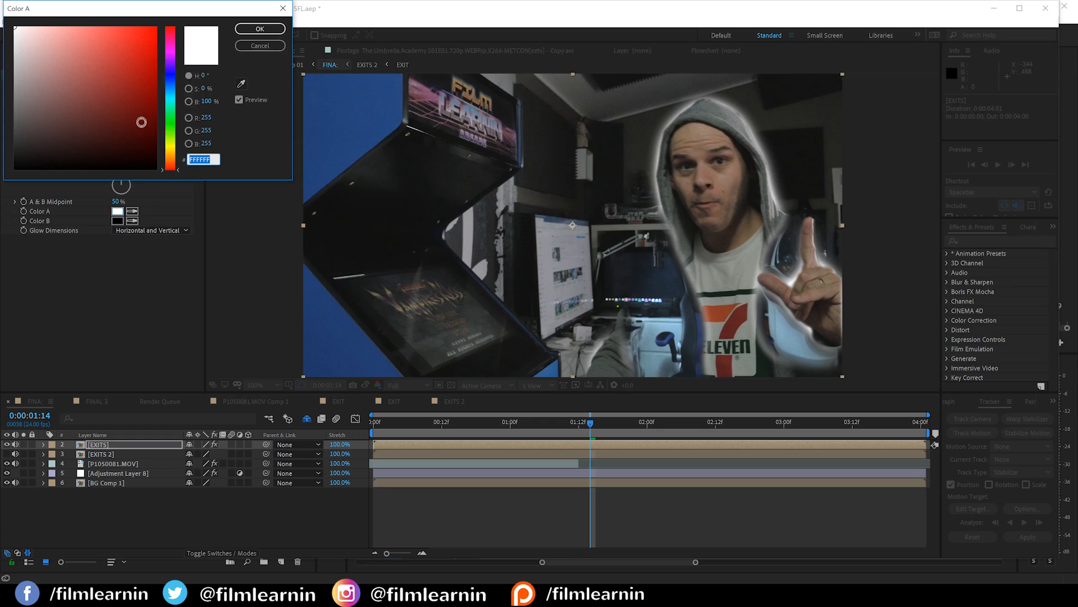
left_click(67, 46)
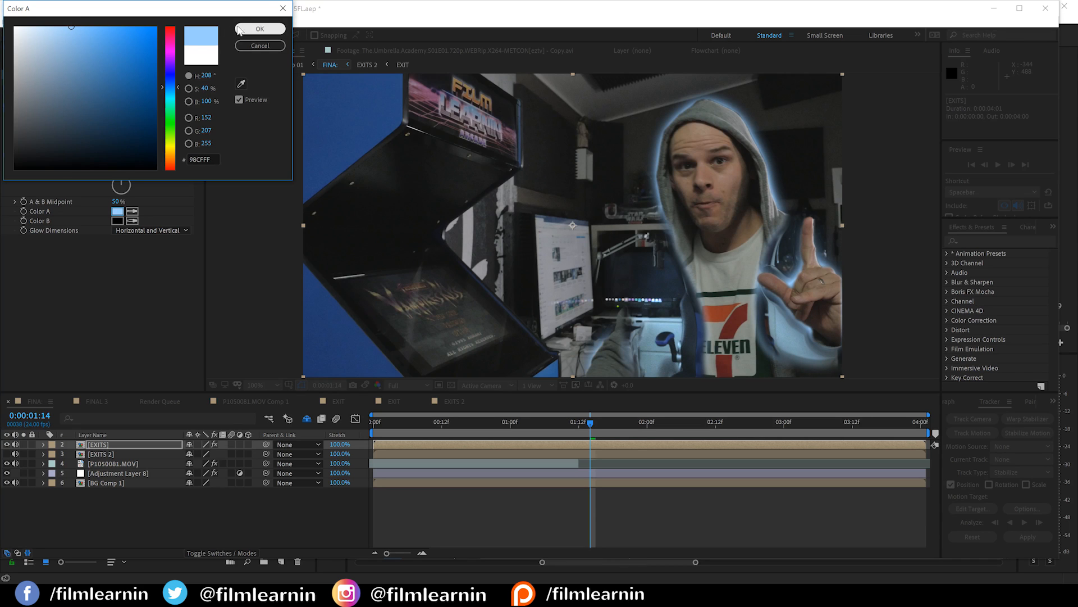
left_click(260, 29)
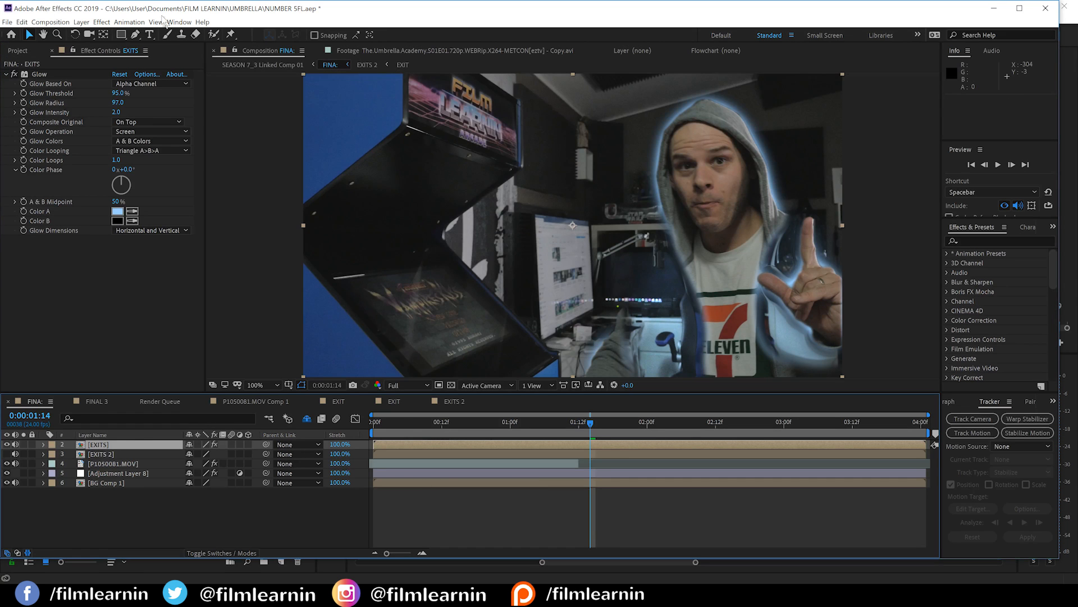
left_click(101, 22)
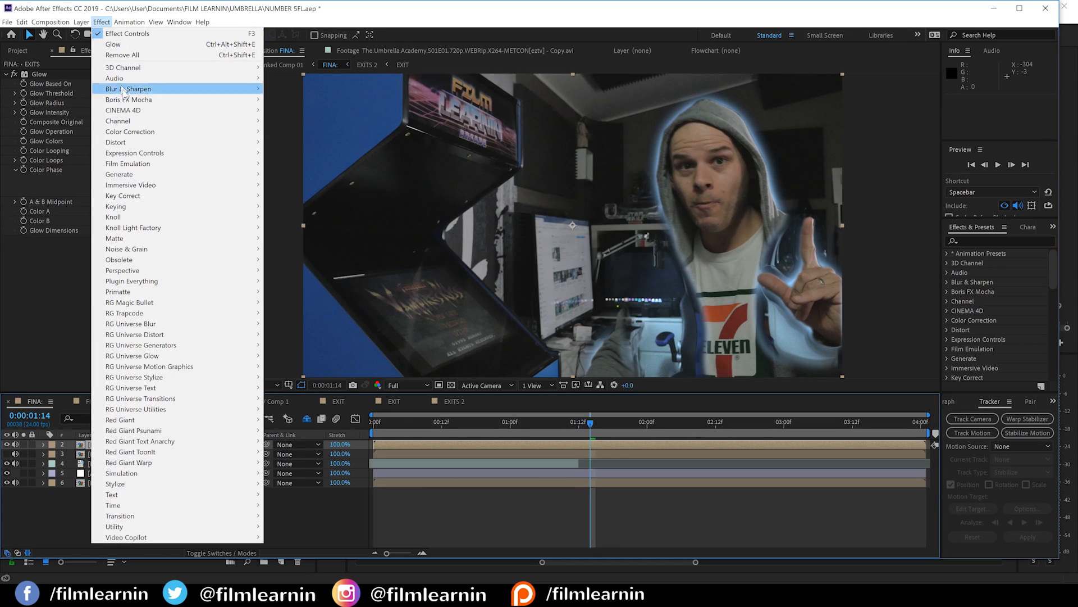
mouse_move(119, 175)
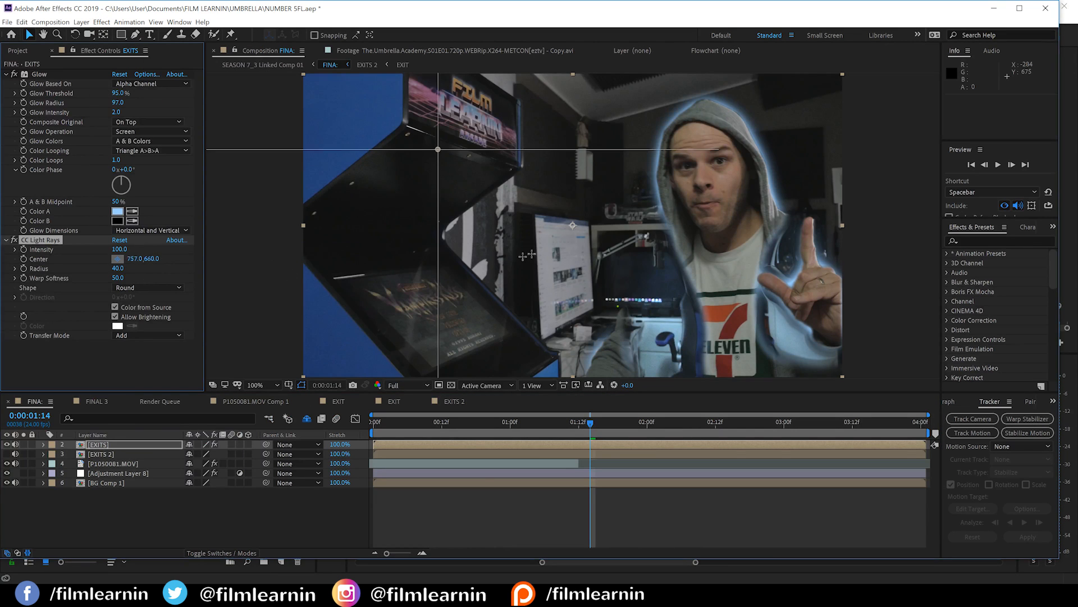
- Place CC Light Rays 3's centre at 1860, 667 by the actor's right side and scrub to the teleport moment
left_click_drag(437, 148, 774, 187)
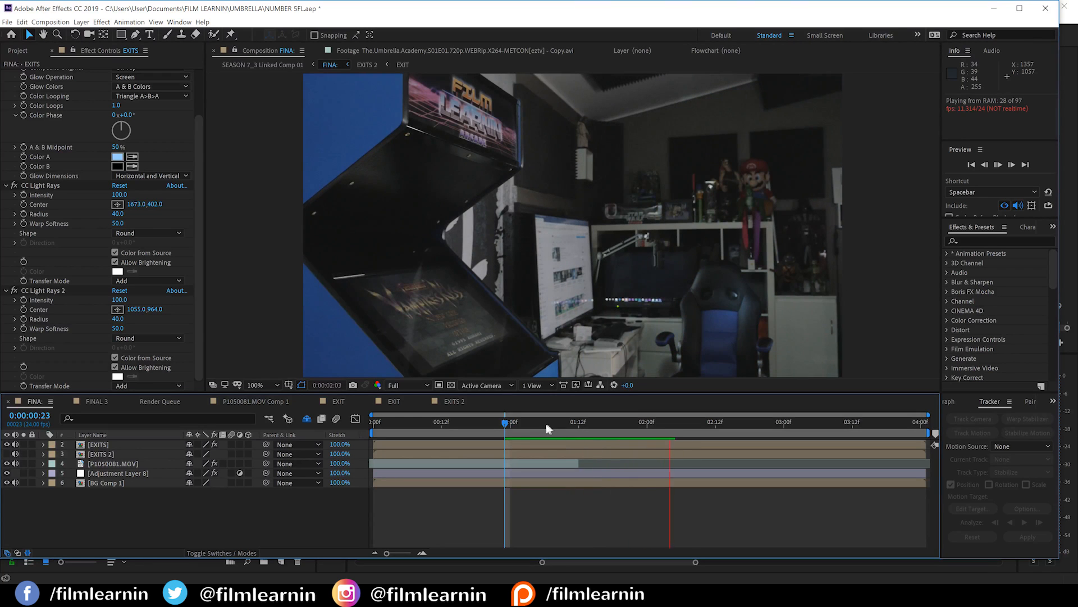
left_click(602, 421)
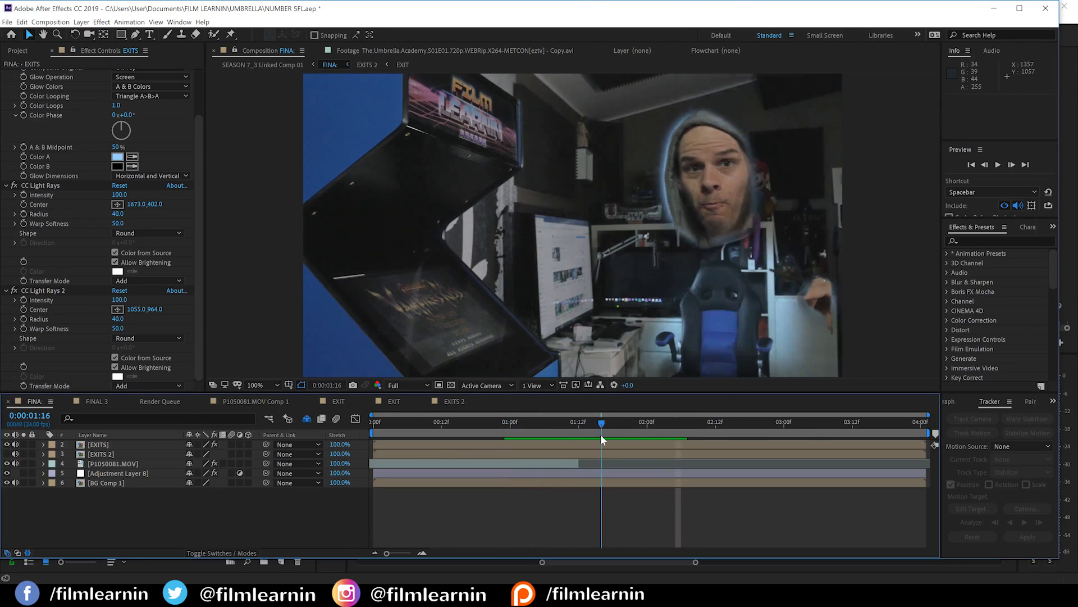
left_click_drag(602, 421, 561, 422)
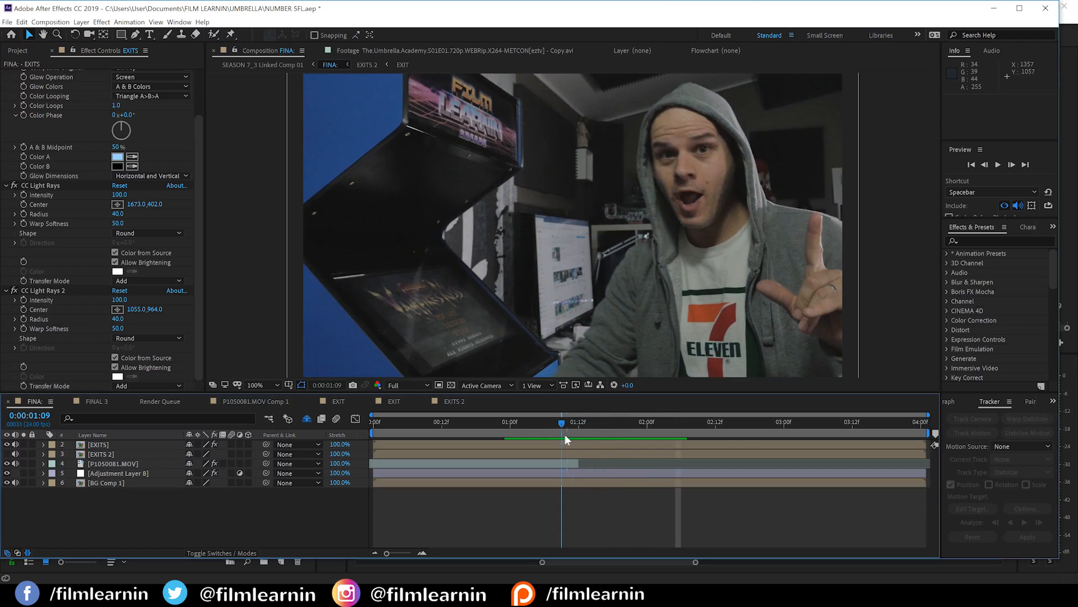
left_click(574, 421)
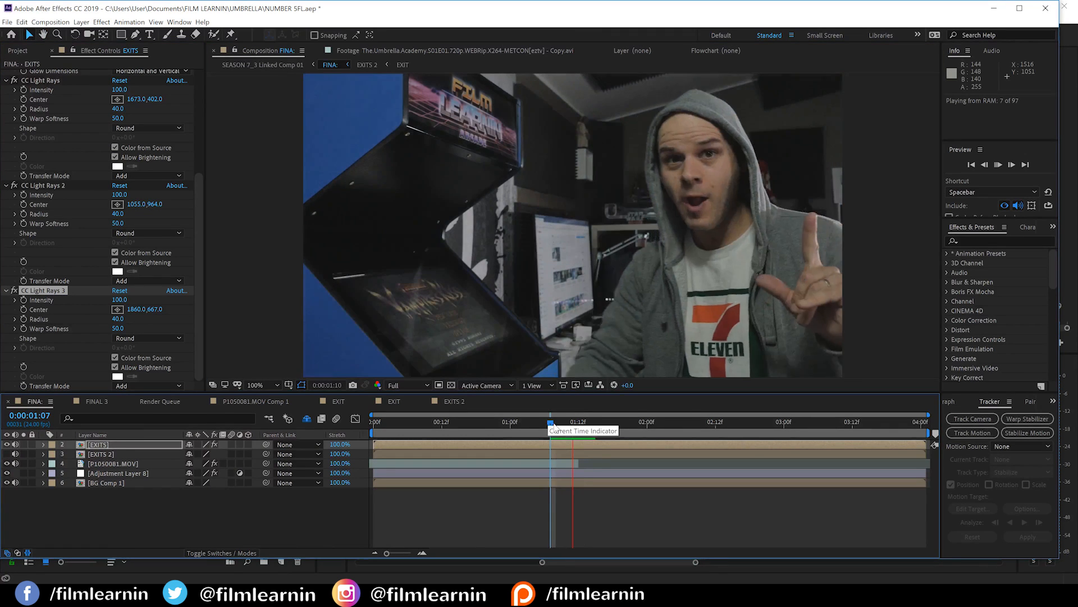
left_click(105, 482)
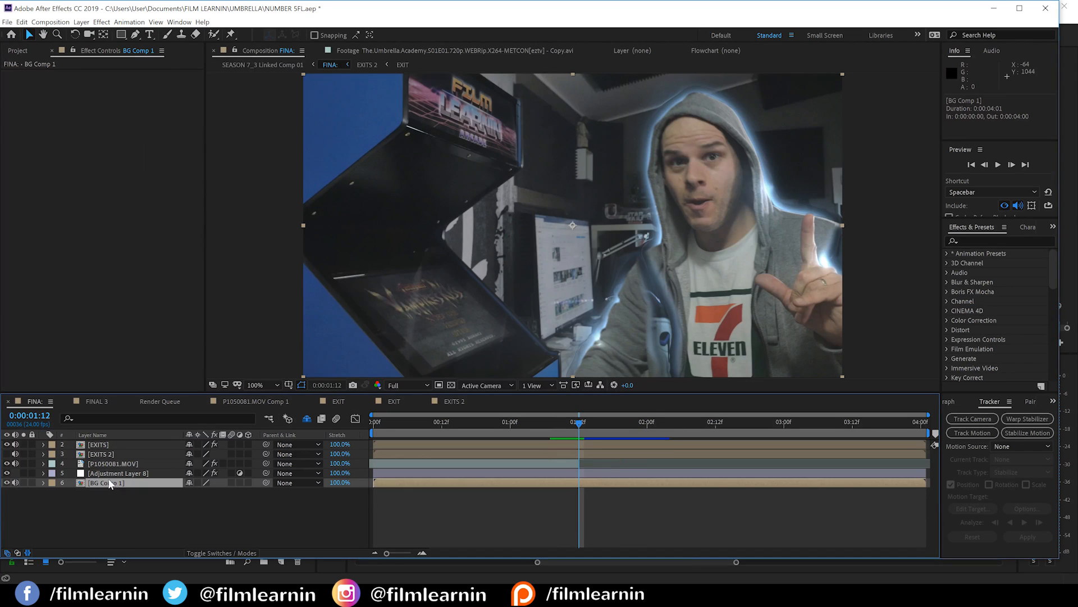
- Create Adjustment Layer 10 above BG Comp 1 and give it a Bulge distortion
left_click(101, 21)
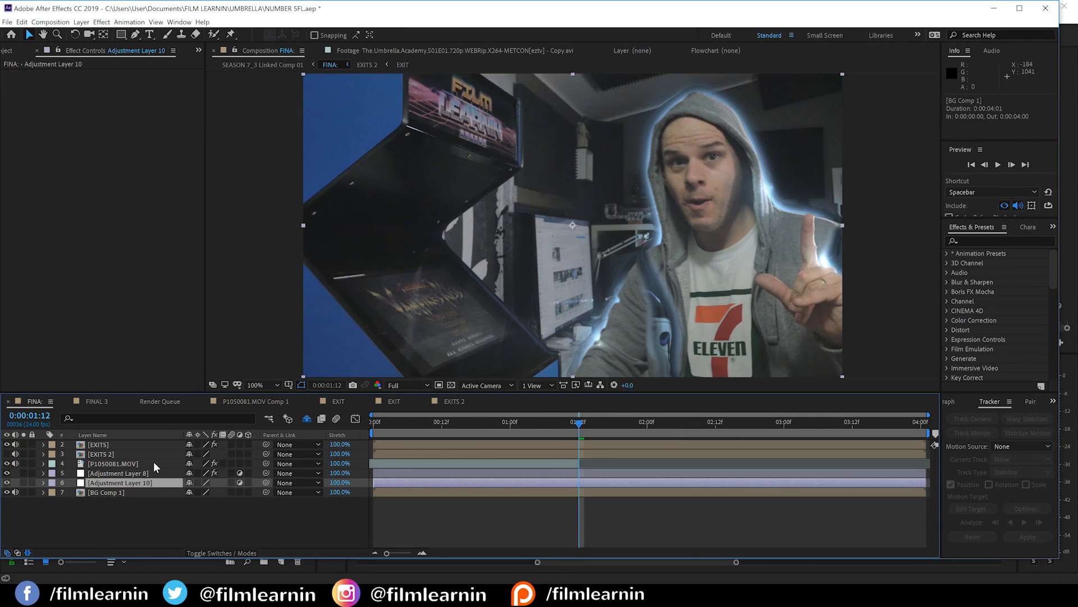
left_click(100, 21)
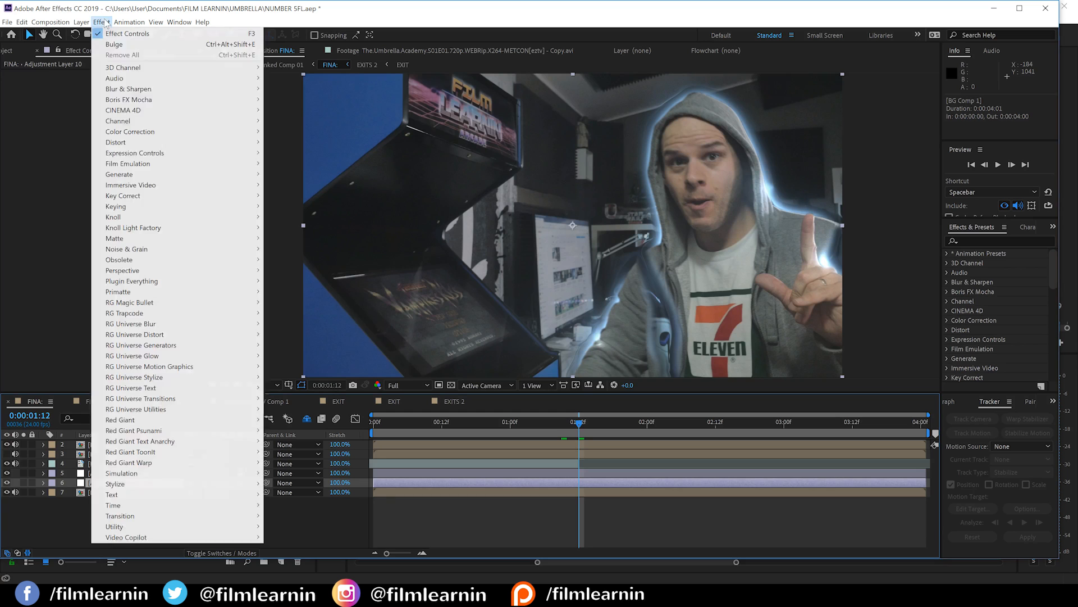
mouse_move(116, 142)
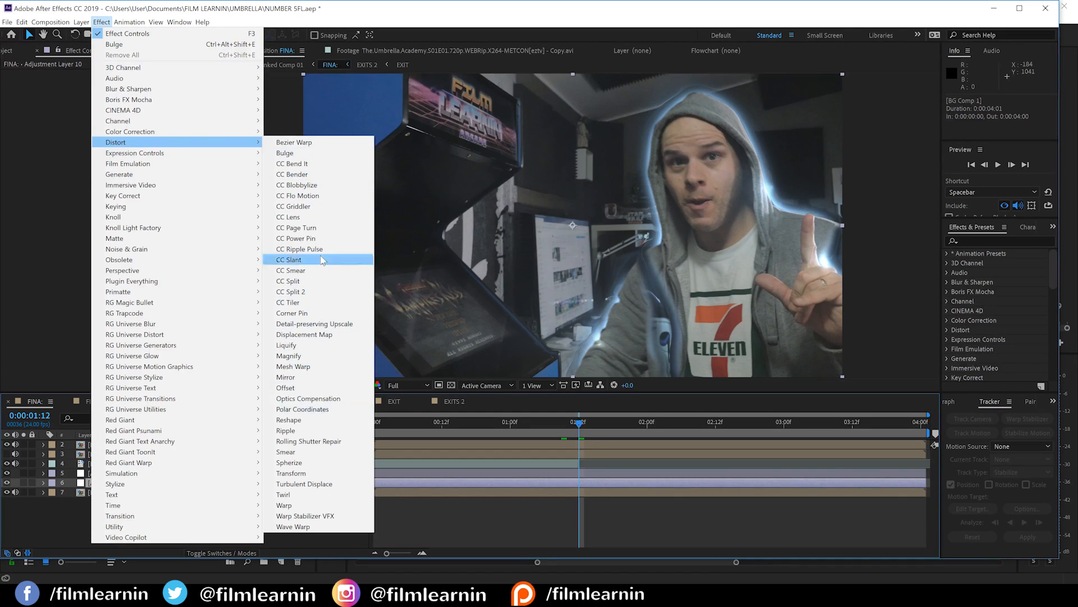
left_click(284, 152)
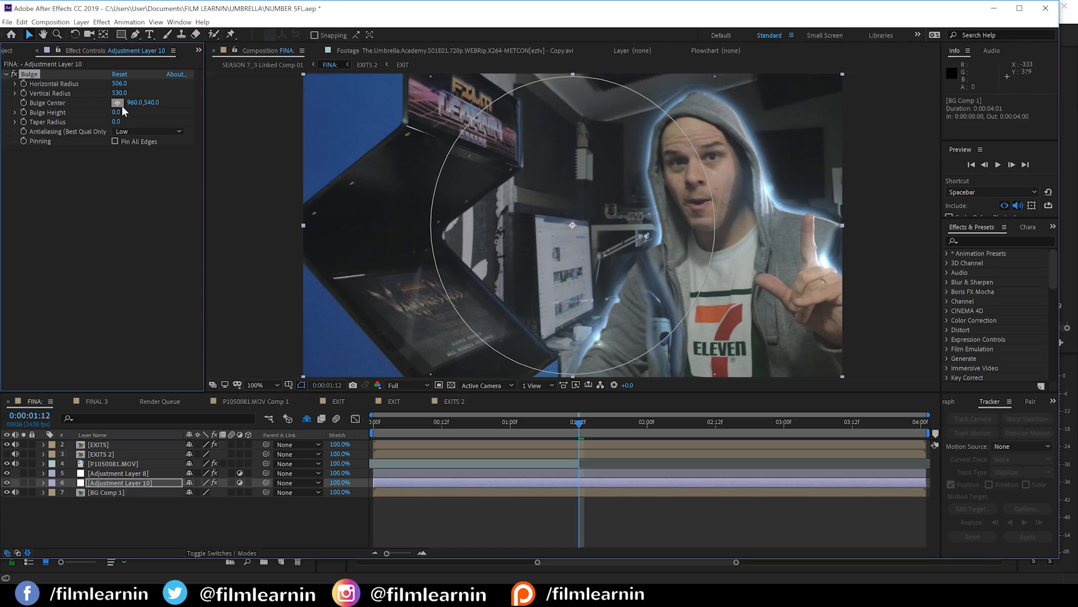
- Give the Bulge taper radius 28, height 0.4, centred on the actor's head at 1473, 532
type("28.0")
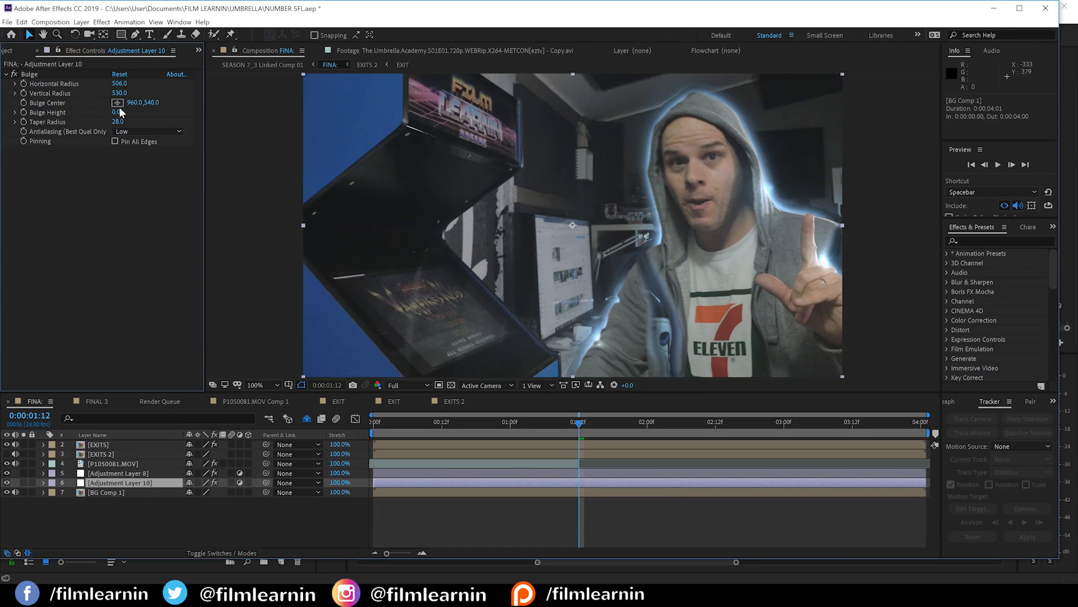
left_click_drag(572, 225, 718, 227)
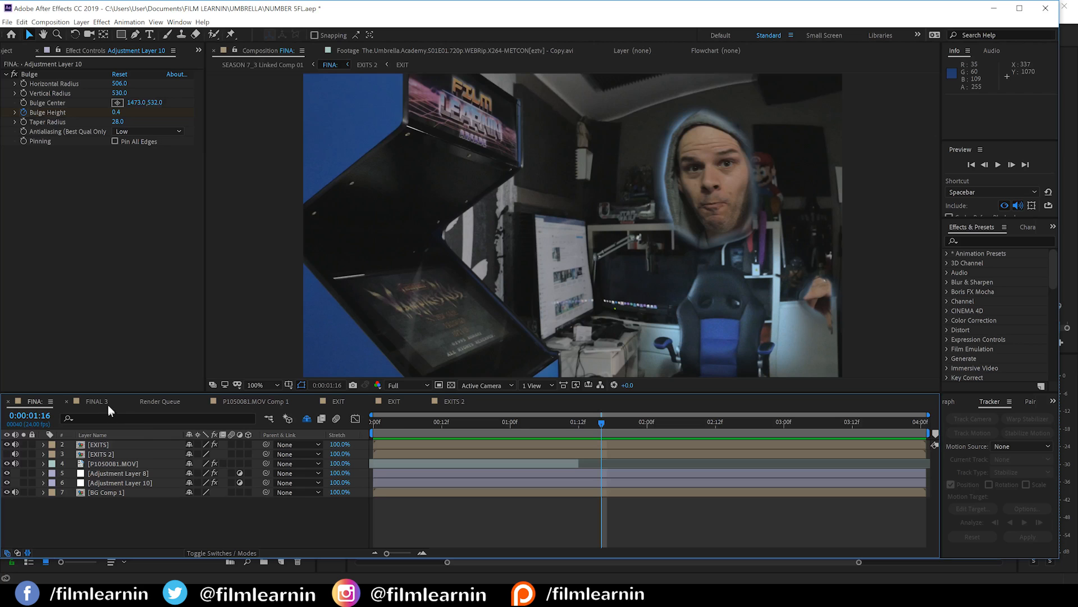
left_click(96, 401)
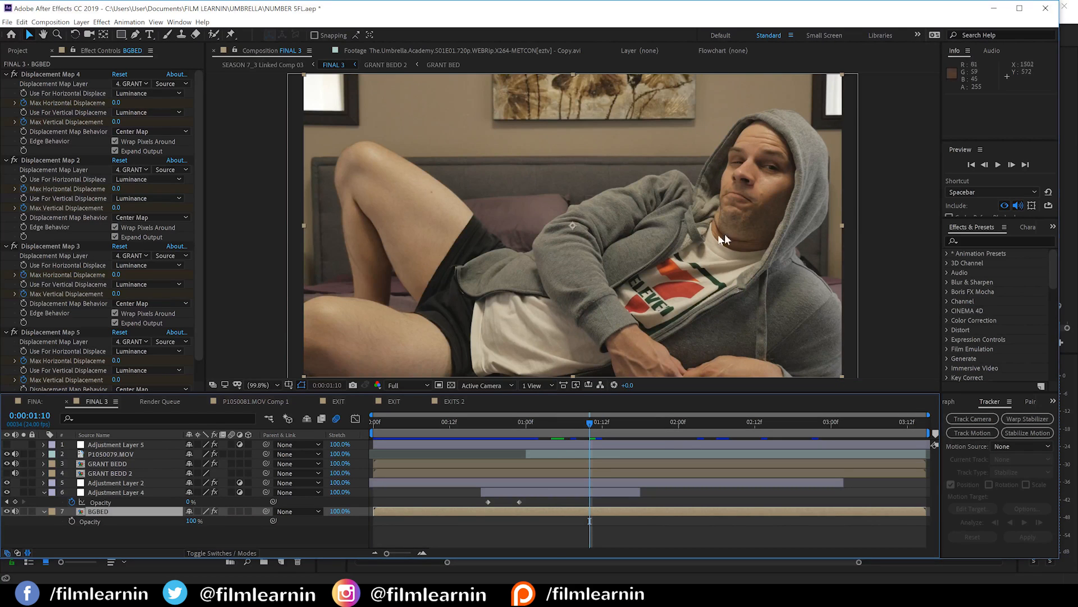
mouse_move(539, 256)
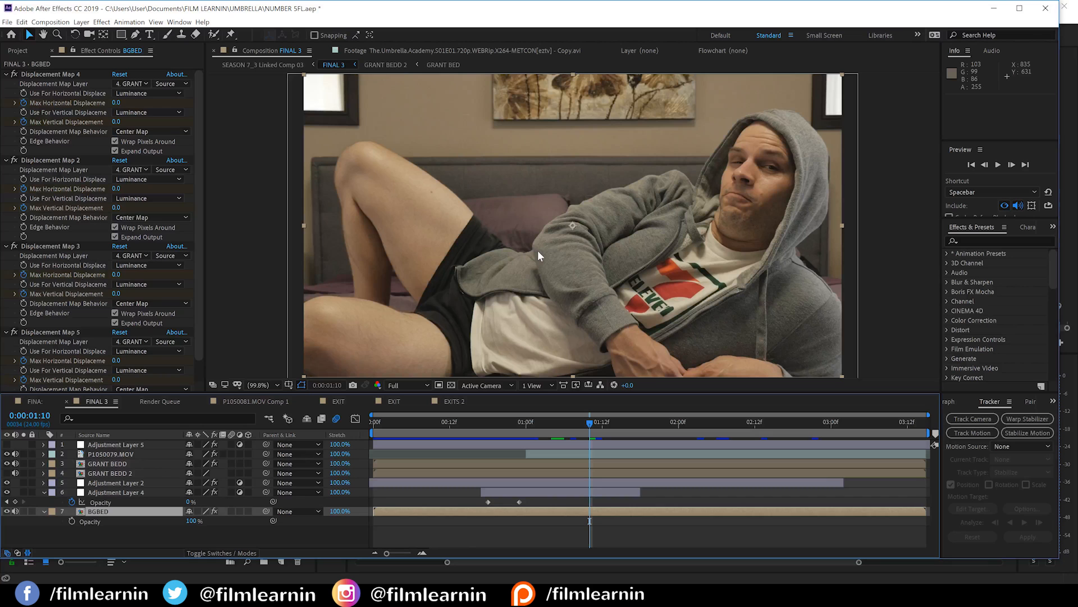
mouse_move(440, 297)
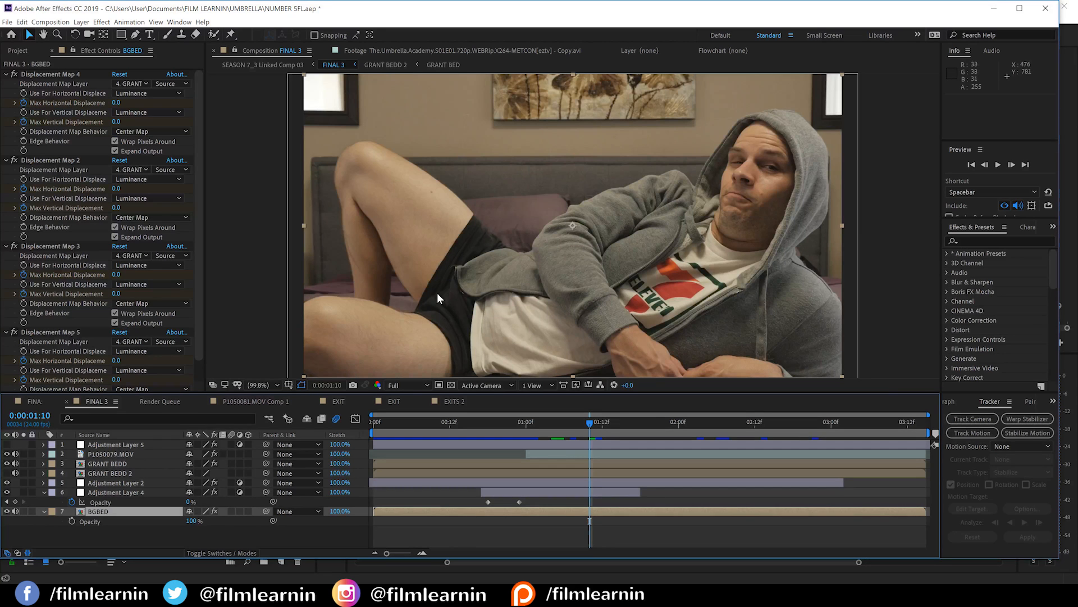
mouse_move(466, 241)
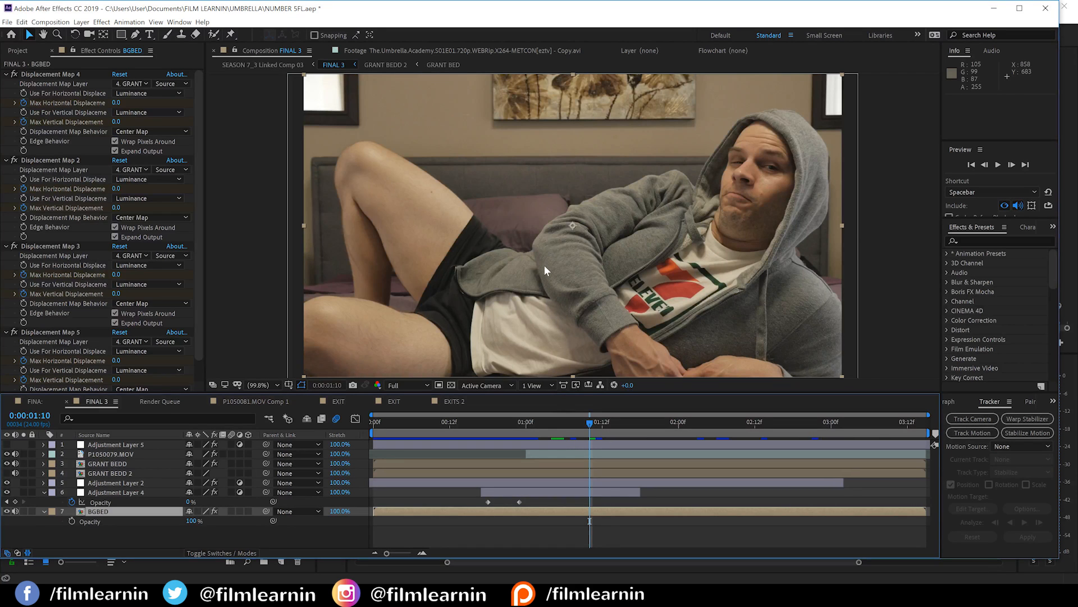
mouse_move(509, 287)
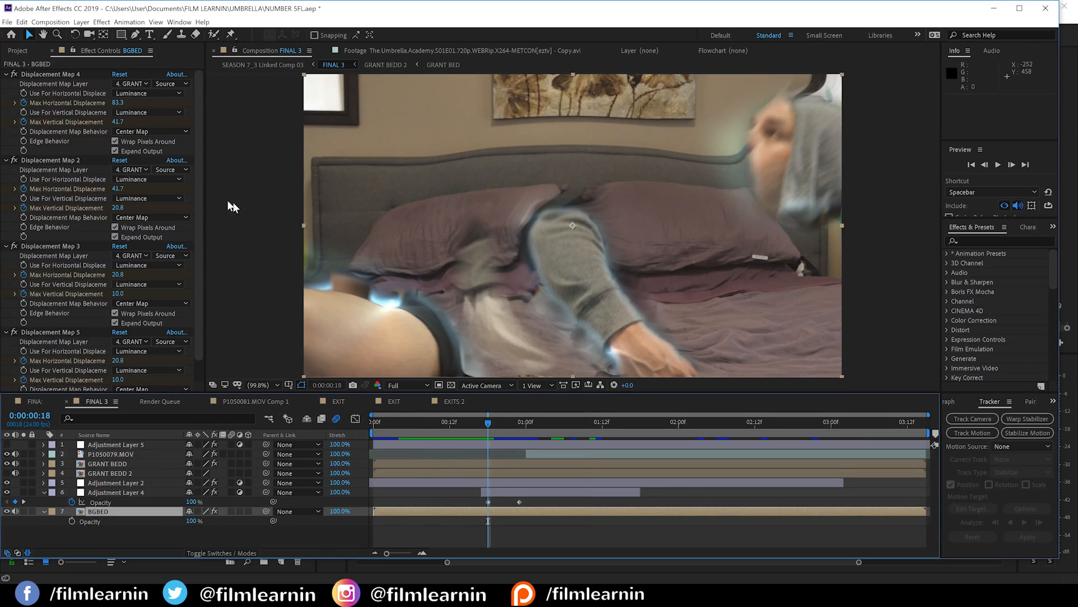
- Select the GRANT BEDD layer in FINAL 3 to show its Glow and CC Light Rays effects
left_click(110, 463)
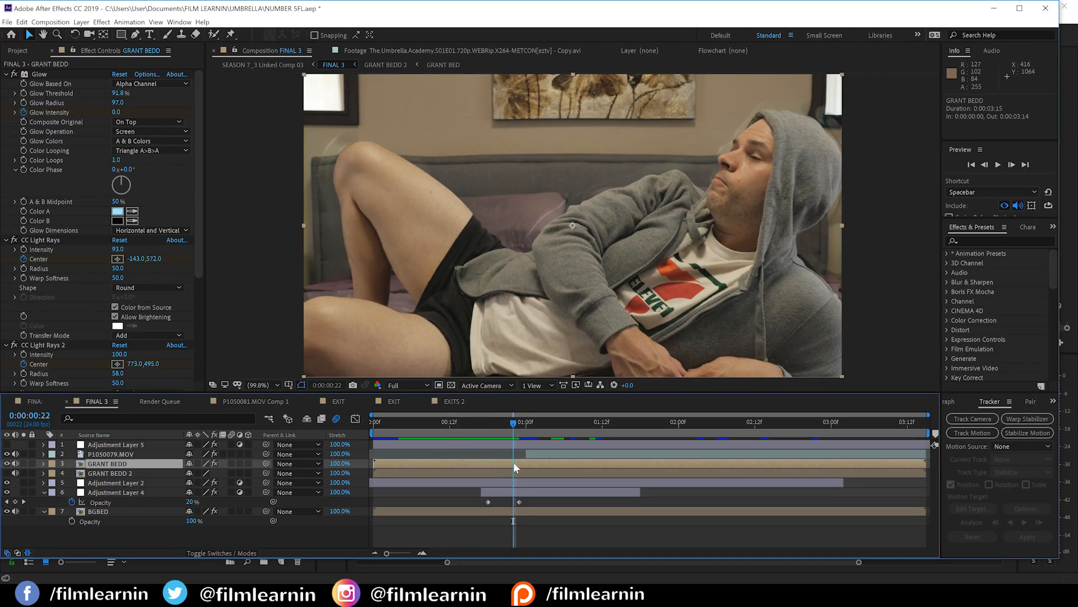
left_click(43, 463)
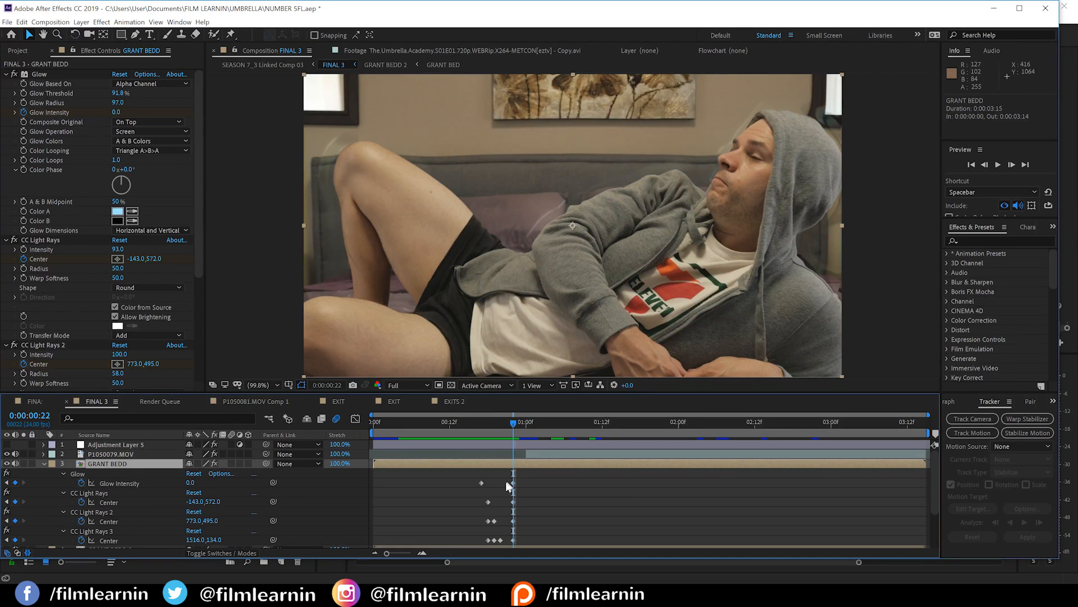
mouse_move(479, 429)
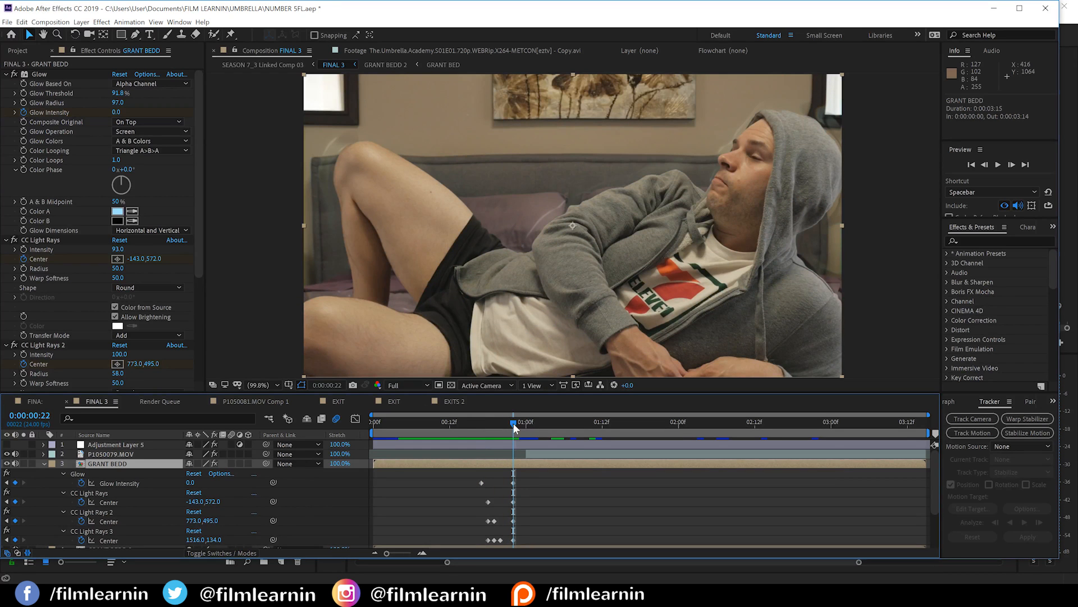
mouse_move(45, 483)
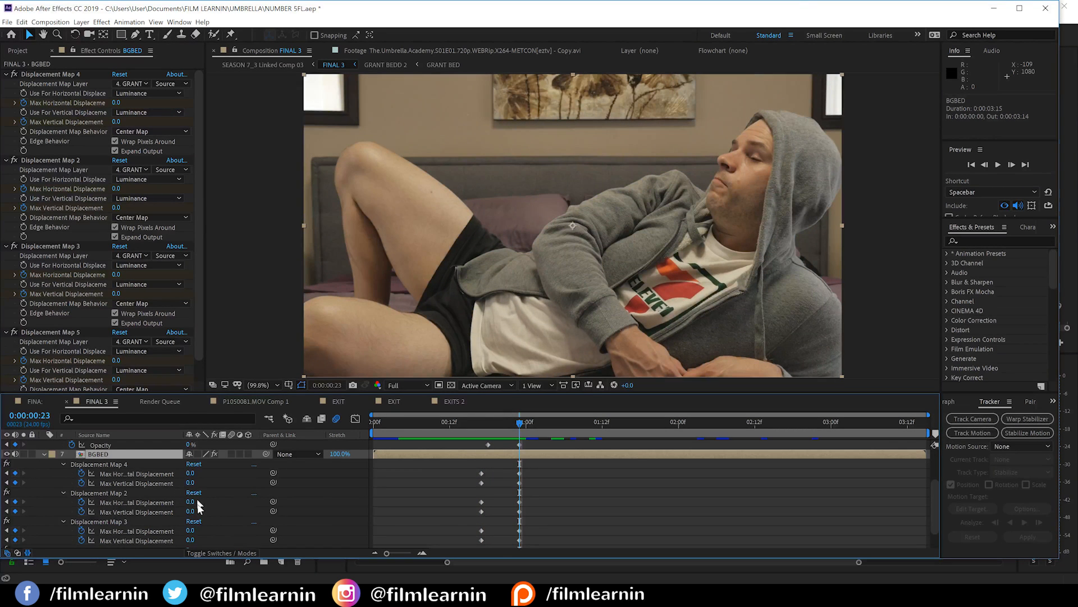
mouse_move(482, 421)
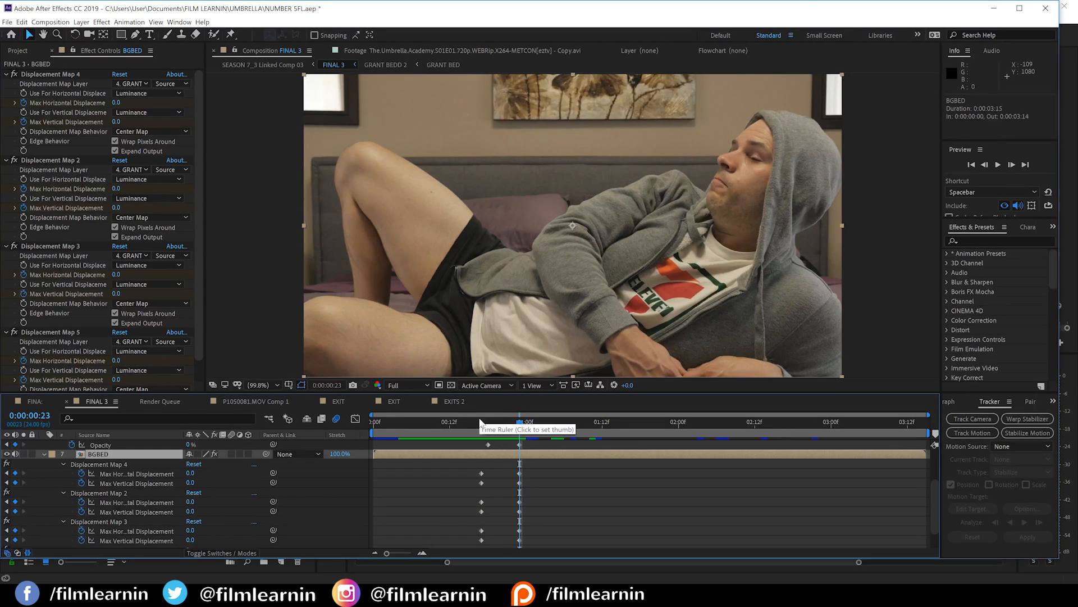
left_click(488, 422)
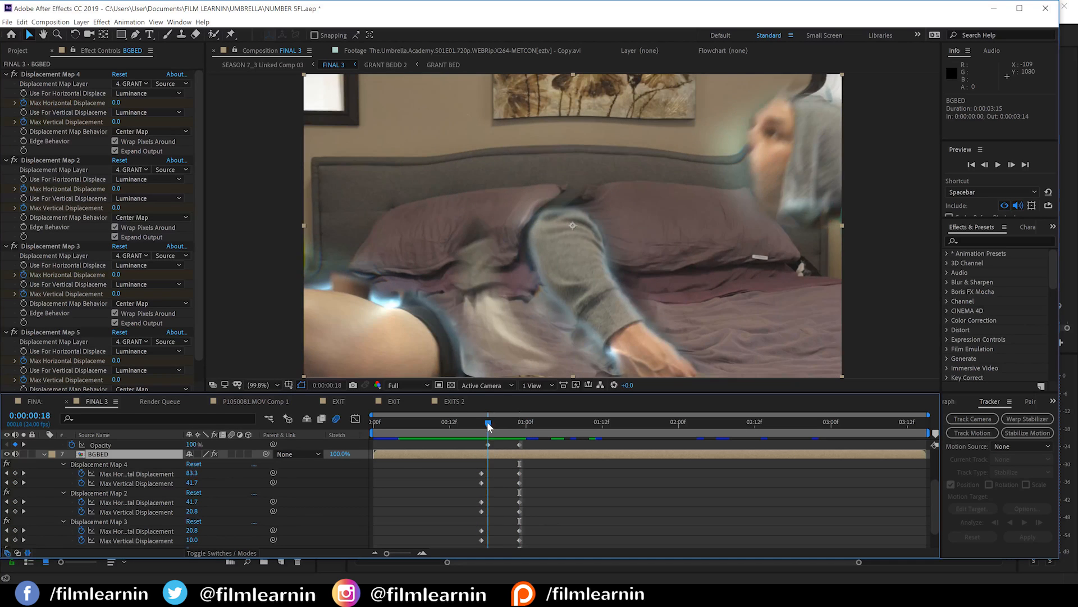
left_click(494, 422)
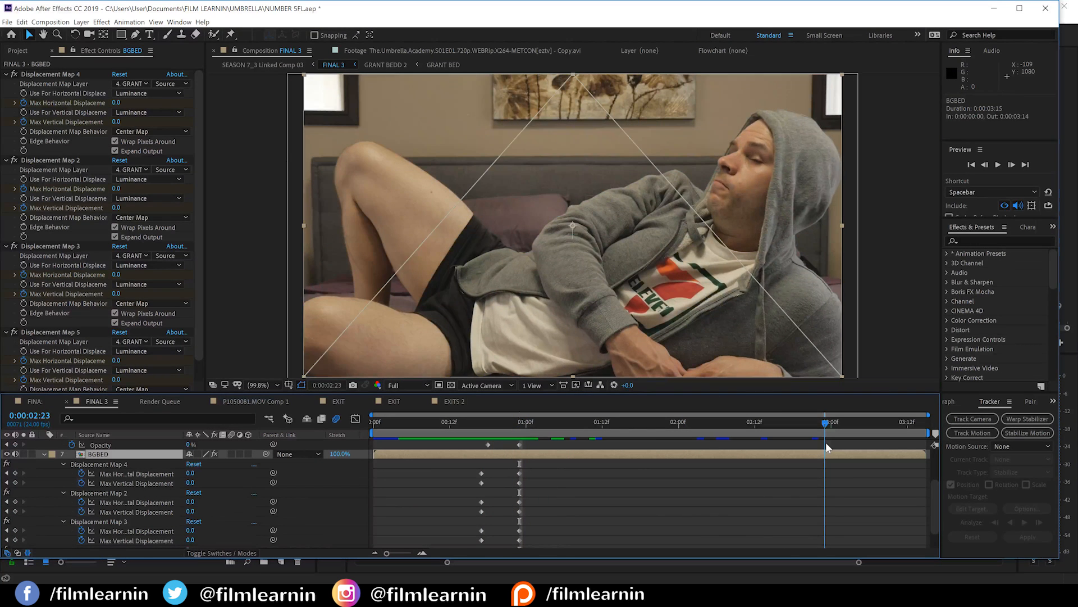
left_click(824, 422)
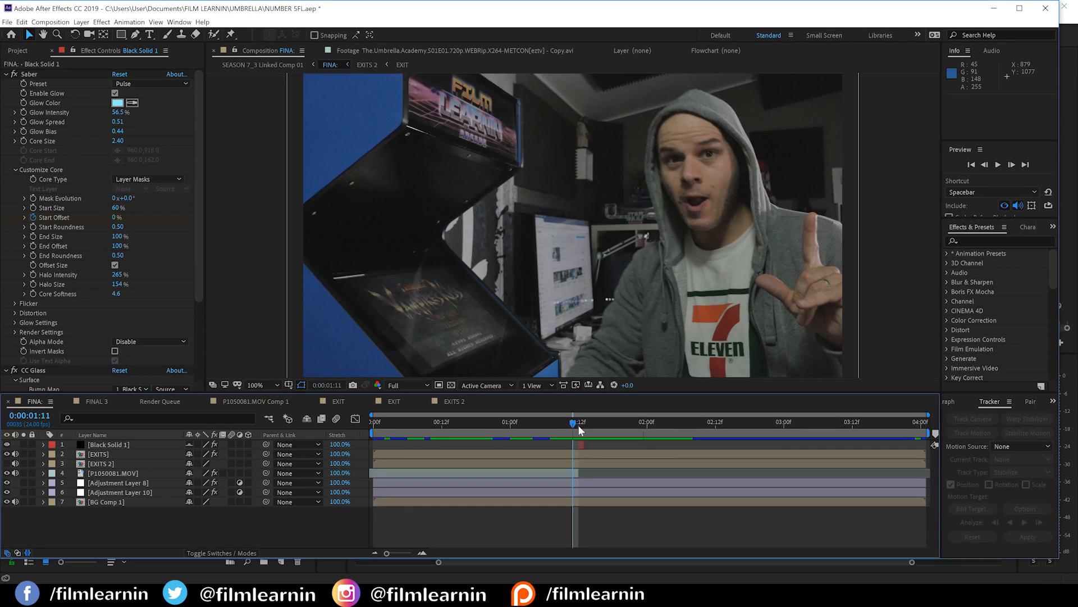
mouse_move(573, 432)
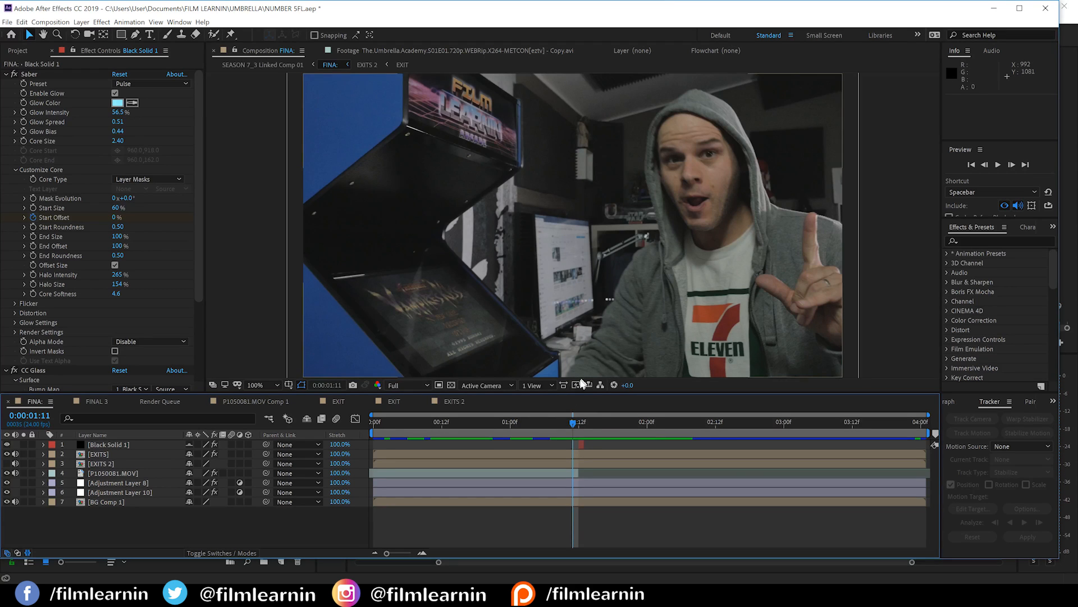
- Step between frames 1:12 and 1:13 to compare the Saber lightning flash around the raised hand
left_click(580, 422)
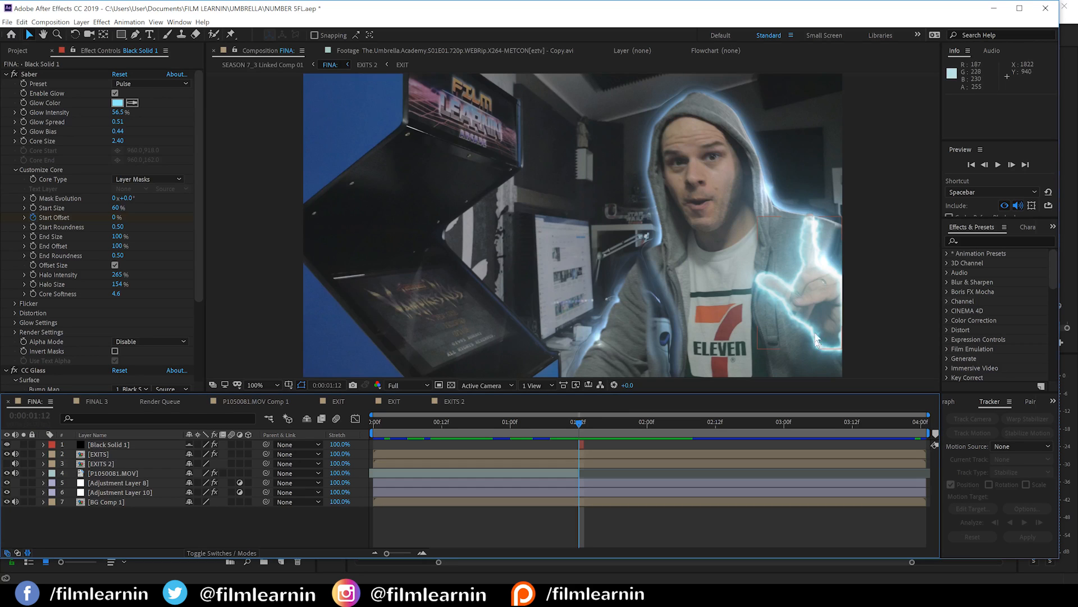
mouse_move(787, 230)
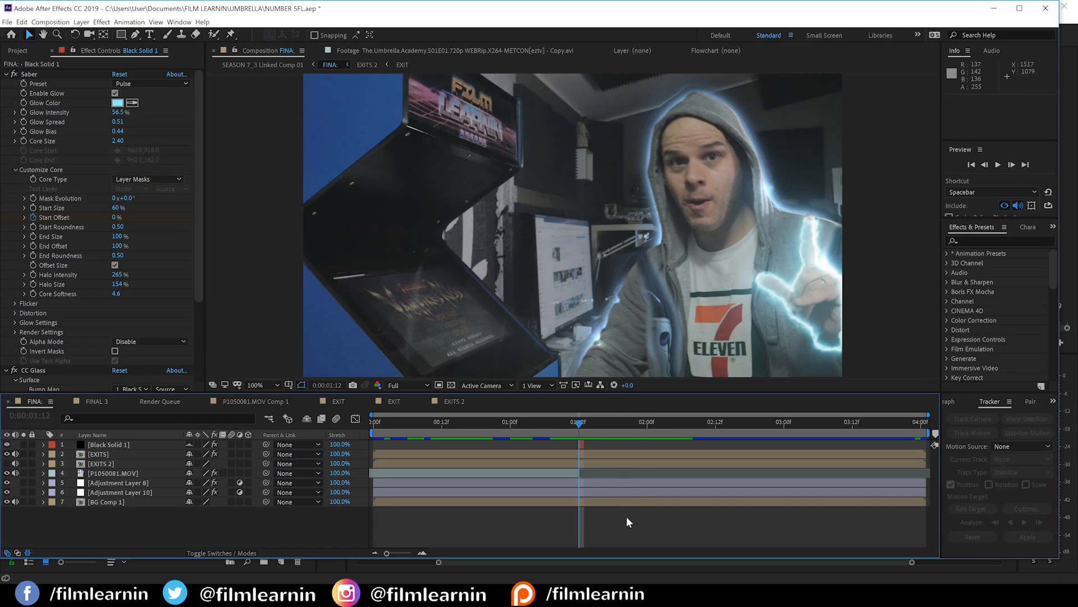
mouse_move(31, 79)
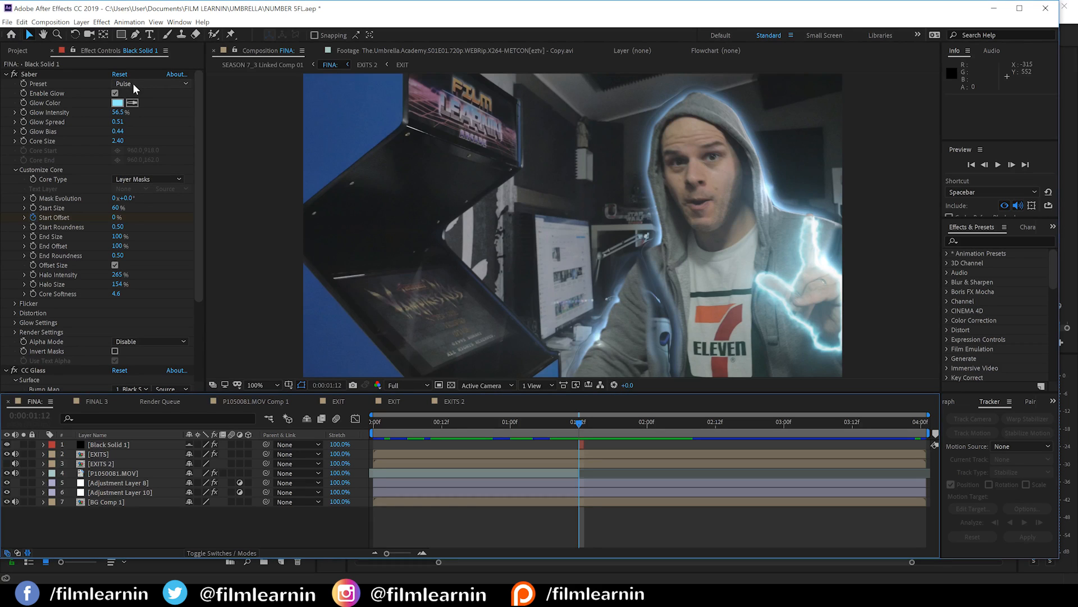
mouse_move(222, 253)
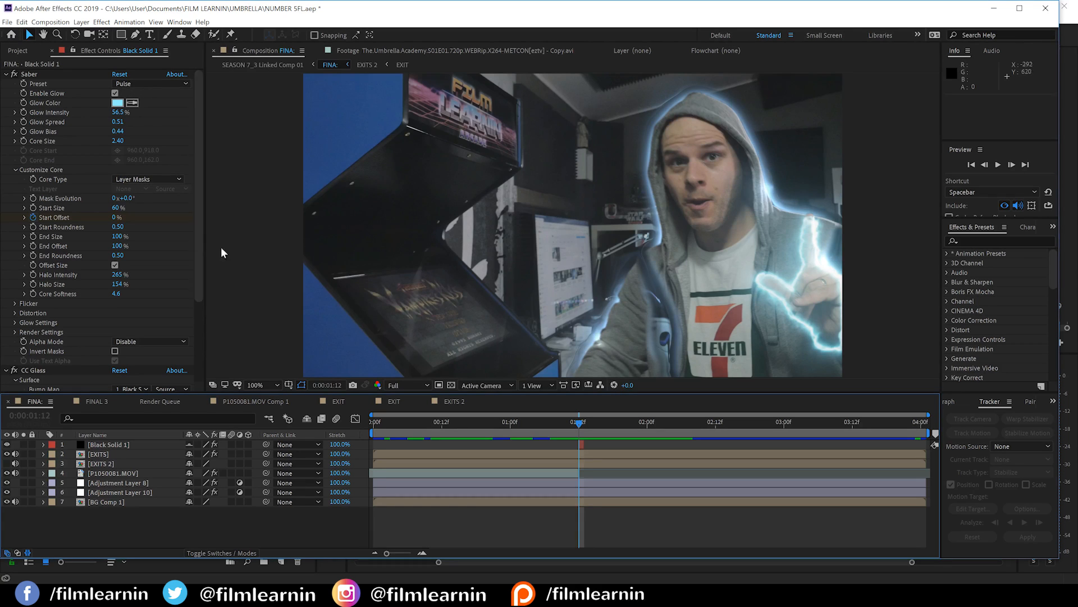
left_click(583, 422)
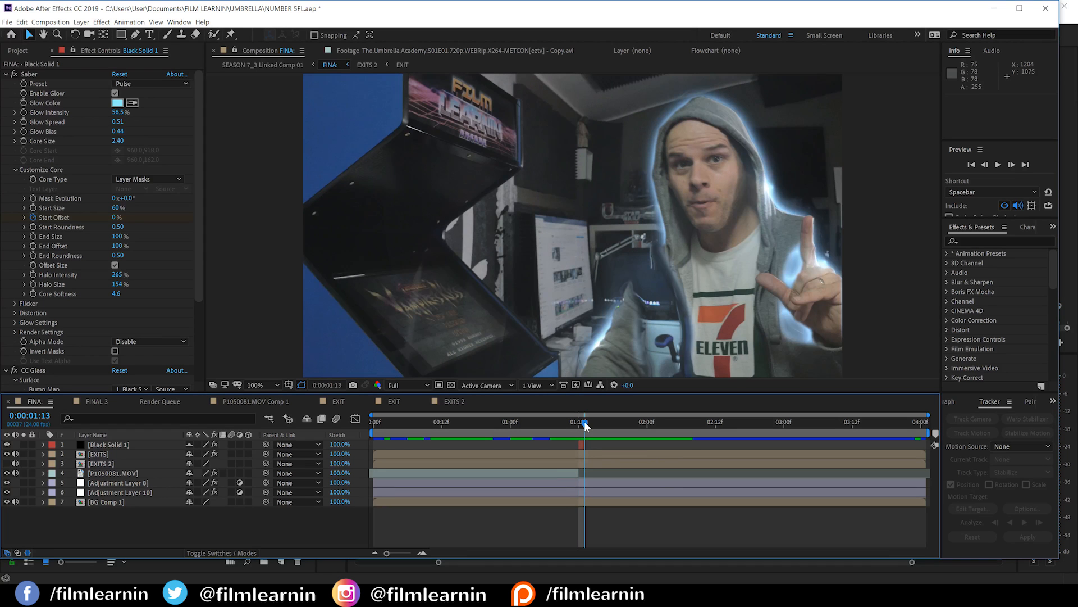
left_click(579, 422)
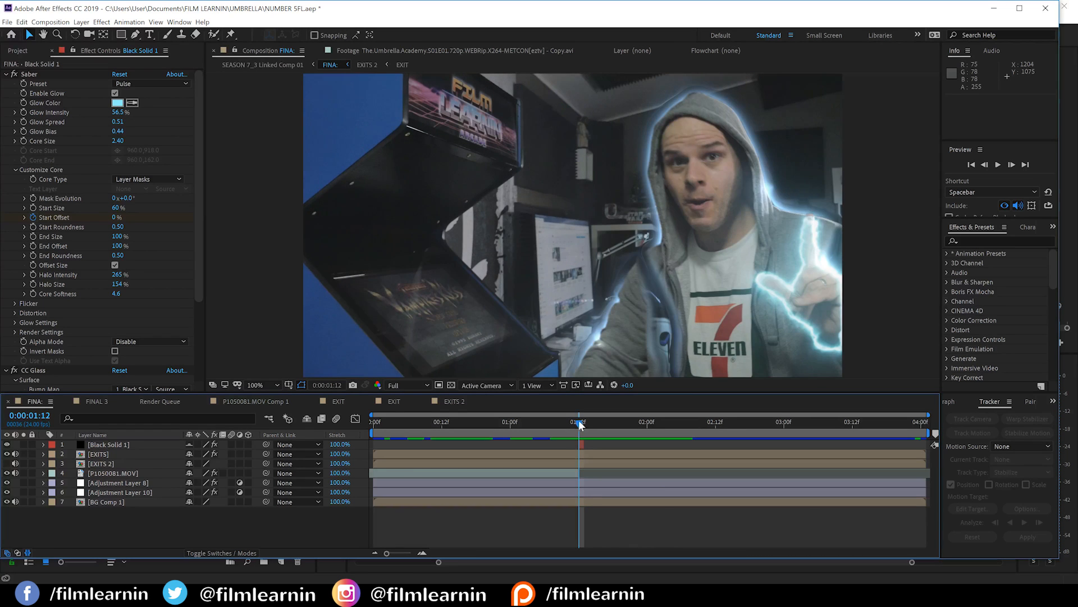
left_click(583, 421)
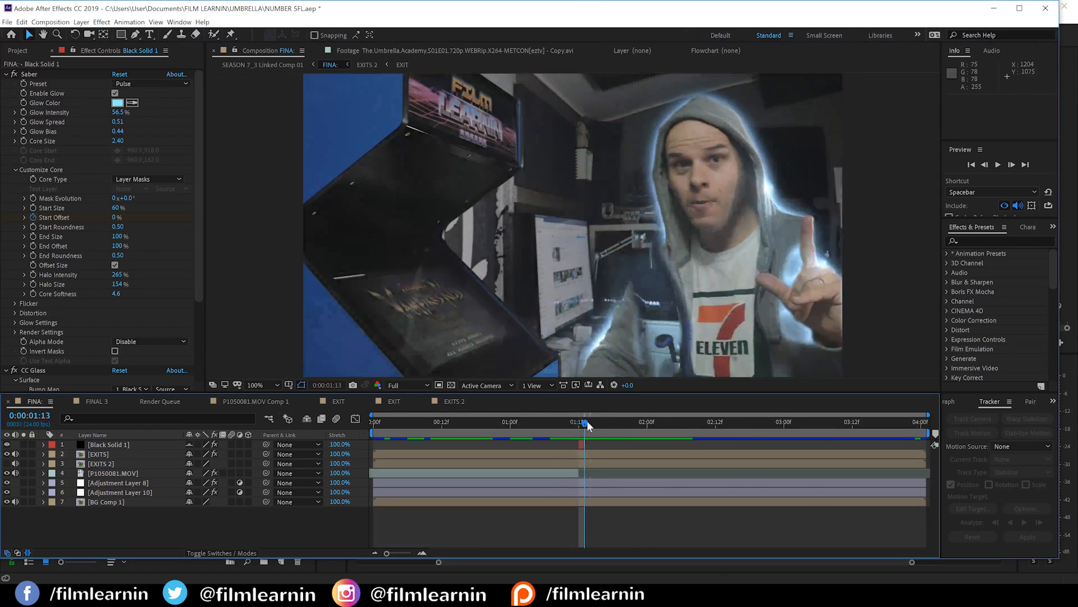